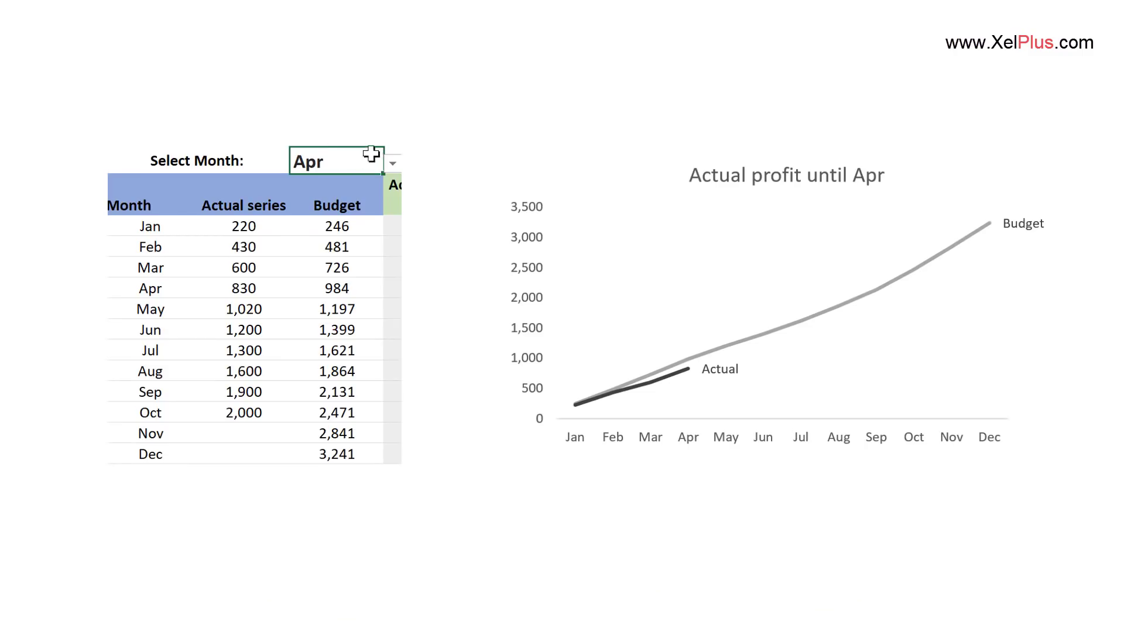
# Switch to the Draft sheet holding the Month, Actual and Budget data table
pyautogui.click(393, 163)
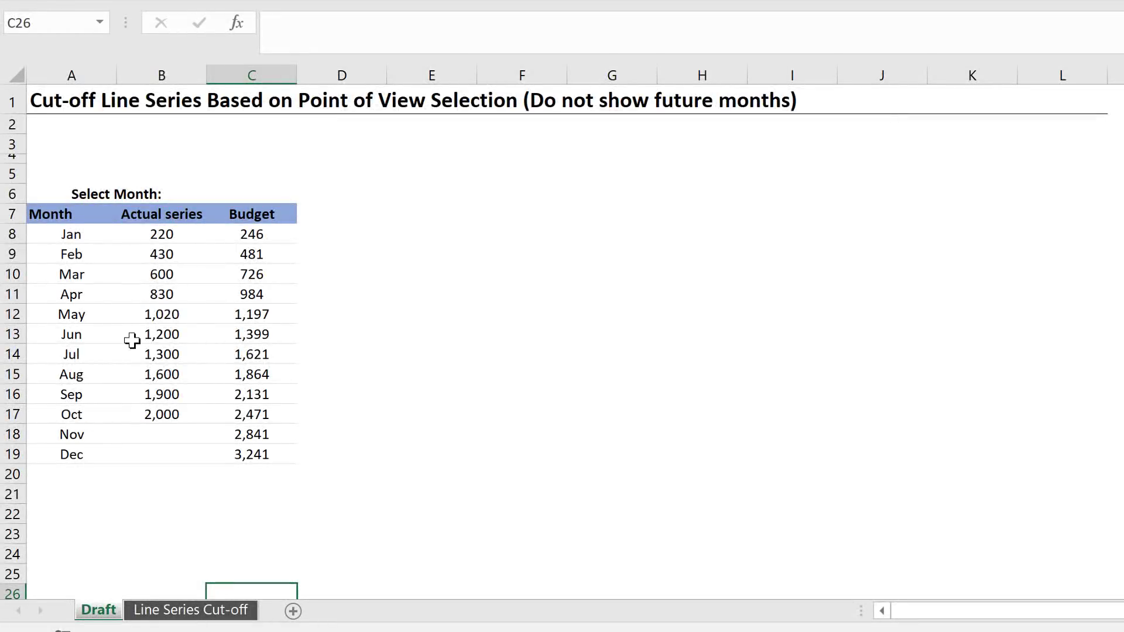
# Give C6 a list validation sourced from the Jan–Dec months in A8:A19 and choose Mar
pyautogui.click(114, 193)
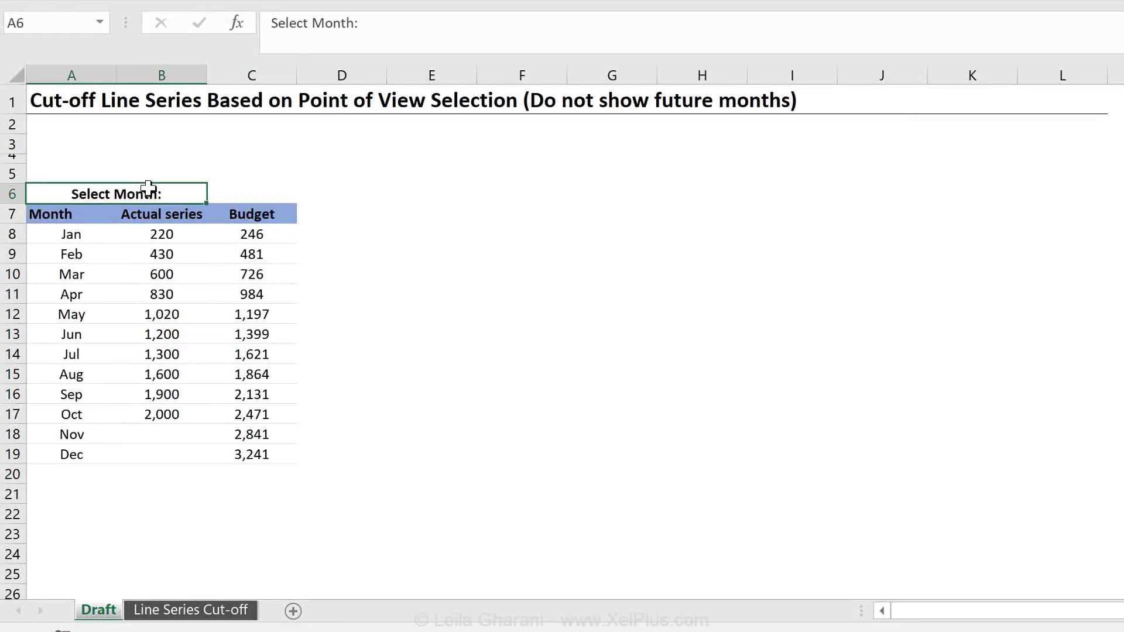
pyautogui.click(251, 194)
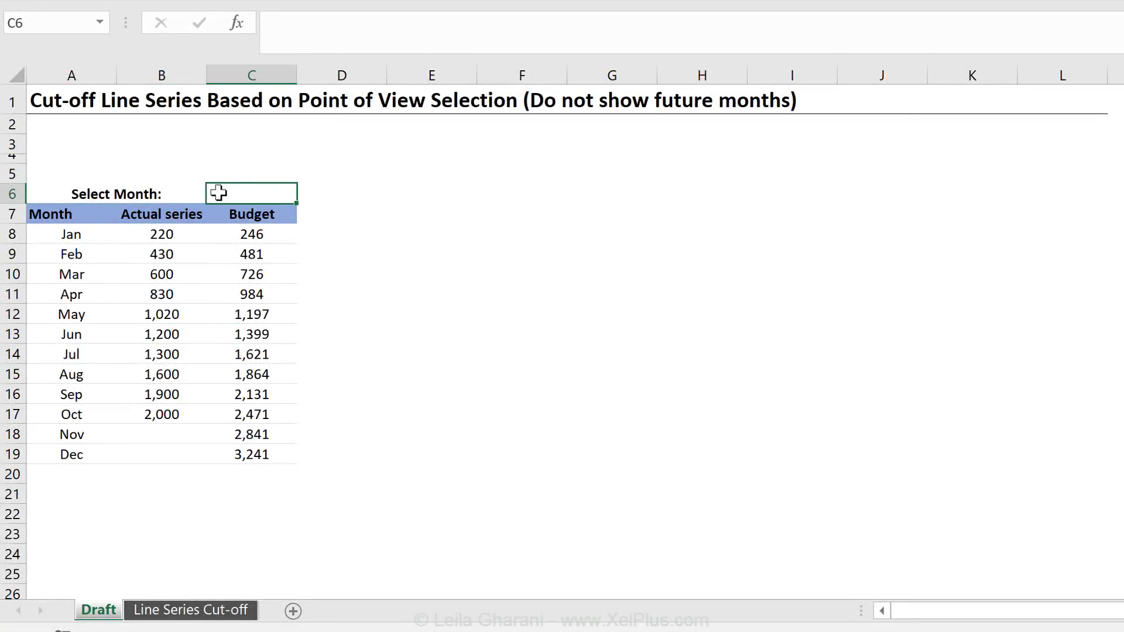
pyautogui.click(102, 11)
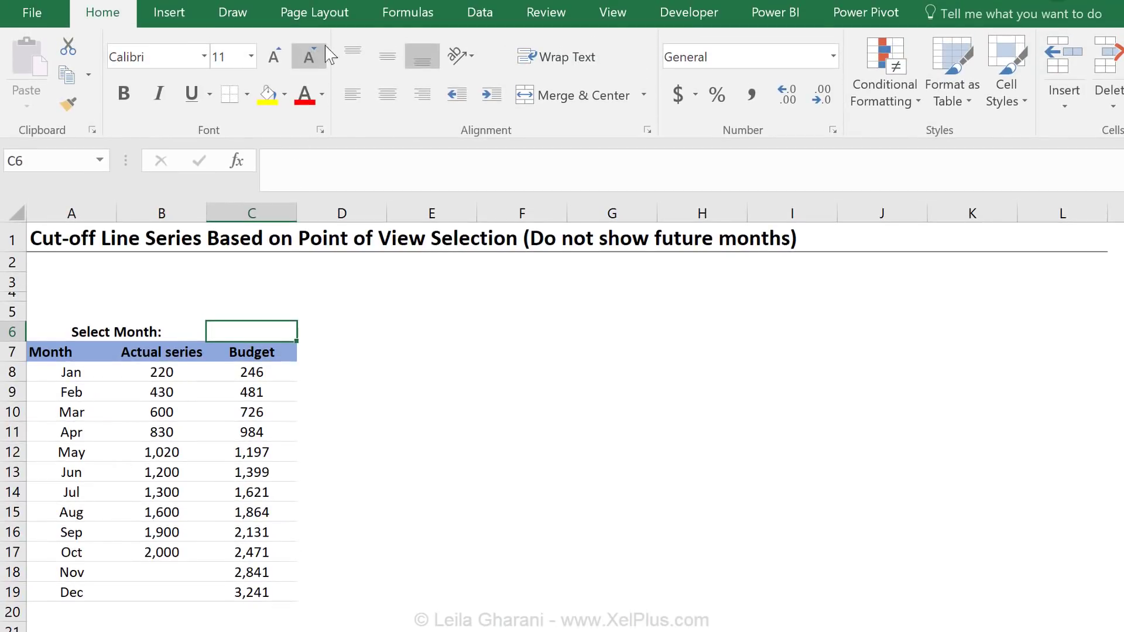
pyautogui.click(781, 99)
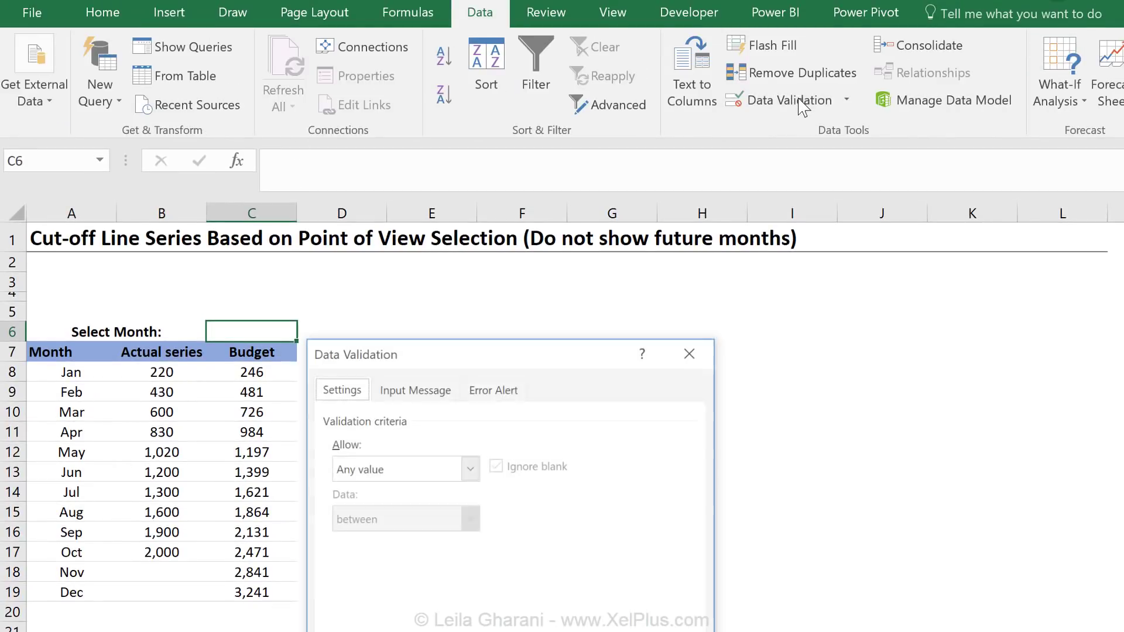
pyautogui.click(469, 330)
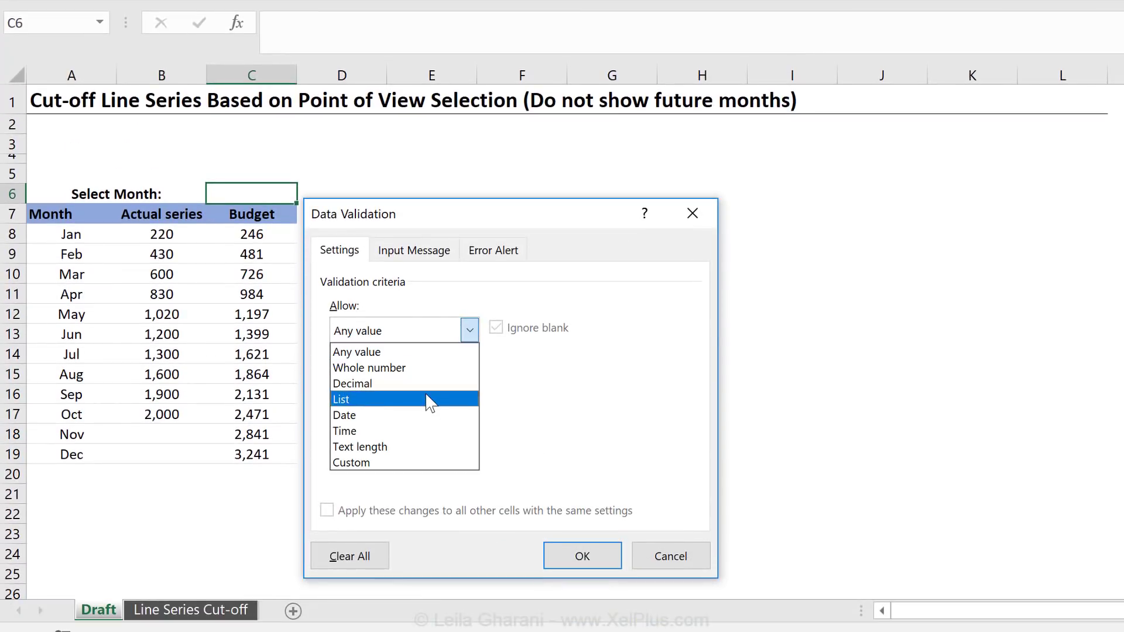
pyautogui.click(342, 400)
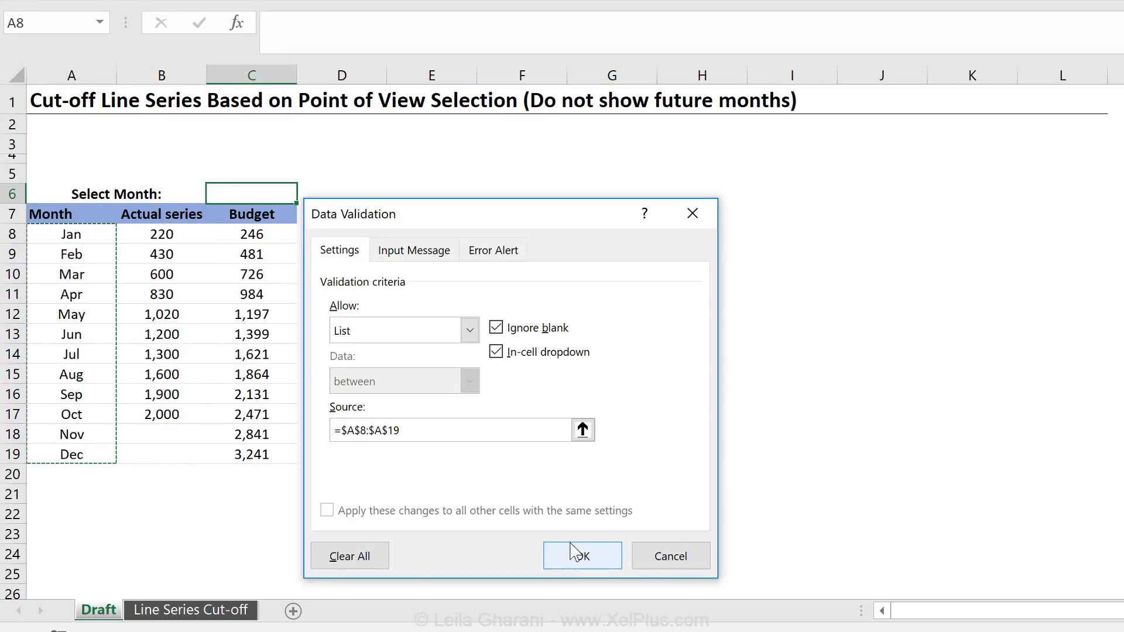
pyautogui.click(582, 555)
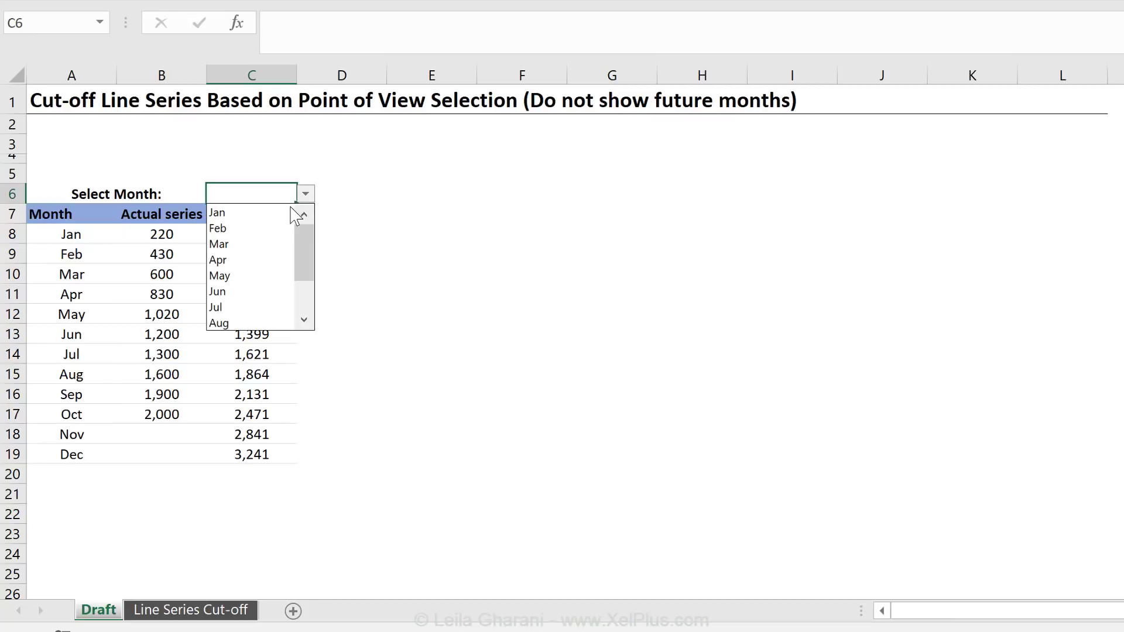
pyautogui.click(219, 244)
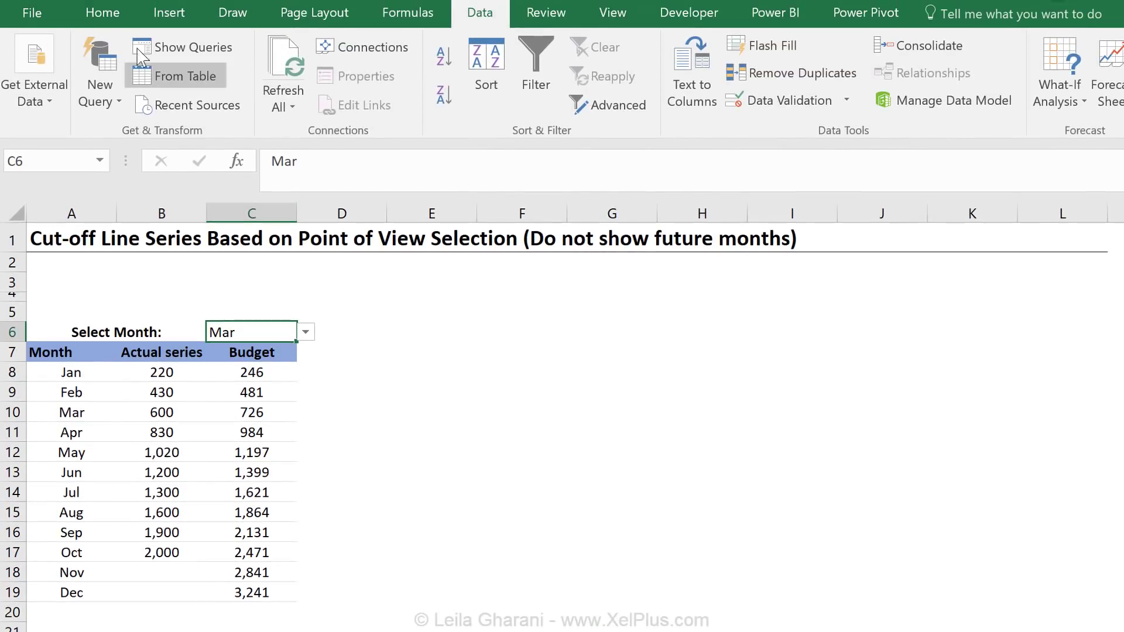
# Highlight Actual value ranges to illustrate the cut-off, then pick Jun in the Select Month cell
pyautogui.click(102, 11)
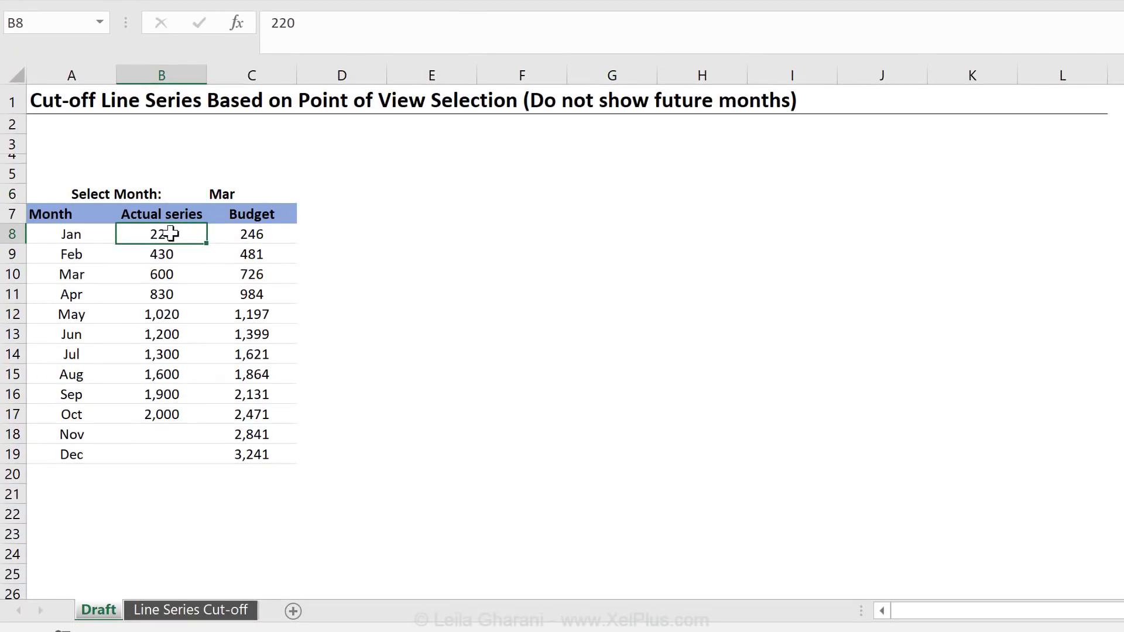
pyautogui.moveTo(161, 235); pyautogui.dragTo(162, 354)
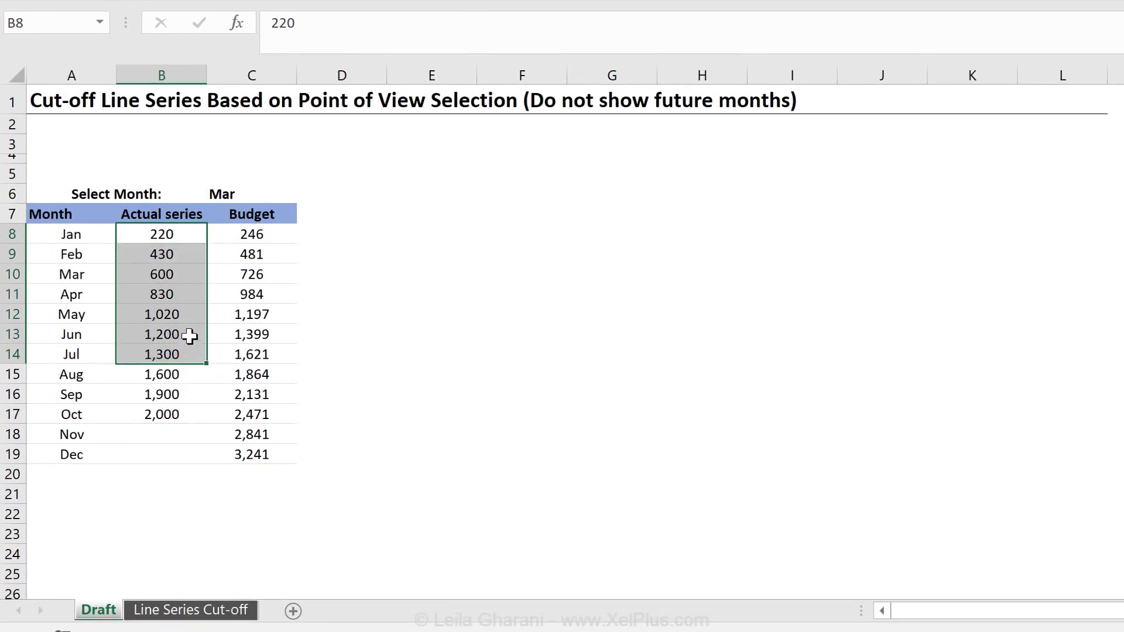
pyautogui.moveTo(191, 282)
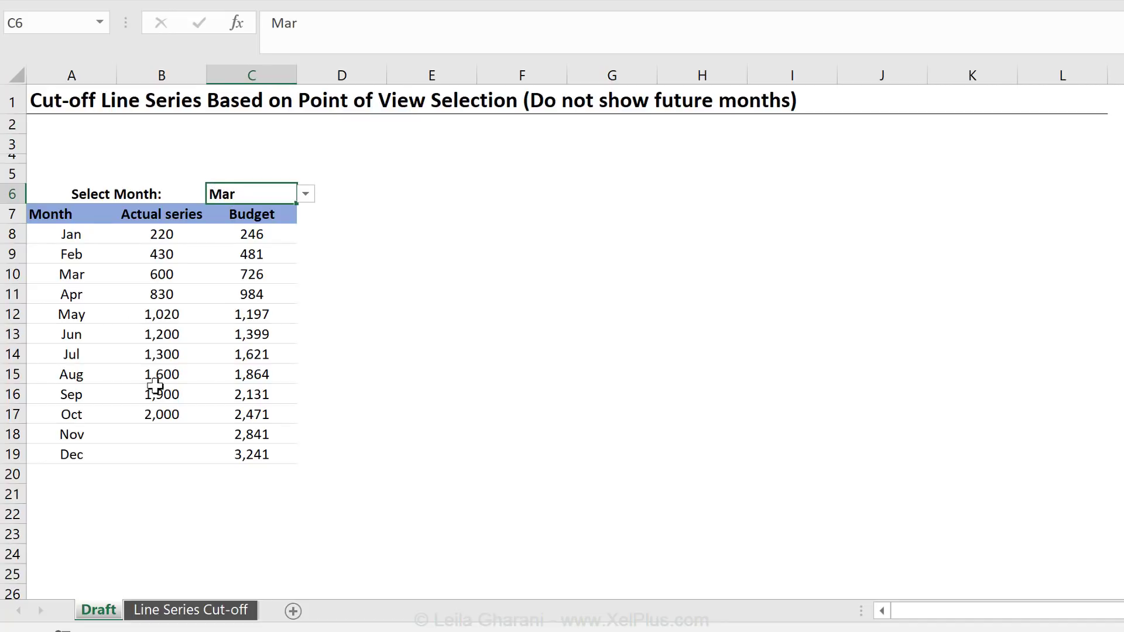
pyautogui.moveTo(243, 193)
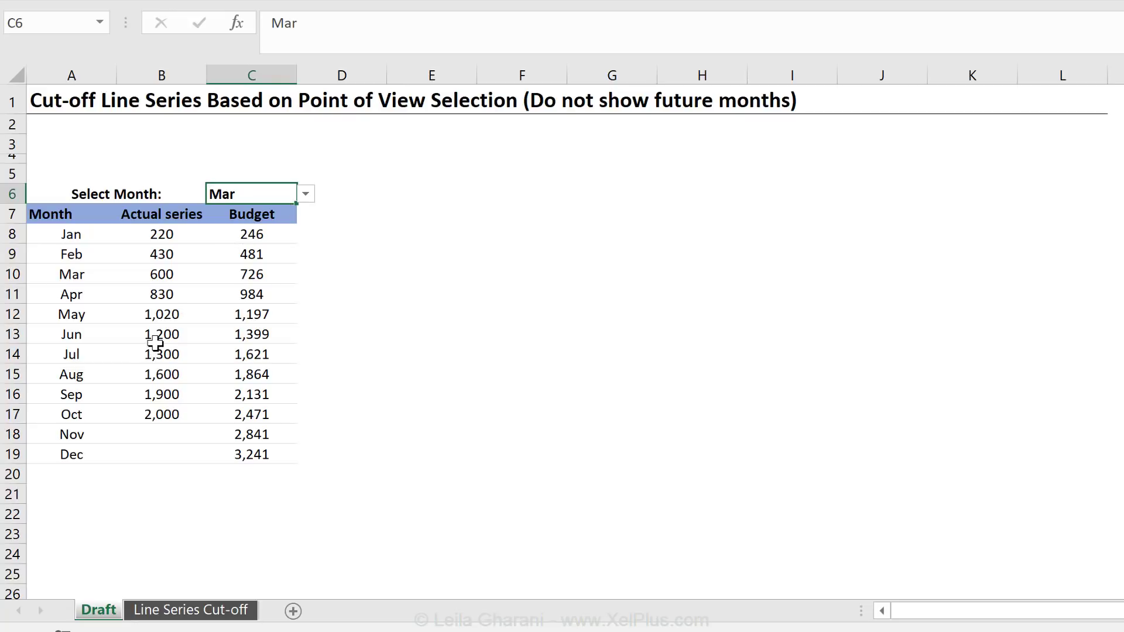
pyautogui.click(161, 294)
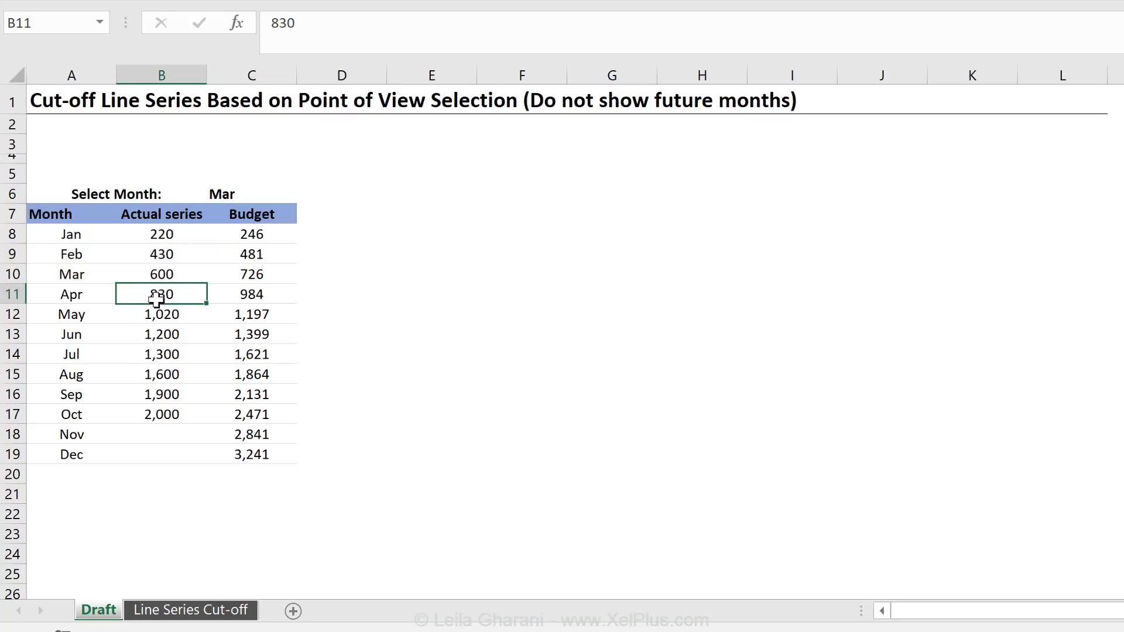
pyautogui.moveTo(160, 294); pyautogui.dragTo(160, 415)
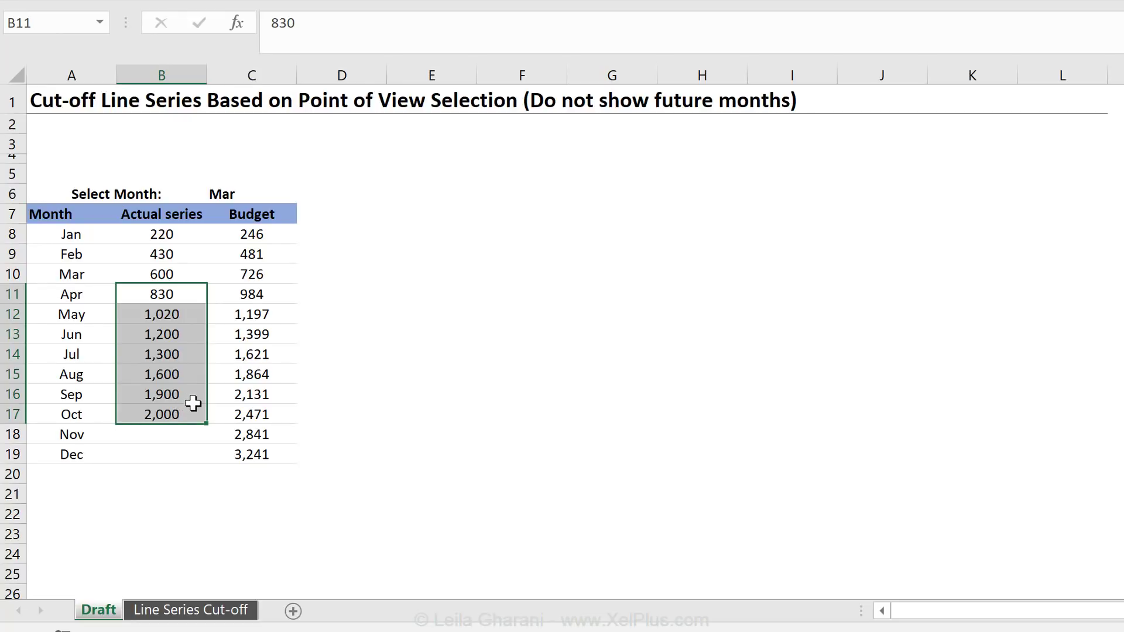
pyautogui.click(160, 274)
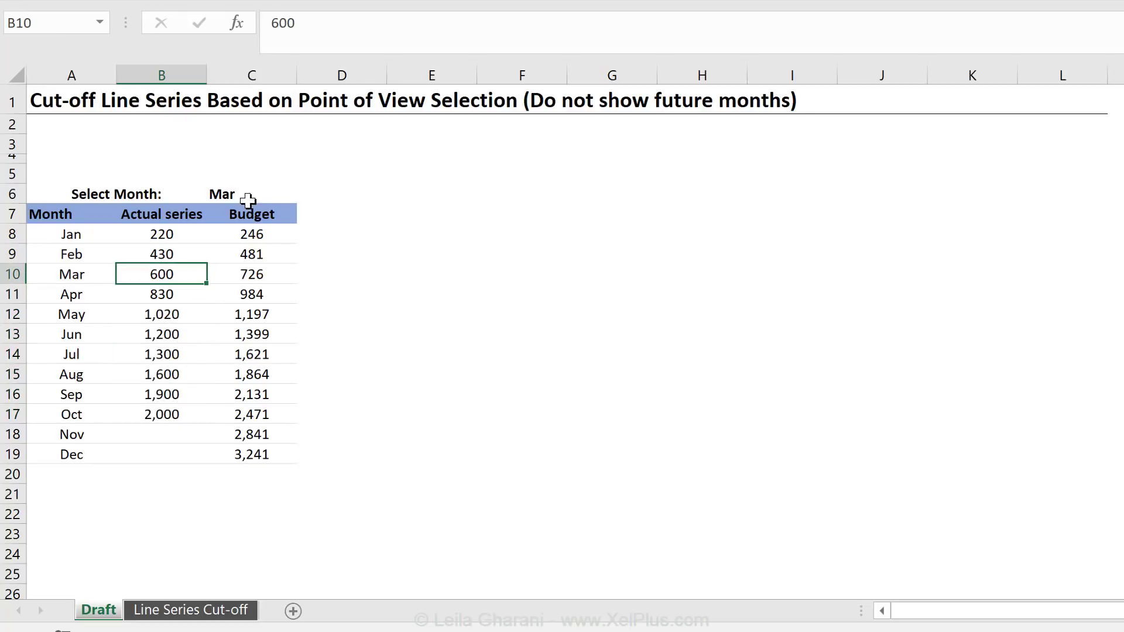
pyautogui.click(305, 193)
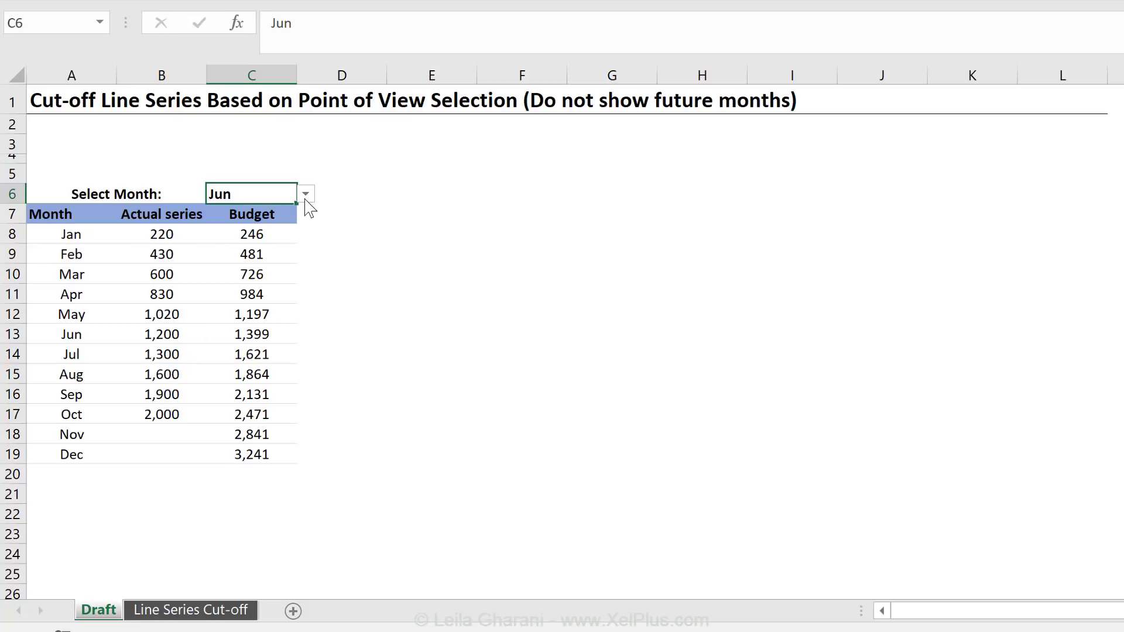
pyautogui.moveTo(253, 193)
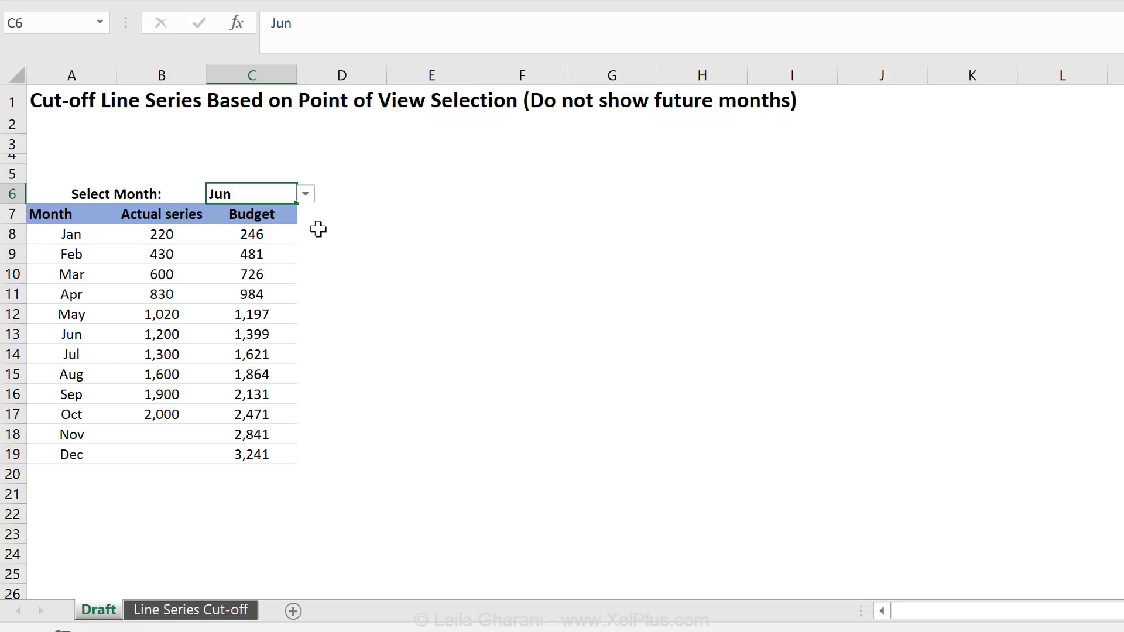
# Enter the header Actual in D7 beside Budget and move to its first data cell D8
pyautogui.click(341, 213)
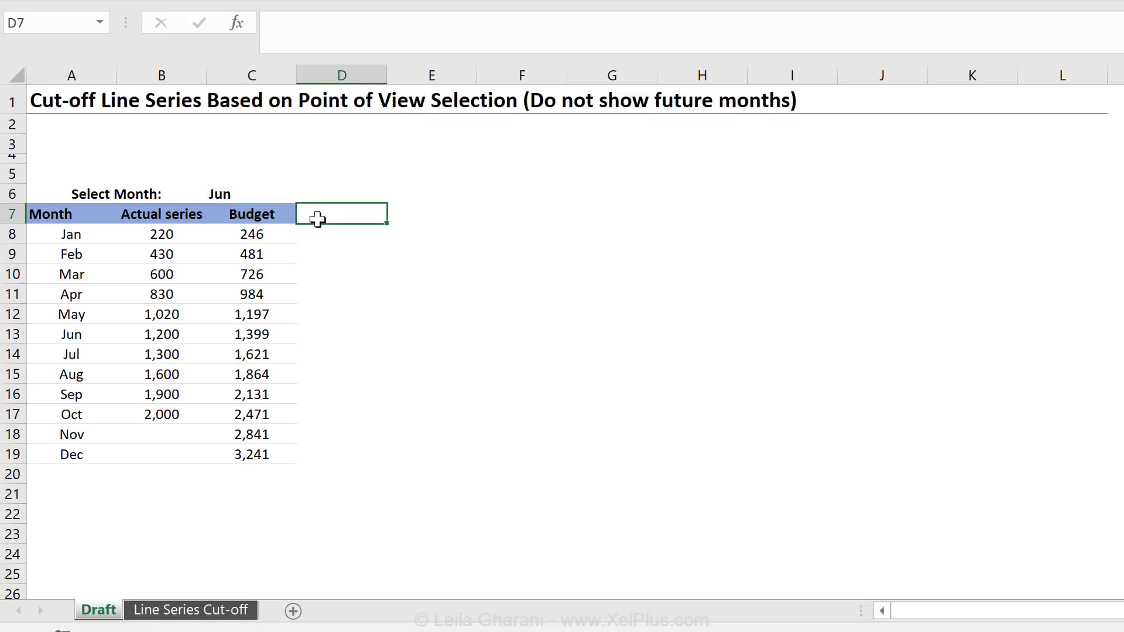
pyautogui.moveTo(456, 452)
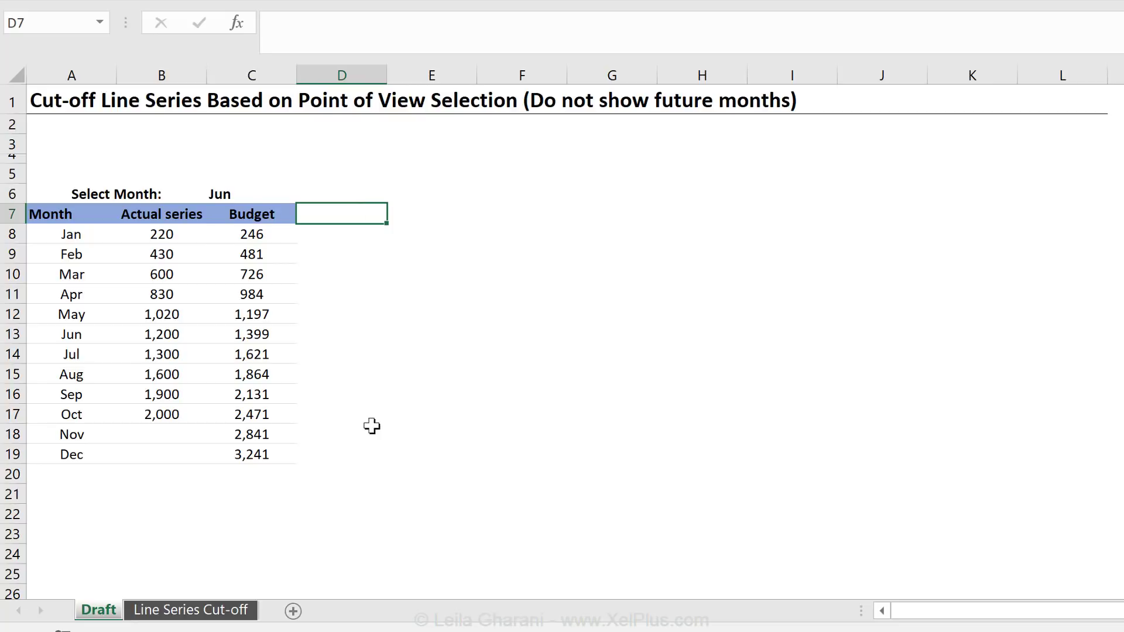
pyautogui.moveTo(360, 314)
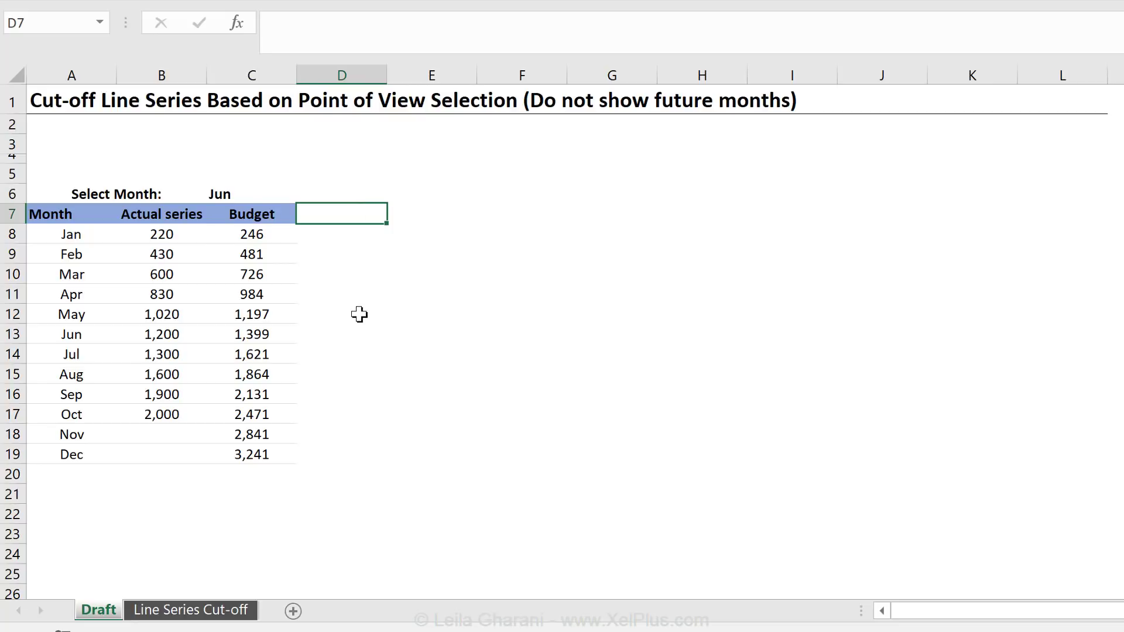
pyautogui.moveTo(376, 288)
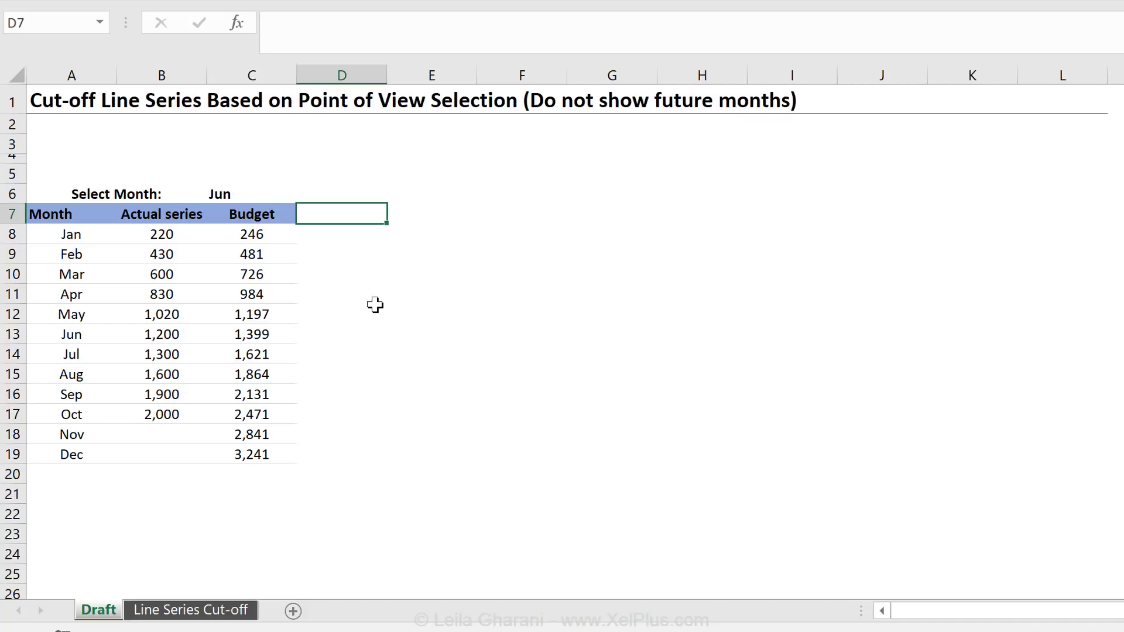
pyautogui.click(251, 213)
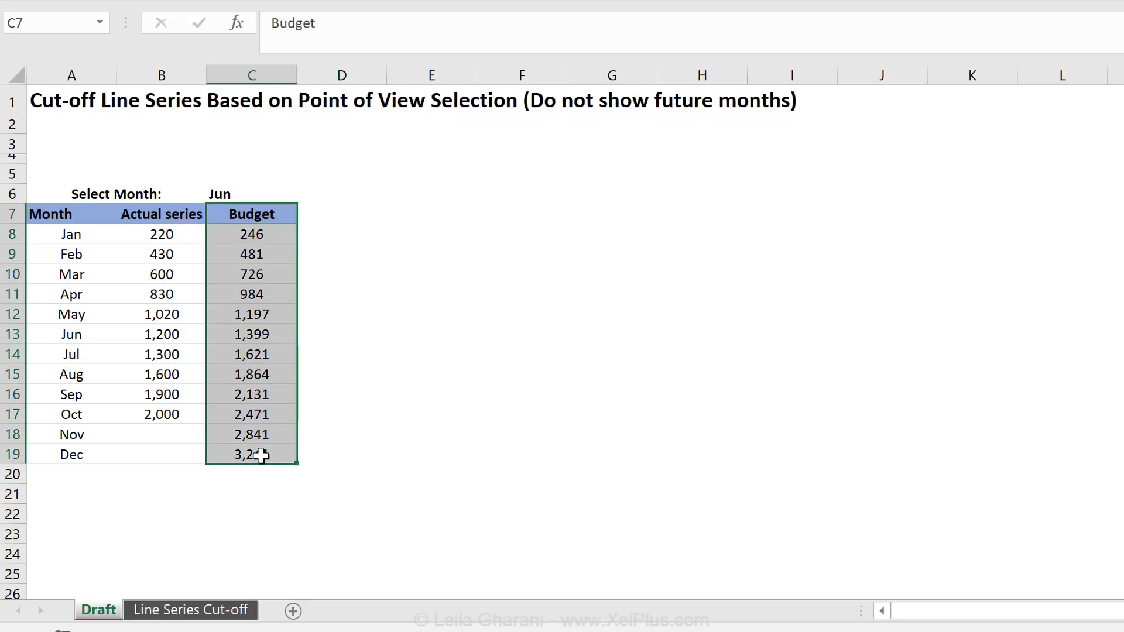
pyautogui.click(341, 213)
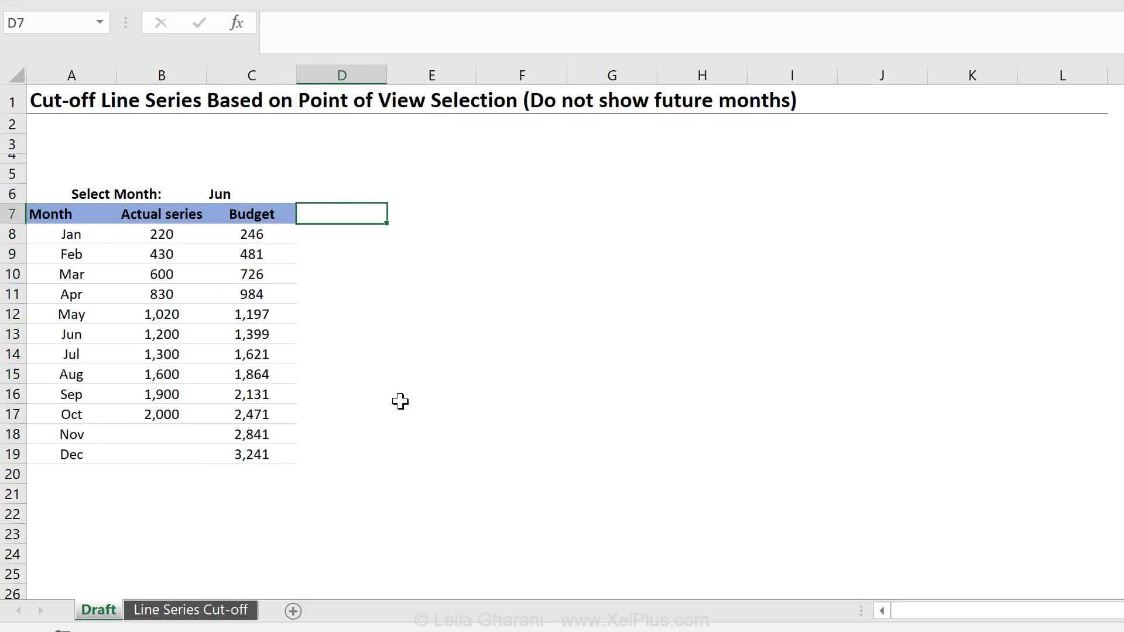
pyautogui.write('A')
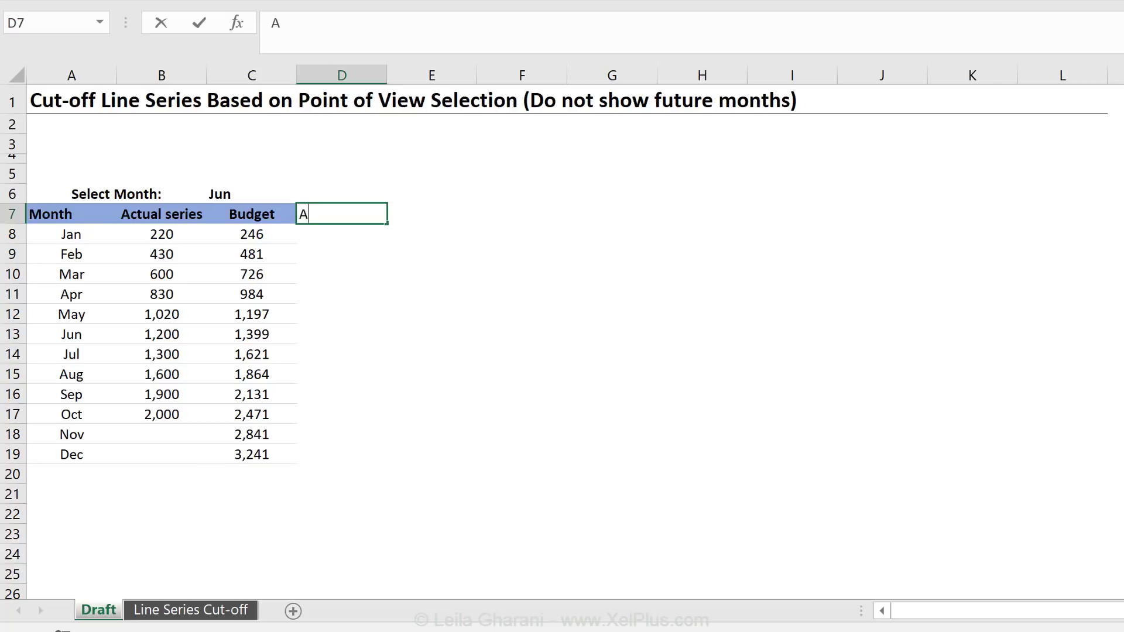
pyautogui.write('ctual')
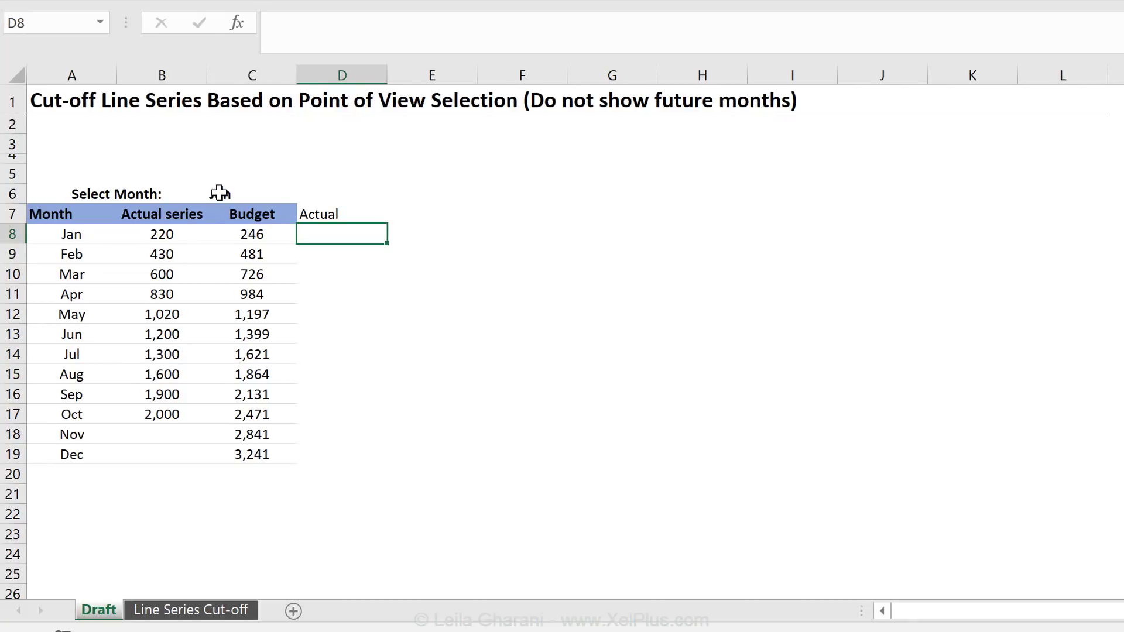
pyautogui.click(71, 255)
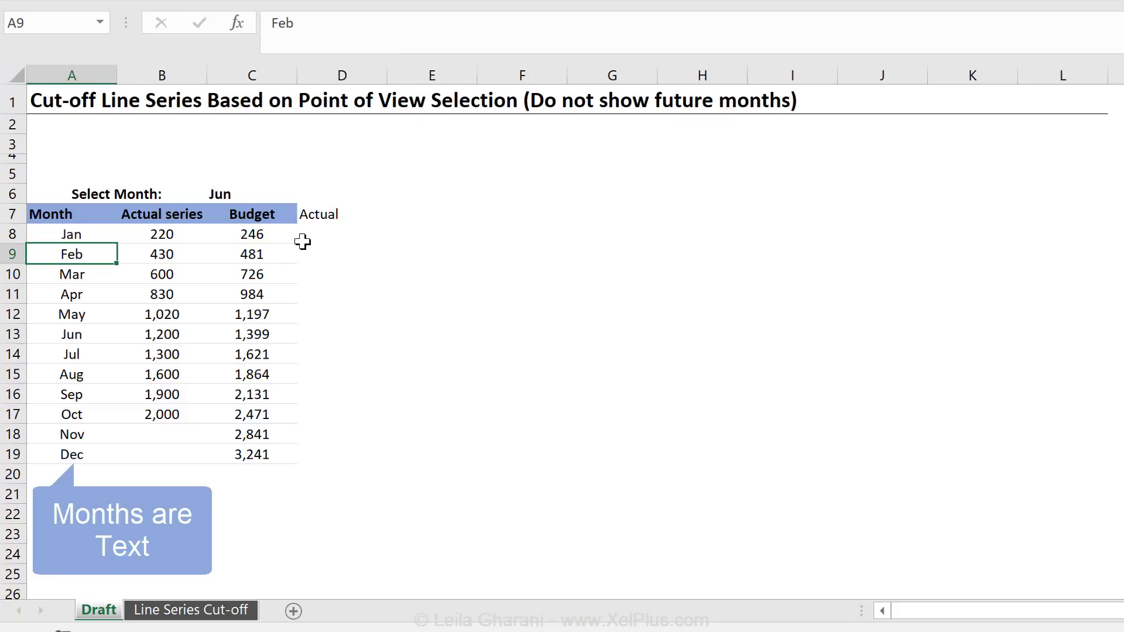
pyautogui.click(341, 234)
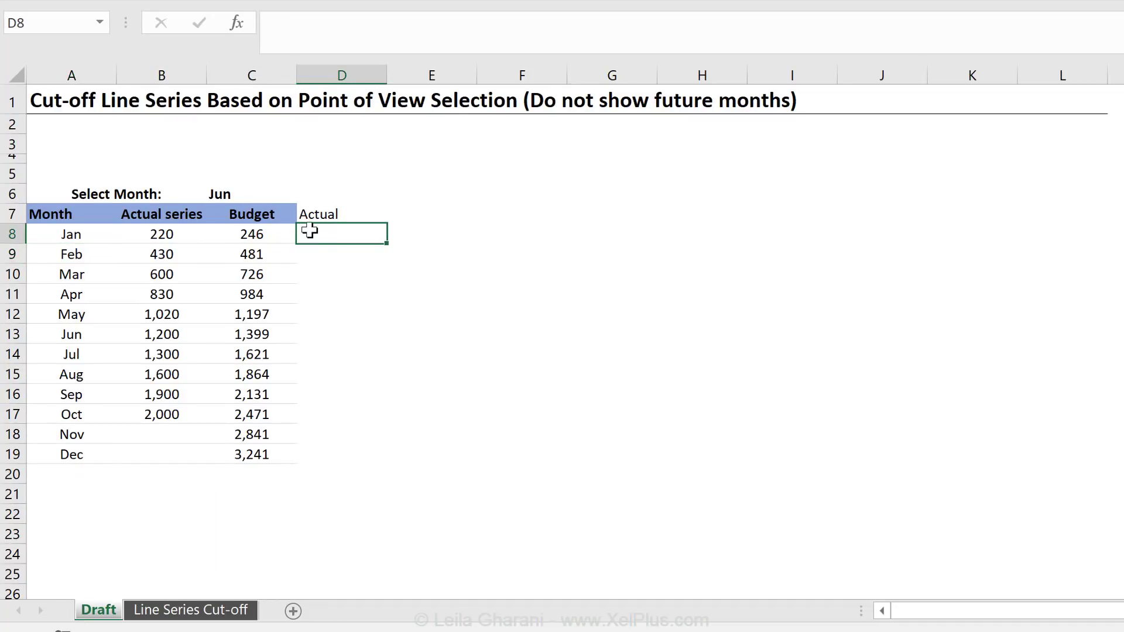
# Enter =MATCH($C$6,$A$8:$A$19,0) in D8 with absolute references via F4
pyautogui.write('=')
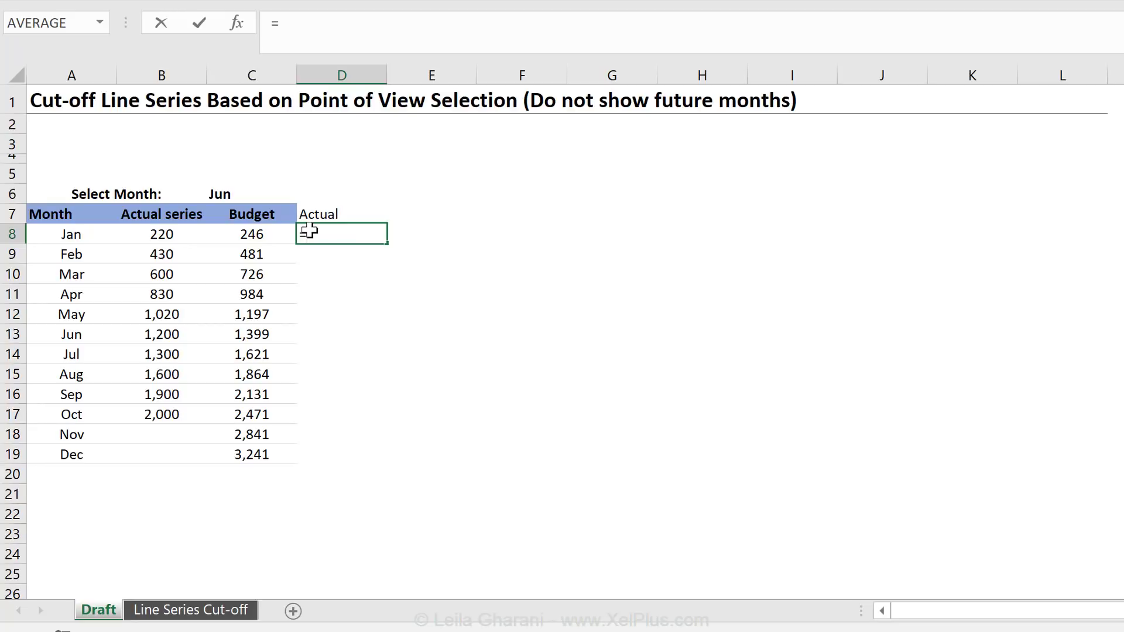
pyautogui.write('=')
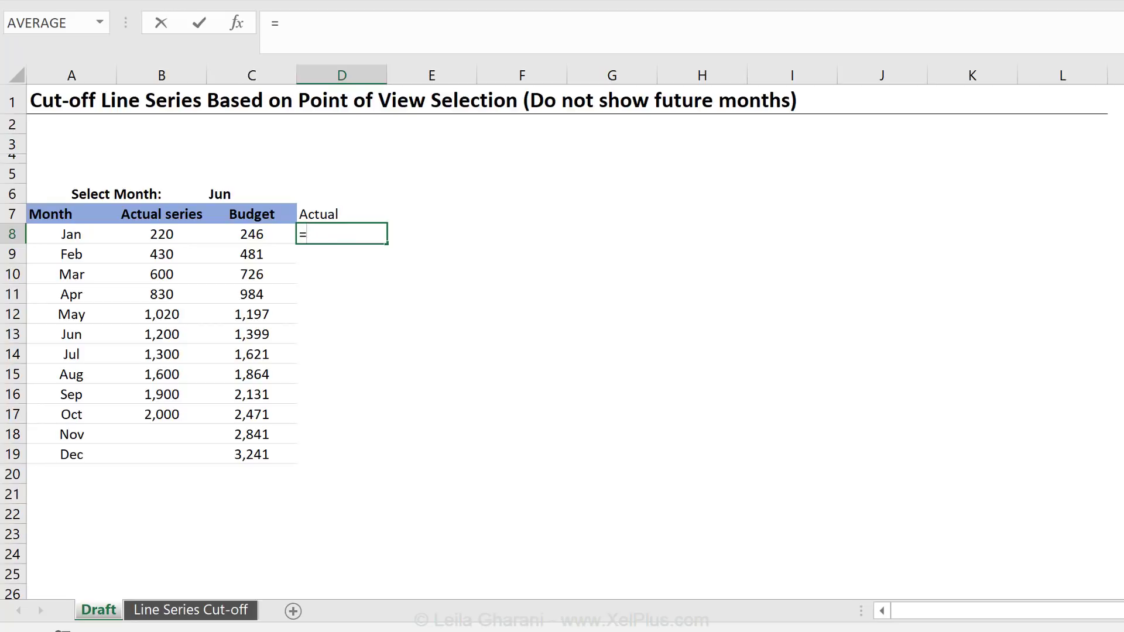
pyautogui.write('match')
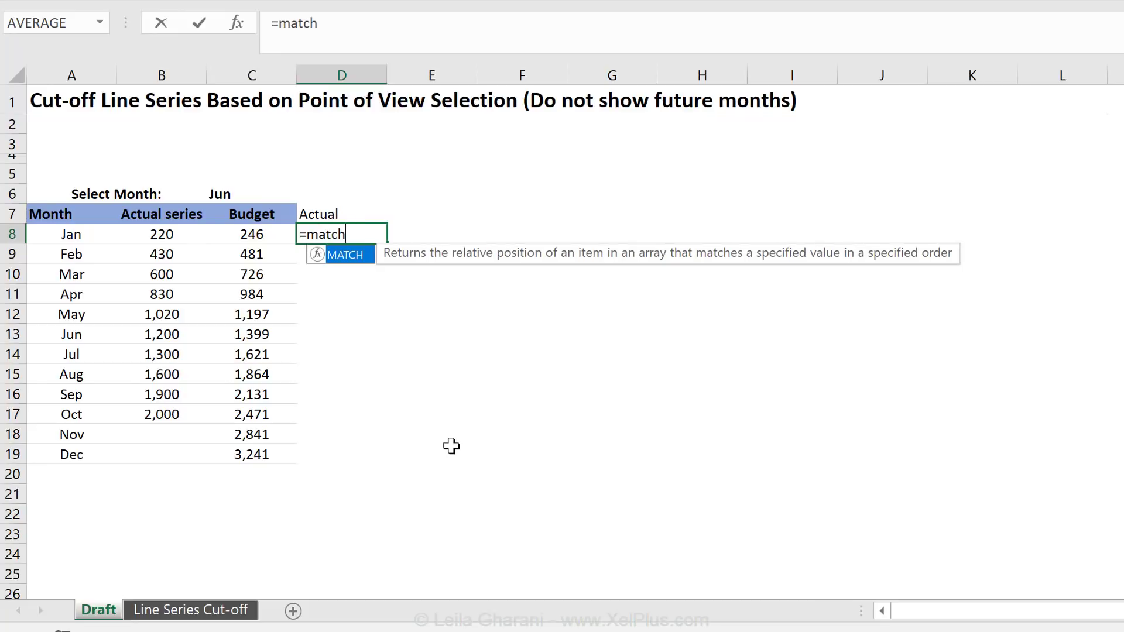
pyautogui.write('(')
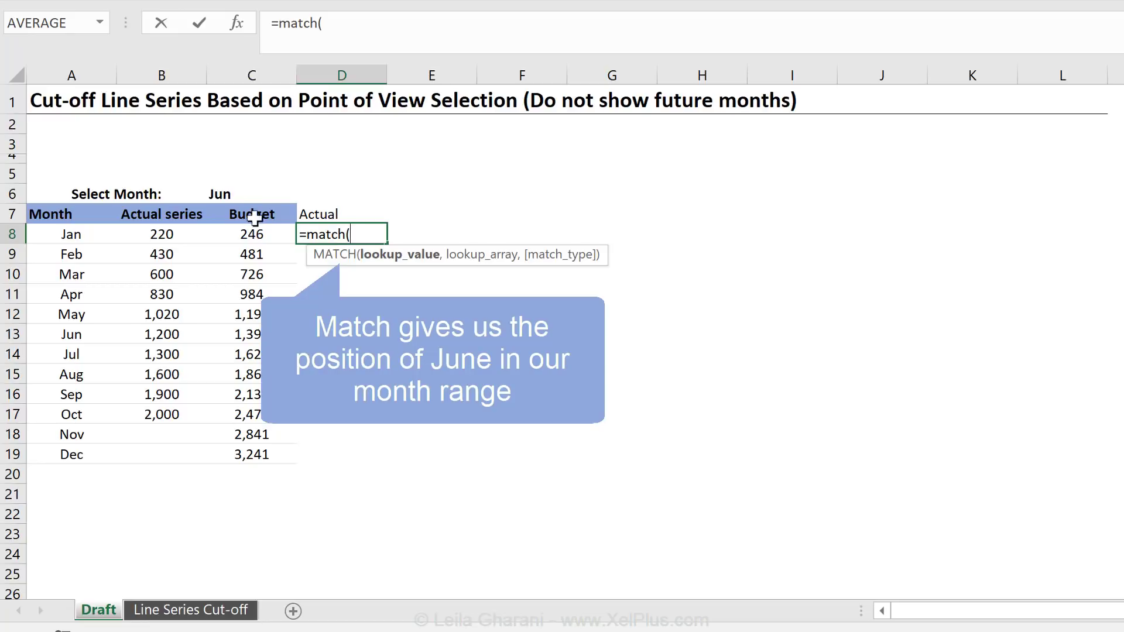
pyautogui.click(226, 194)
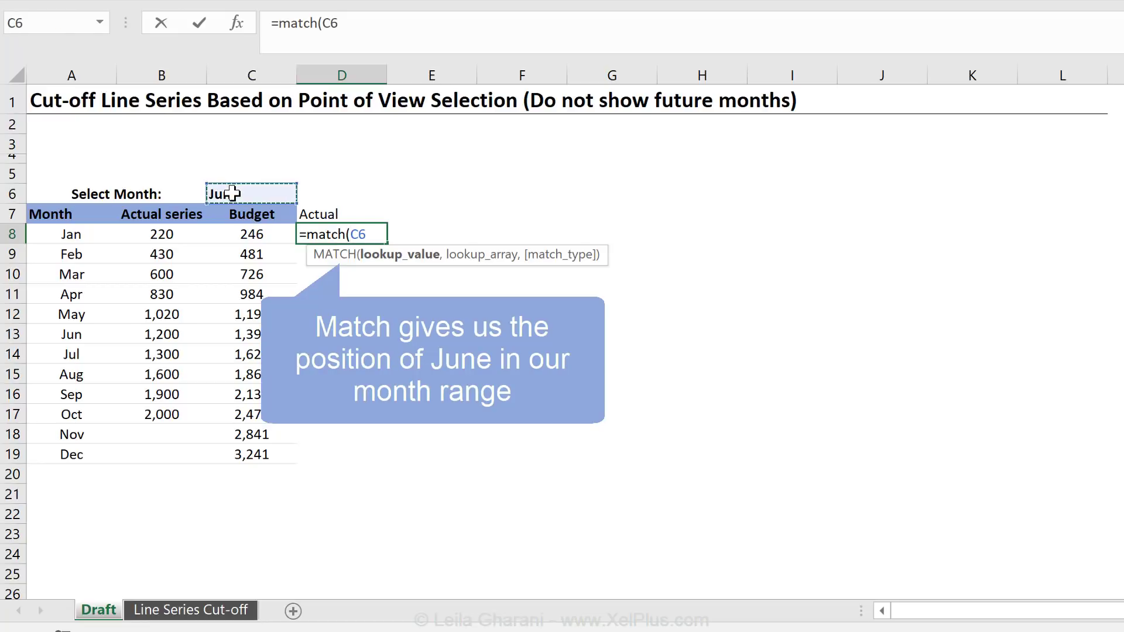
pyautogui.press('f4')
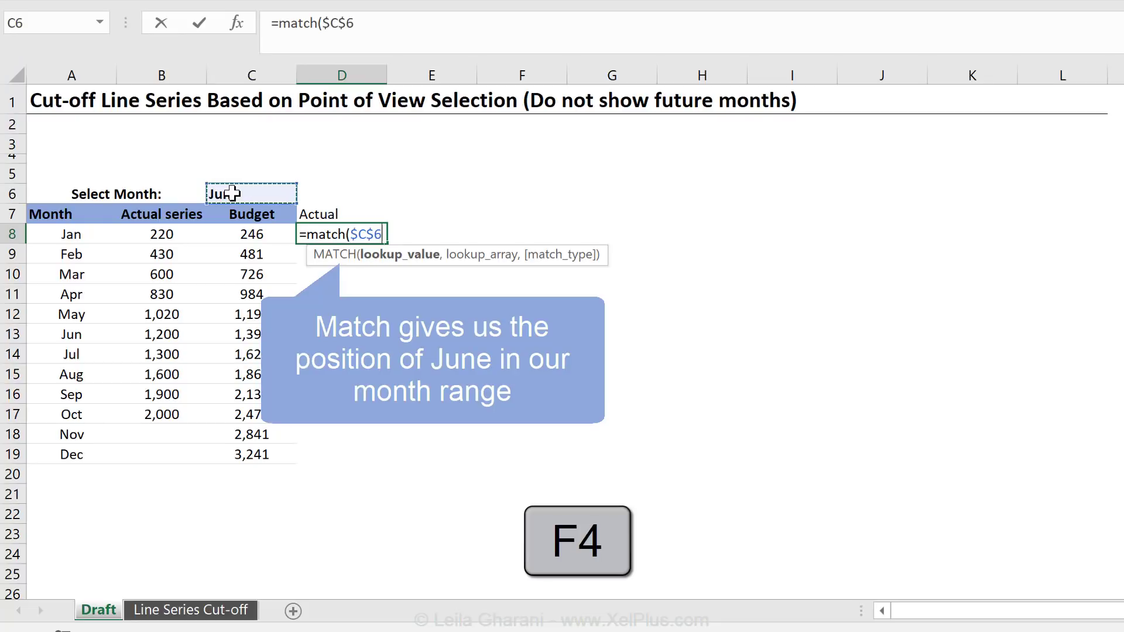
pyautogui.write(',')
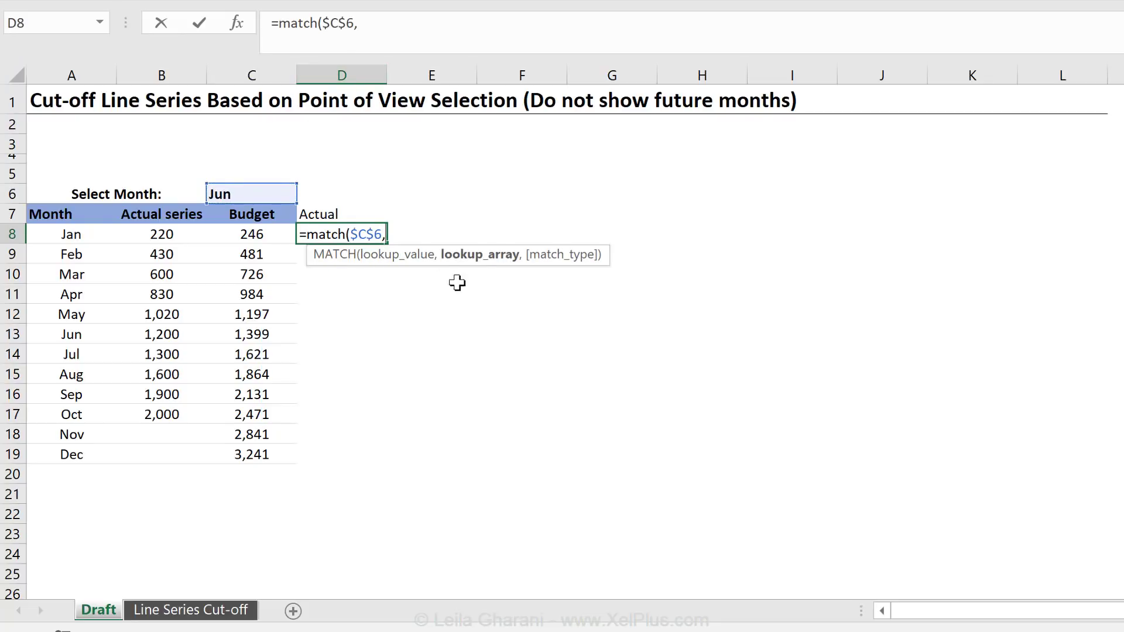
pyautogui.moveTo(238, 195)
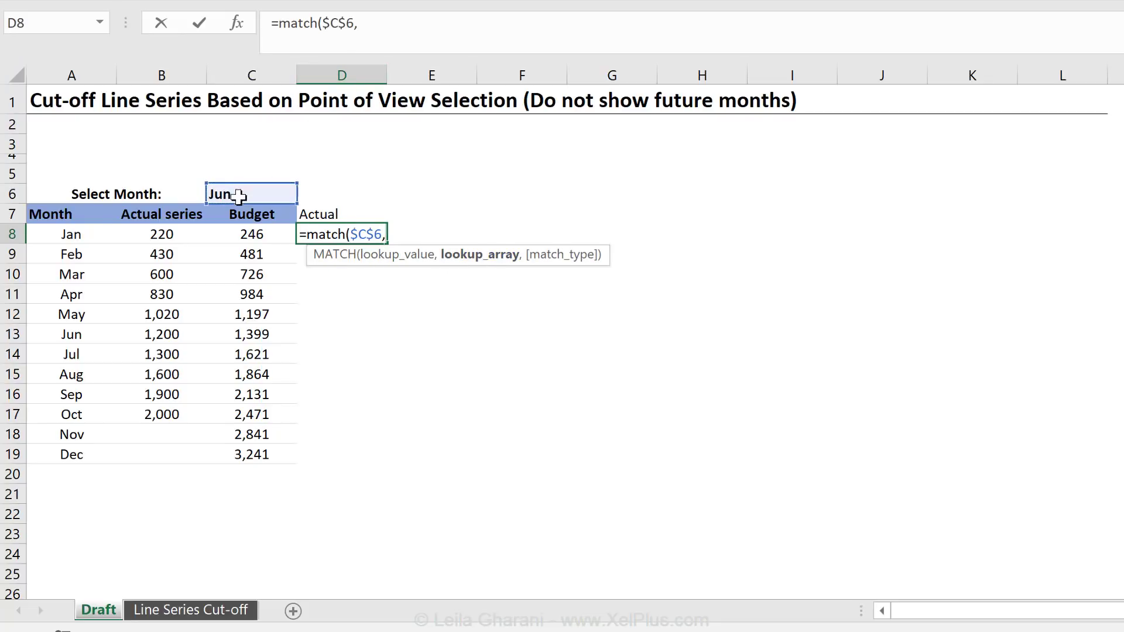
pyautogui.moveTo(71, 235); pyautogui.dragTo(71, 454)
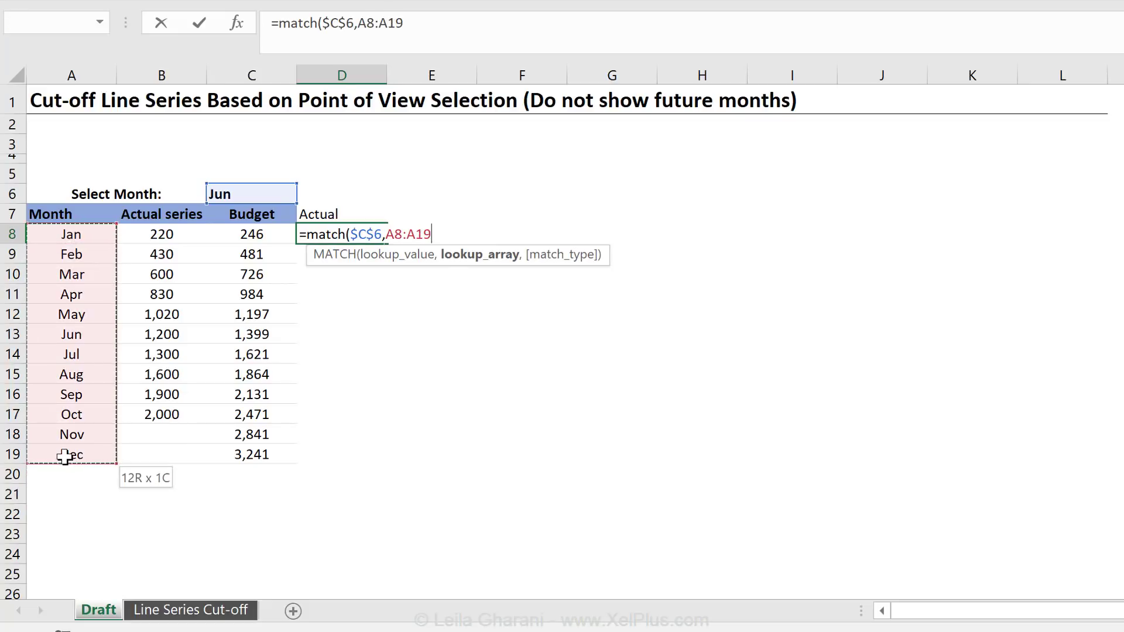
pyautogui.press('f4')
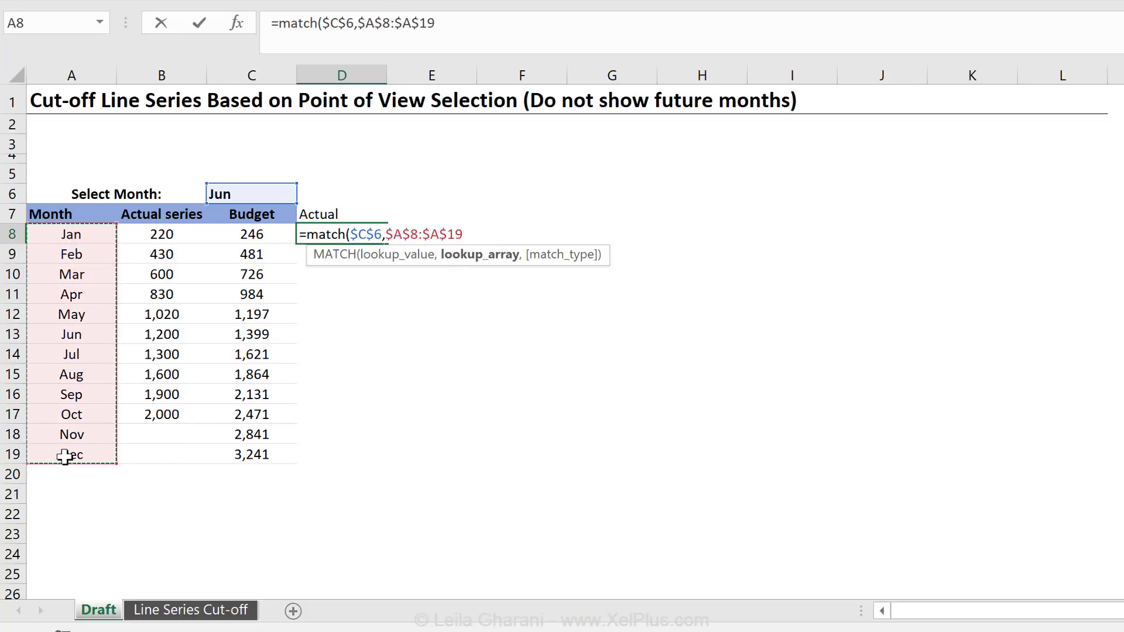
pyautogui.write(',0)')
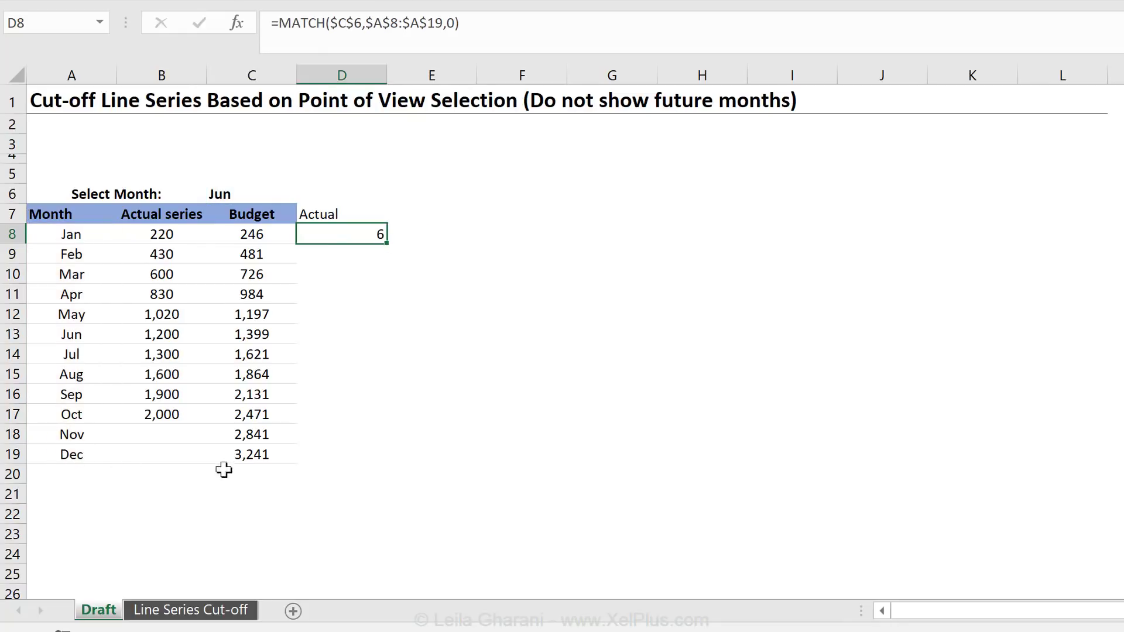
# Test the MATCH result by picking May, then return to Jun giving position 6
pyautogui.click(304, 193)
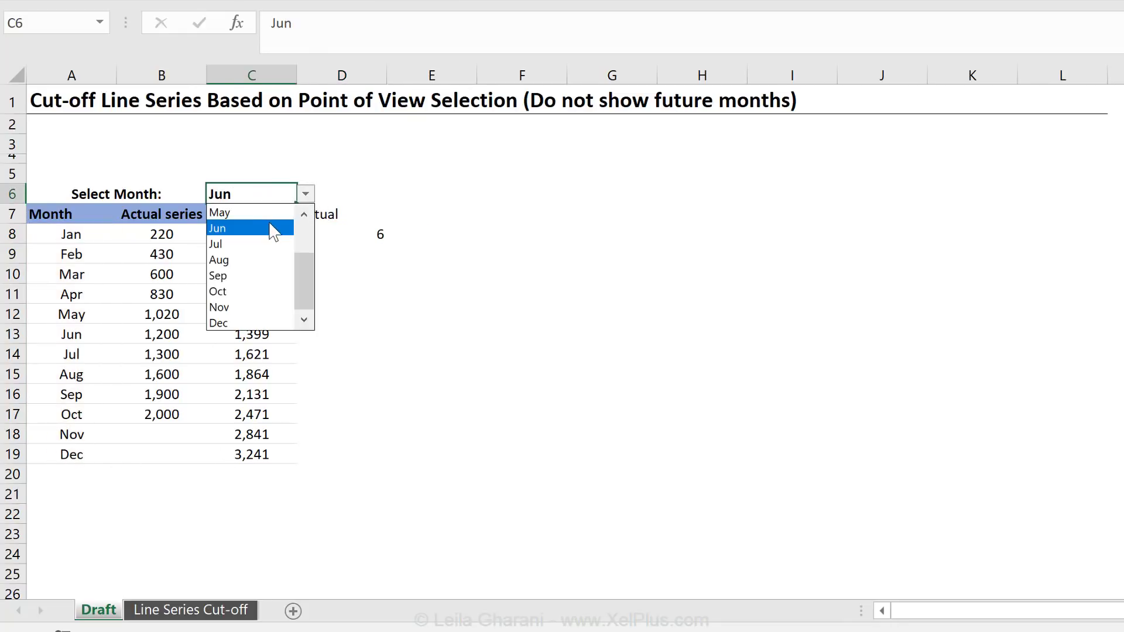
pyautogui.click(219, 212)
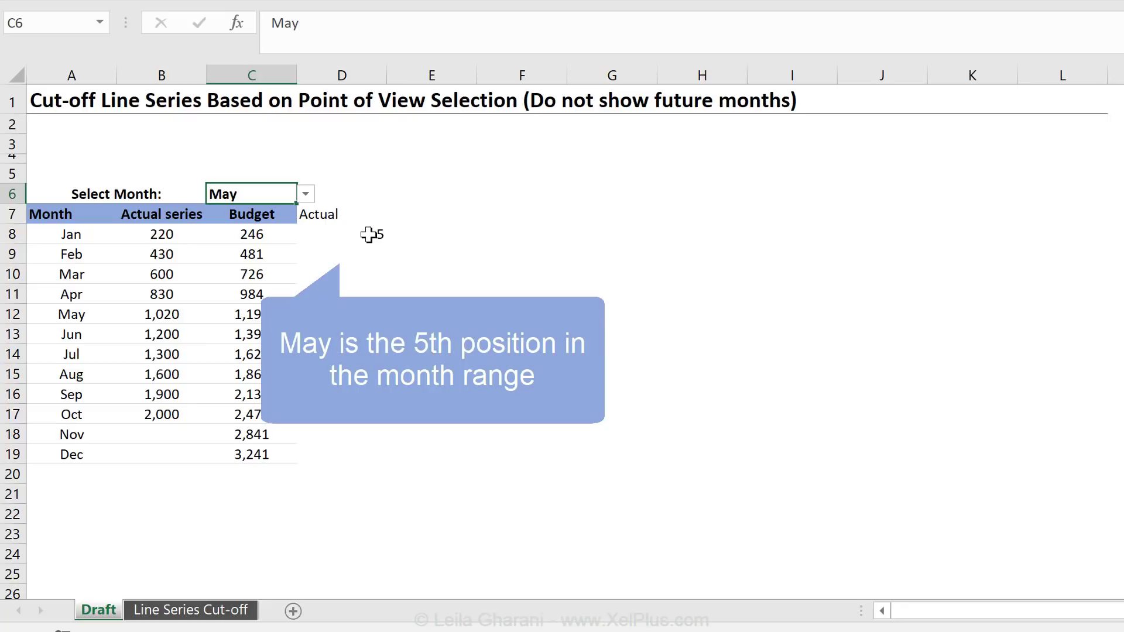
pyautogui.click(341, 234)
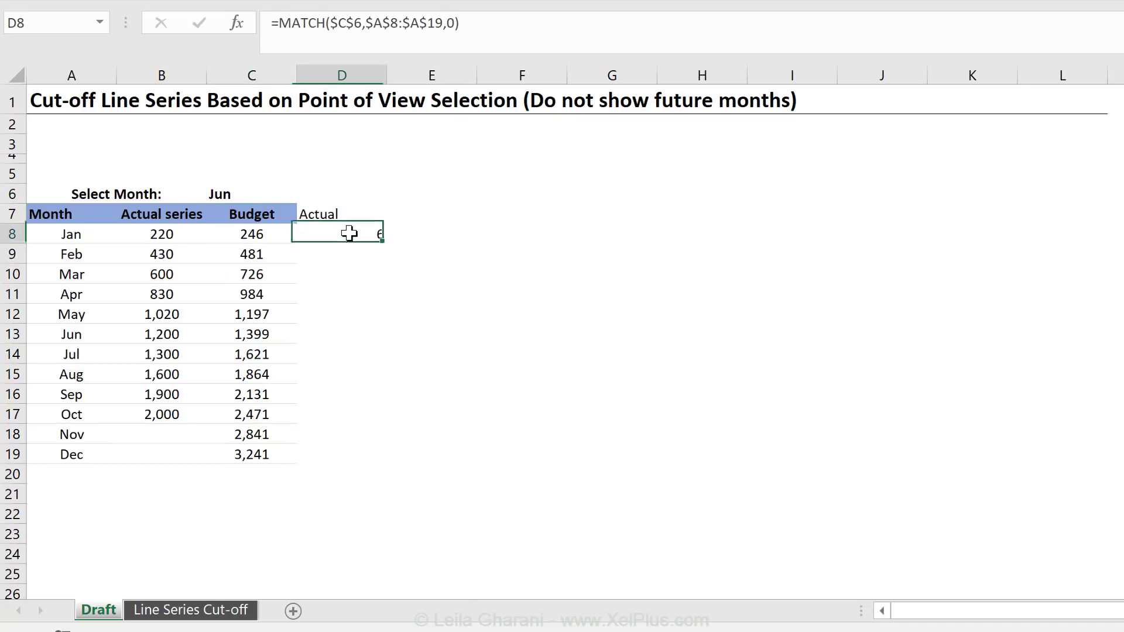
pyautogui.click(71, 234)
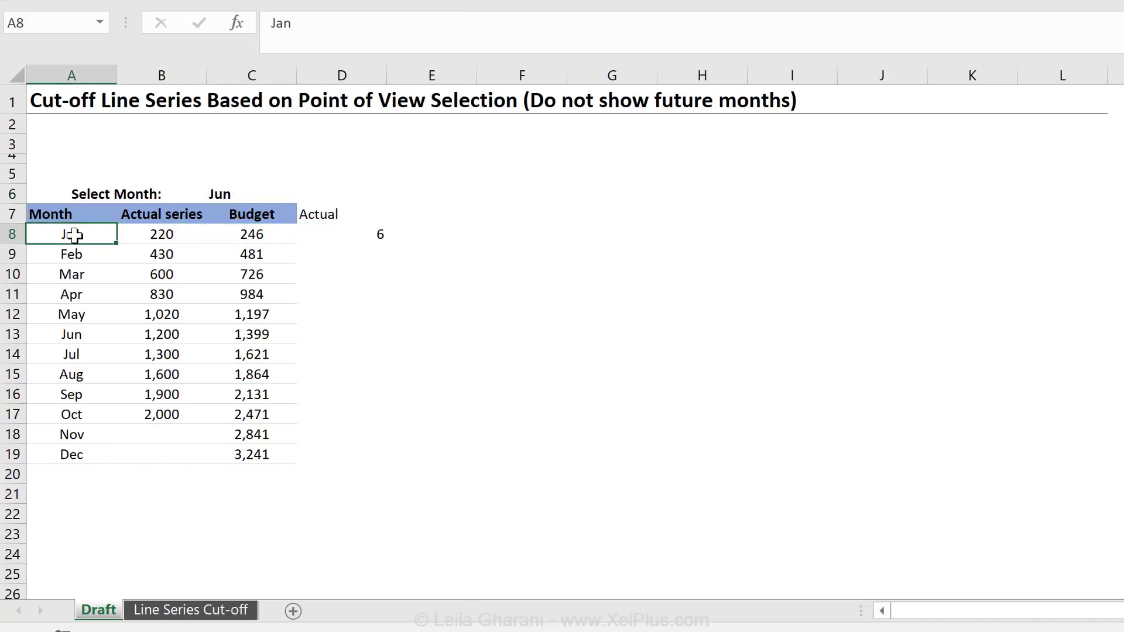
pyautogui.click(341, 234)
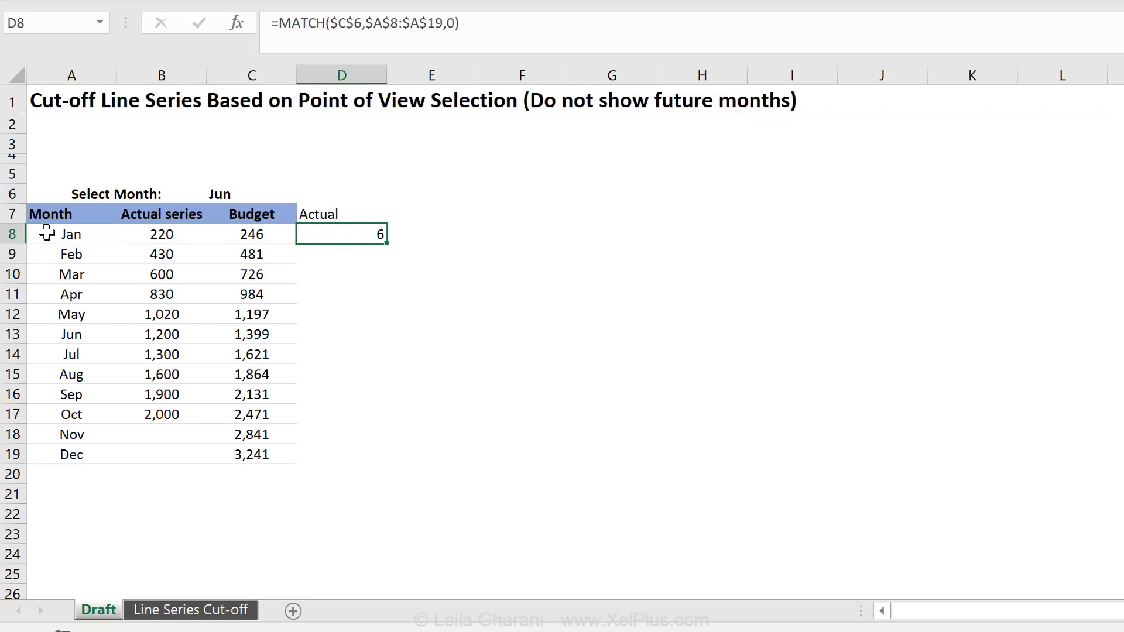
pyautogui.click(72, 234)
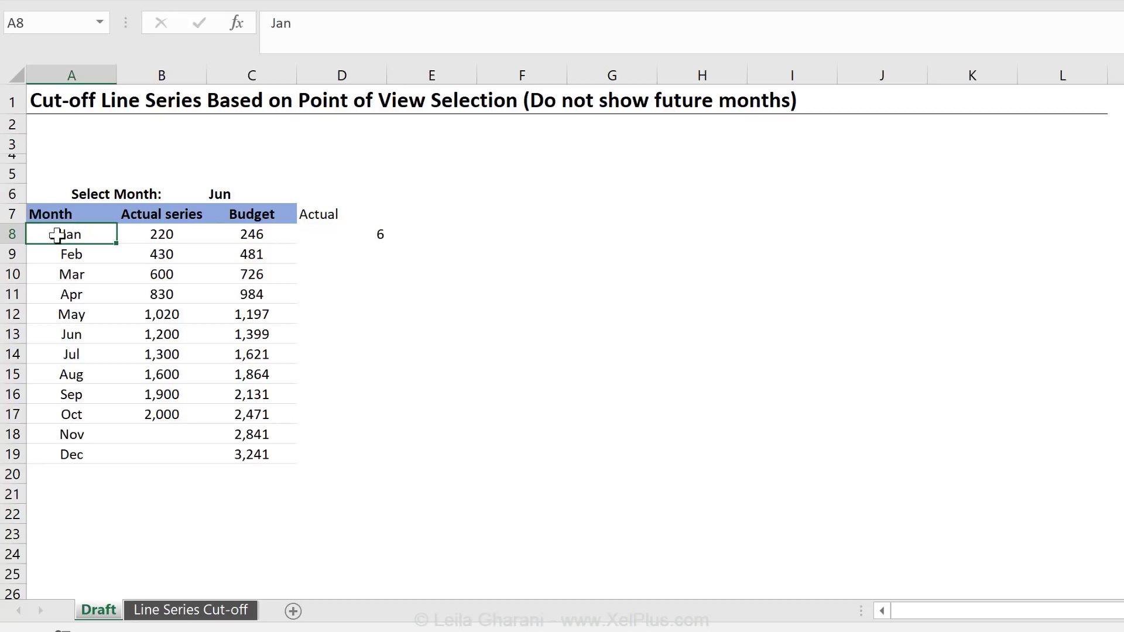
pyautogui.moveTo(226, 196)
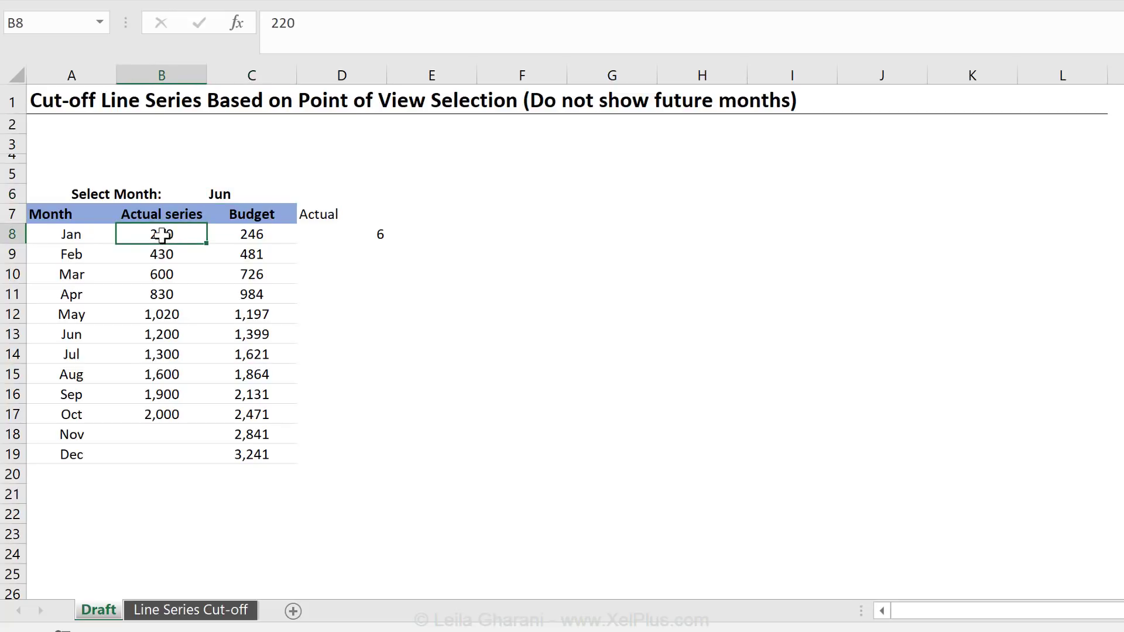
pyautogui.click(341, 234)
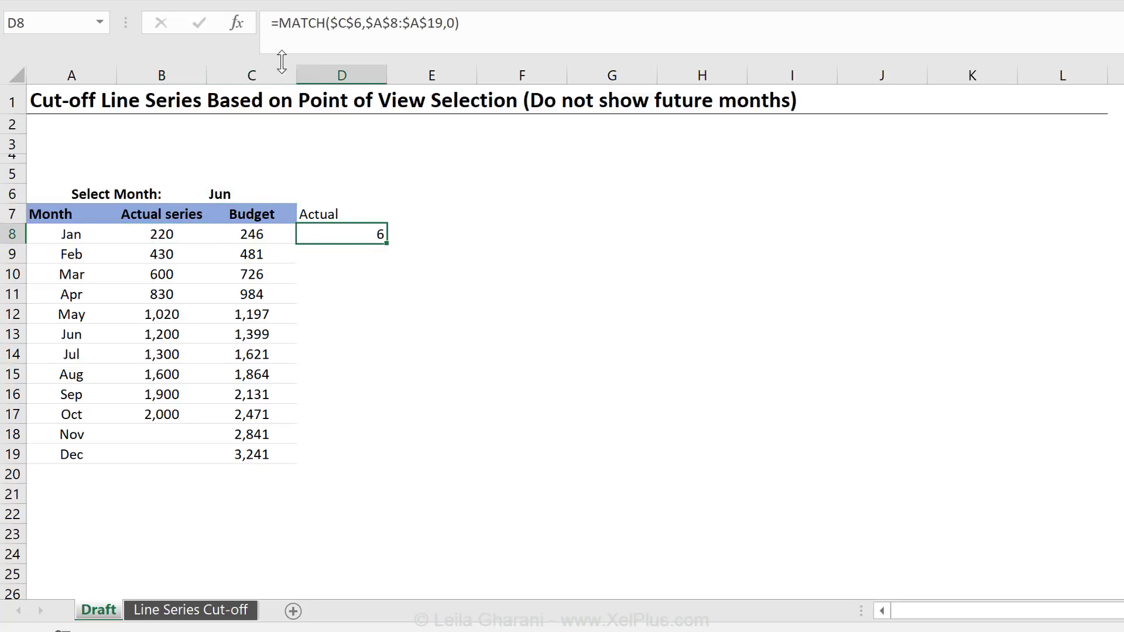
# Wrap D8 as =IF(COUNTA($A$8:A8)<=MATCH(...),B8,"") so actuals show only through the selected month
pyautogui.write('if(')
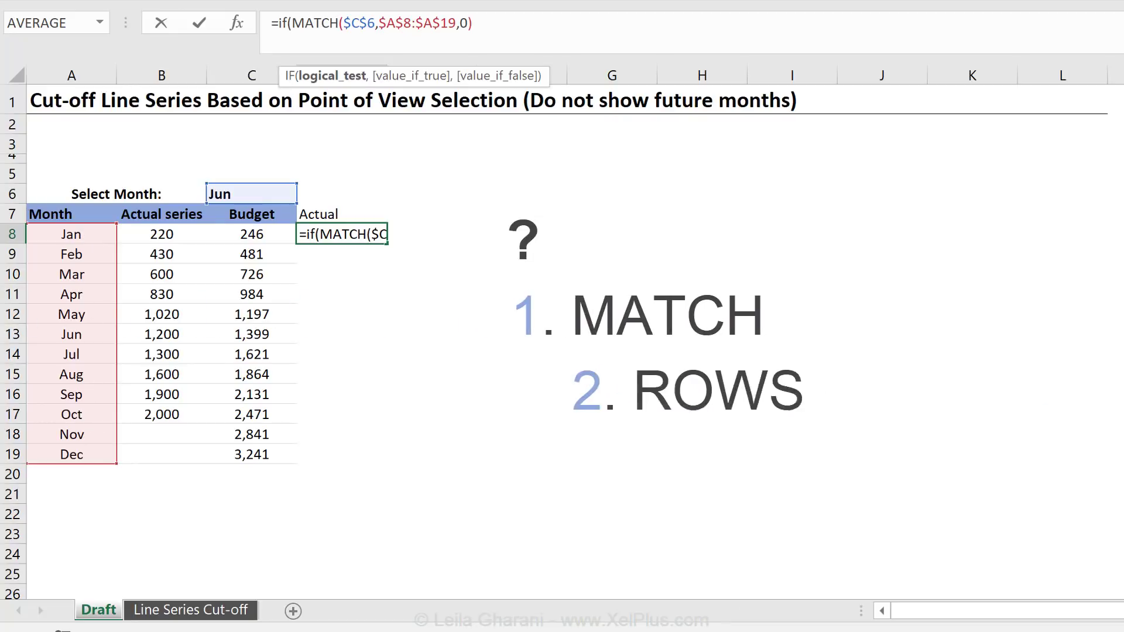
pyautogui.write('counta')
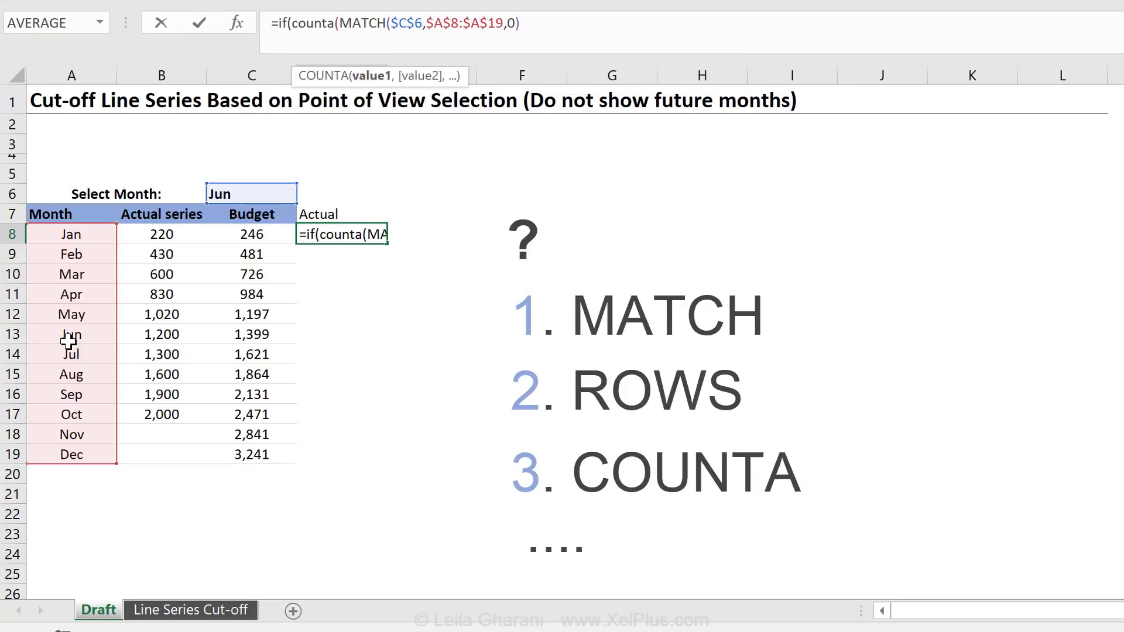
pyautogui.click(71, 234)
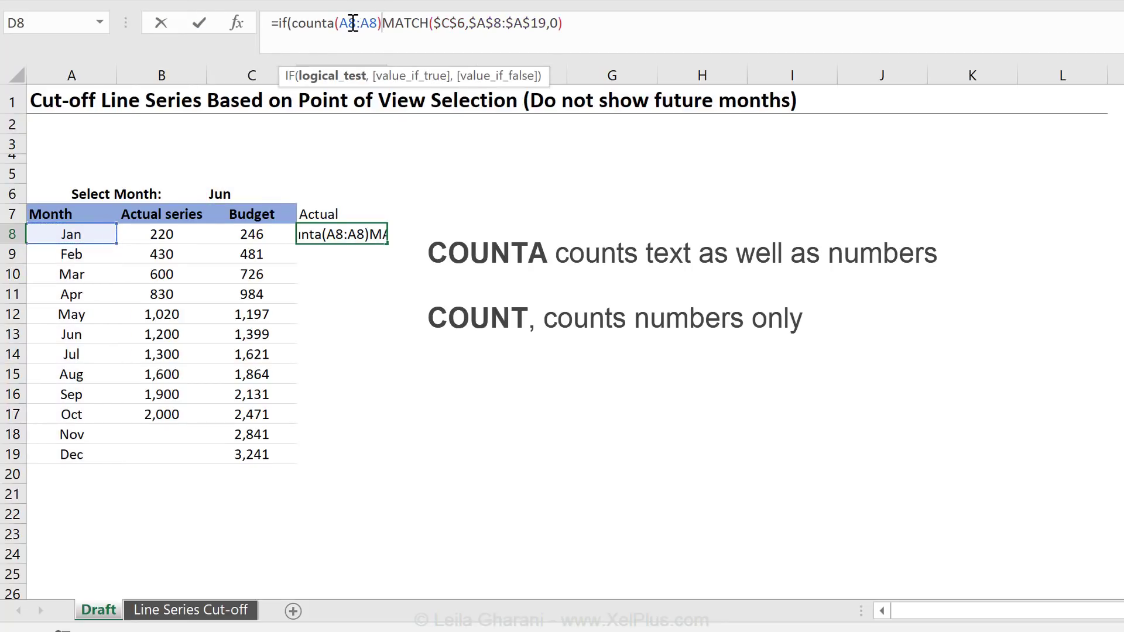
pyautogui.press('F4')
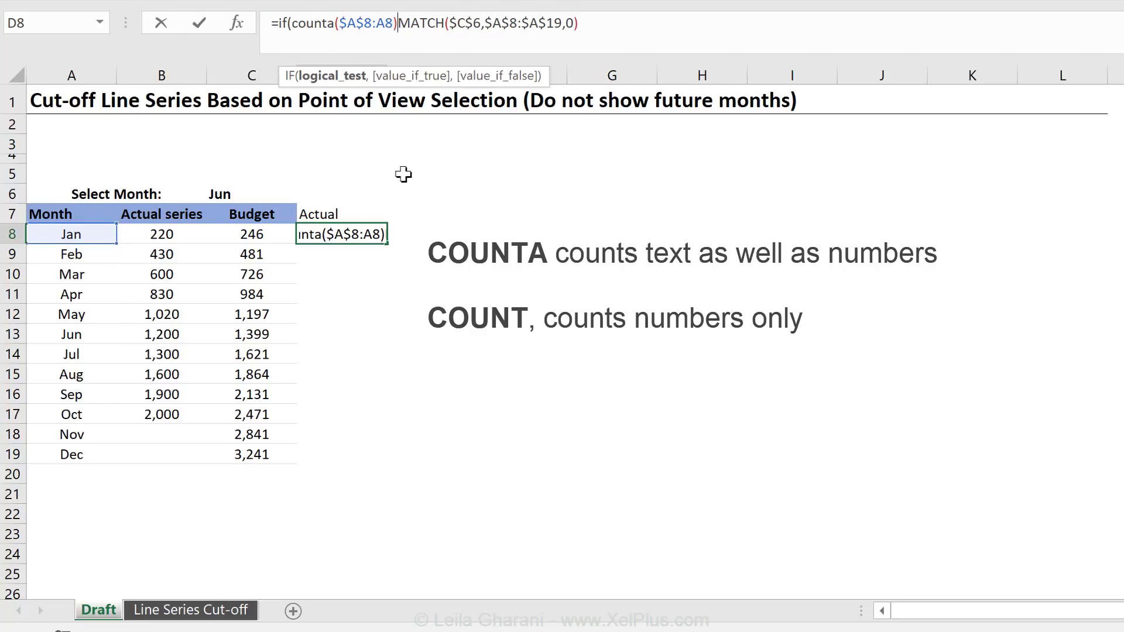
pyautogui.write('<')
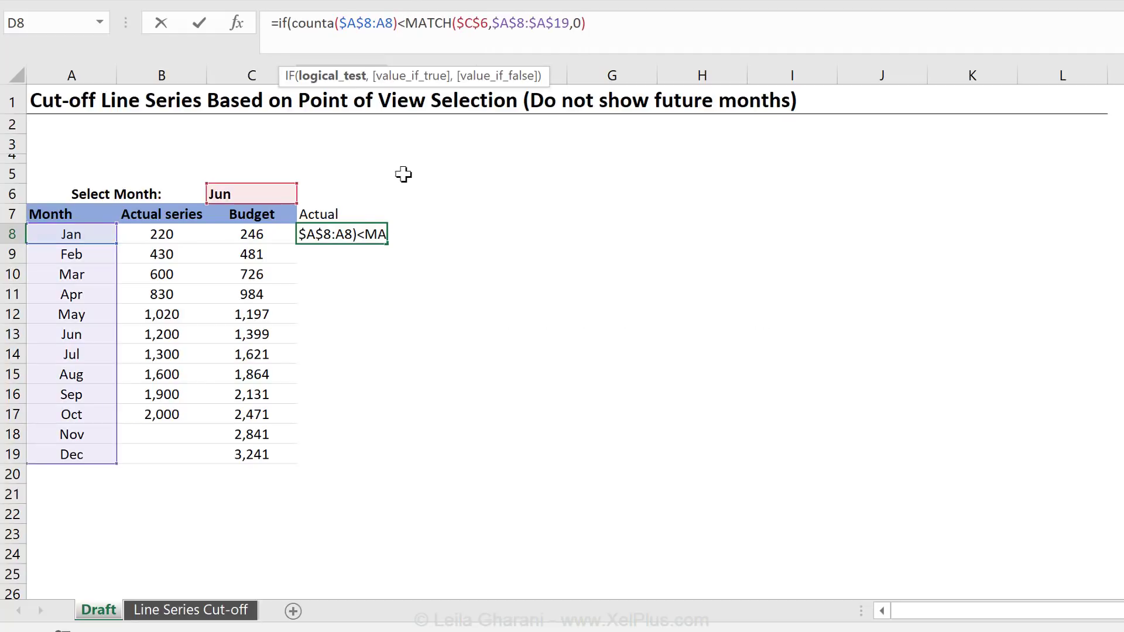
pyautogui.write('=')
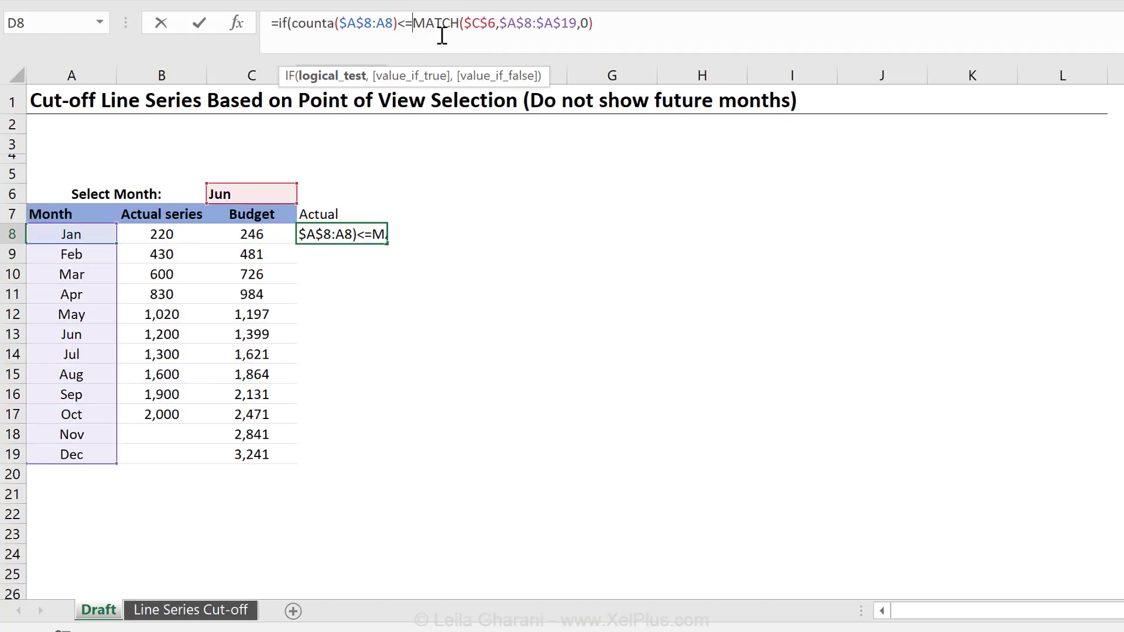
pyautogui.write(',')
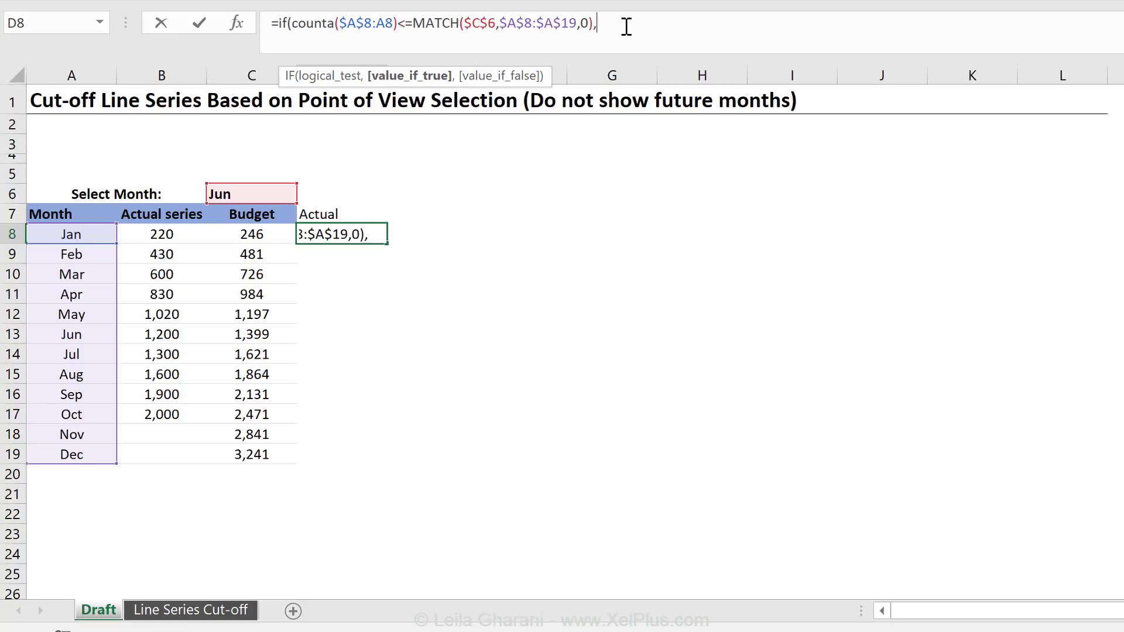
pyautogui.click(161, 234)
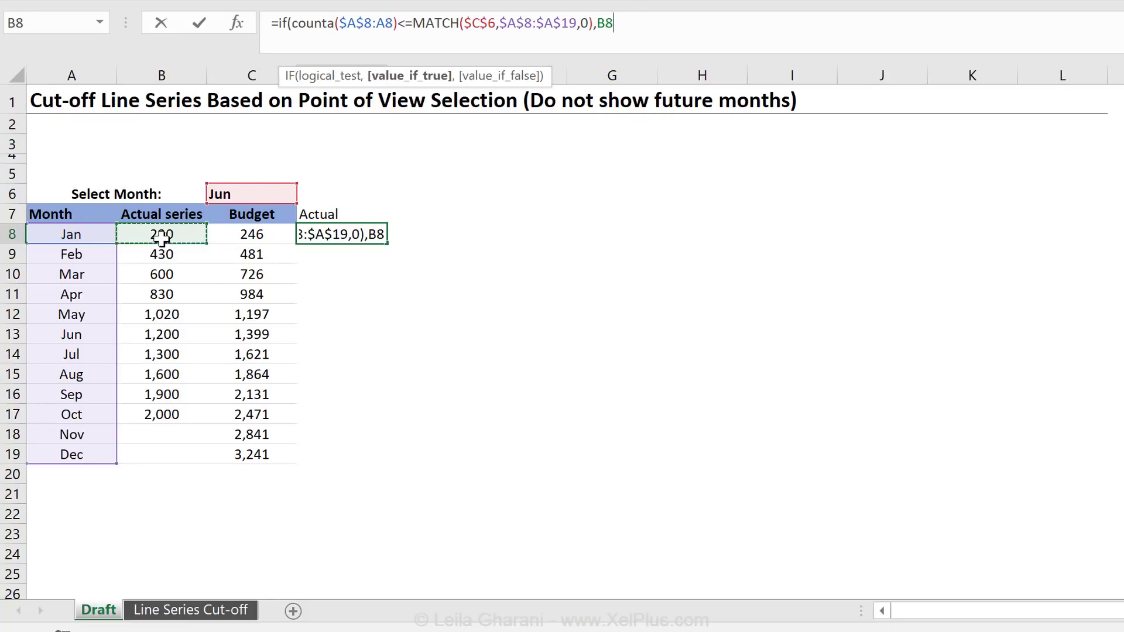
pyautogui.write(',')
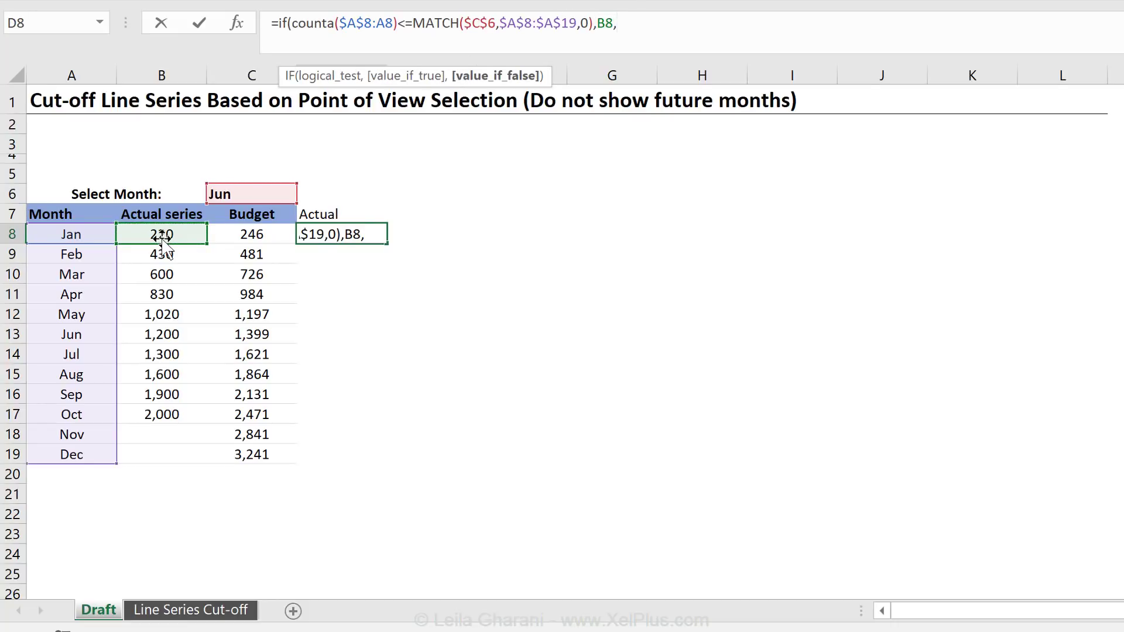
pyautogui.write('"")')
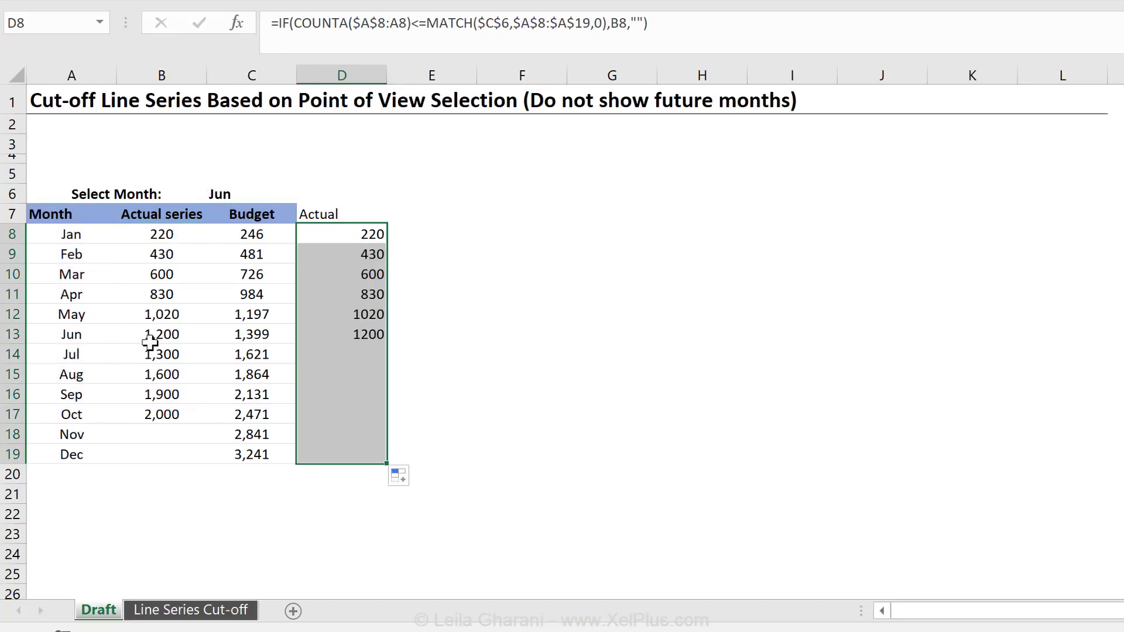
pyautogui.click(305, 193)
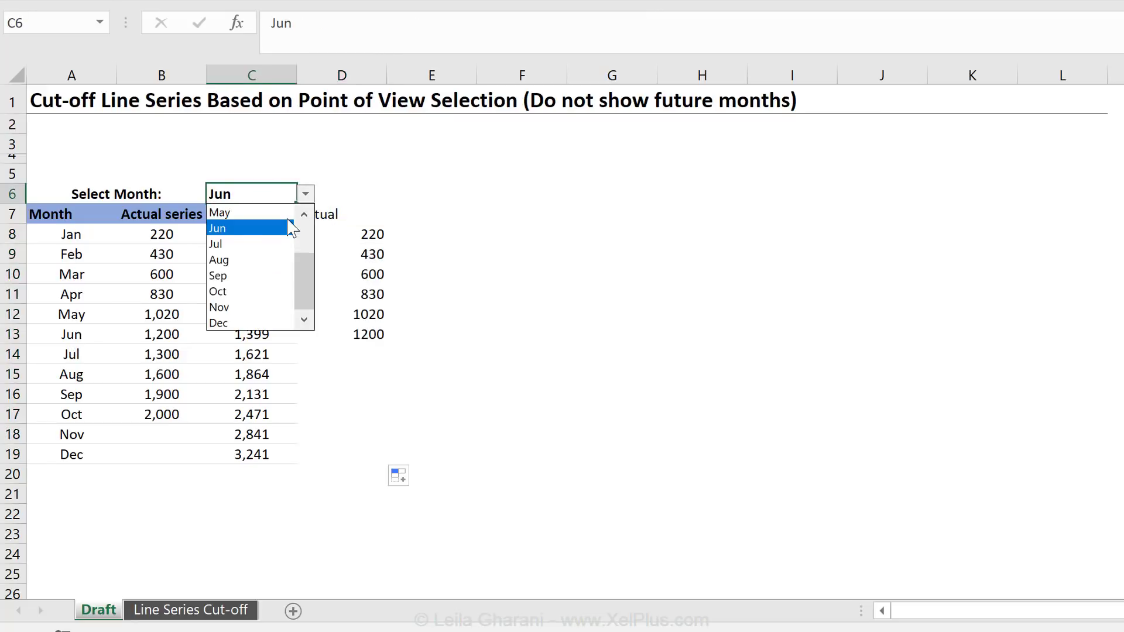
pyautogui.click(215, 244)
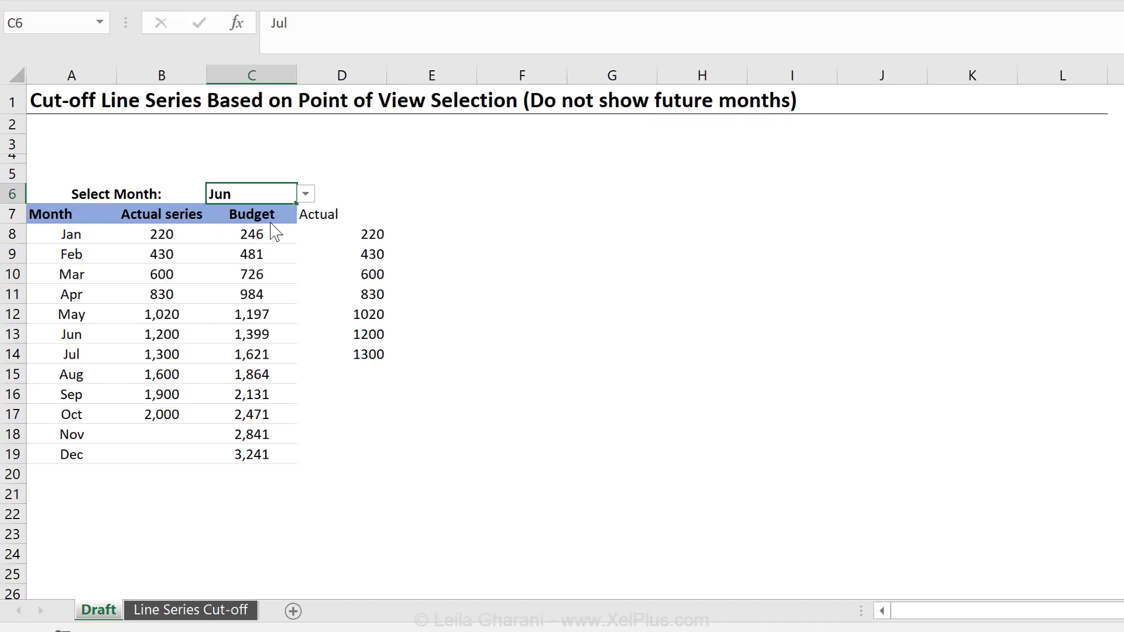
pyautogui.click(334, 213)
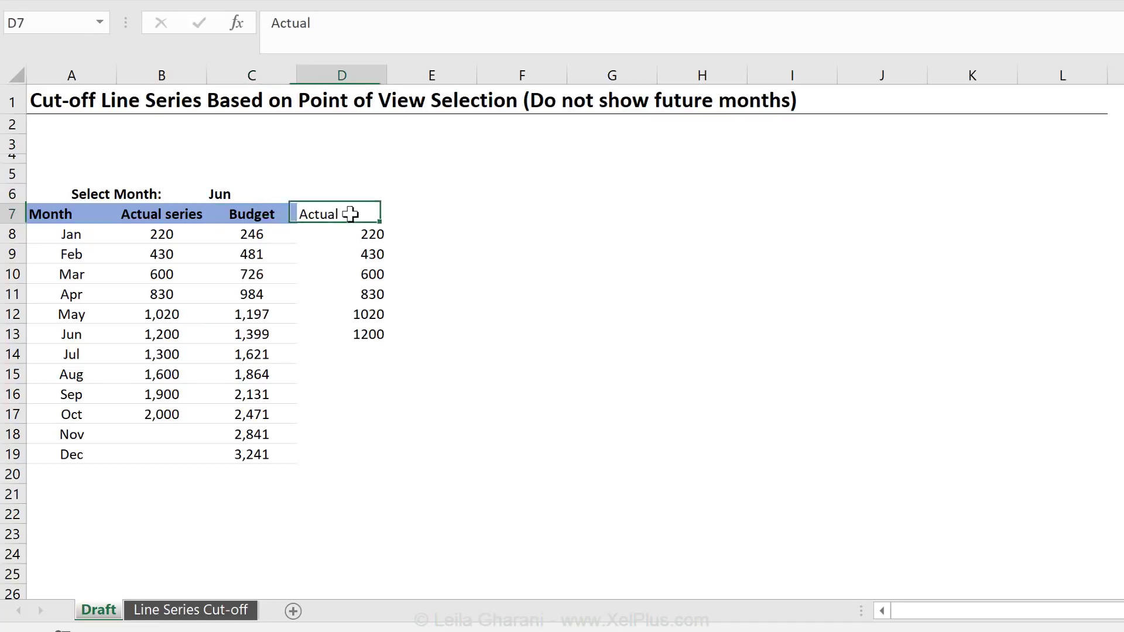
pyautogui.moveTo(171, 229)
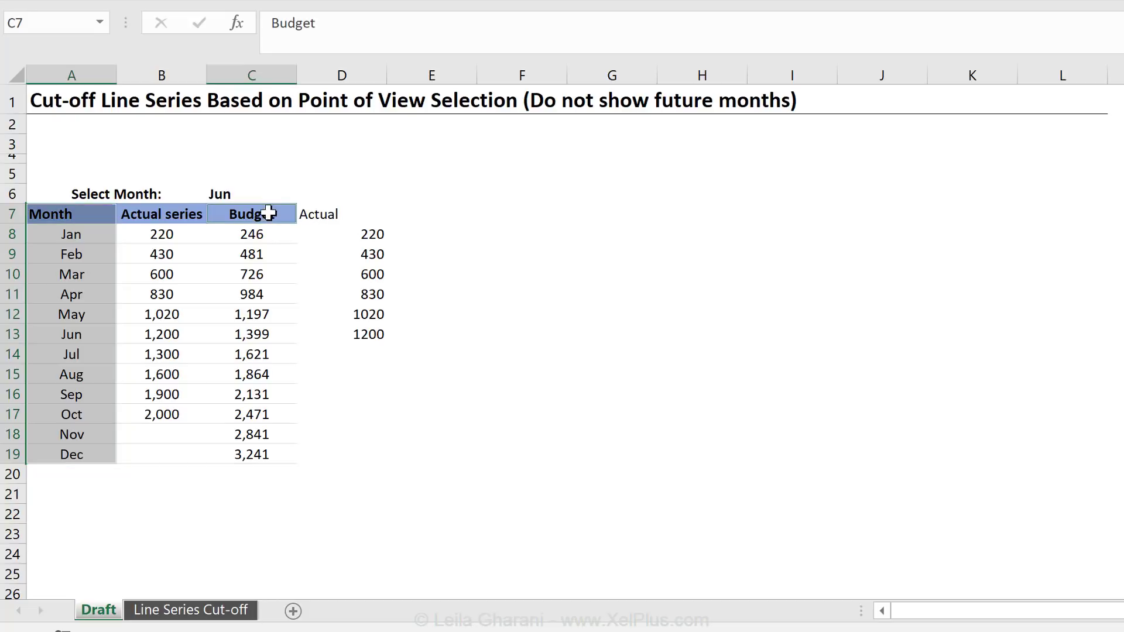
# Insert a 2-D line chart of Budget and Actual by month, where Actual drops to zero after Jun
pyautogui.moveTo(251, 213); pyautogui.dragTo(341, 455)
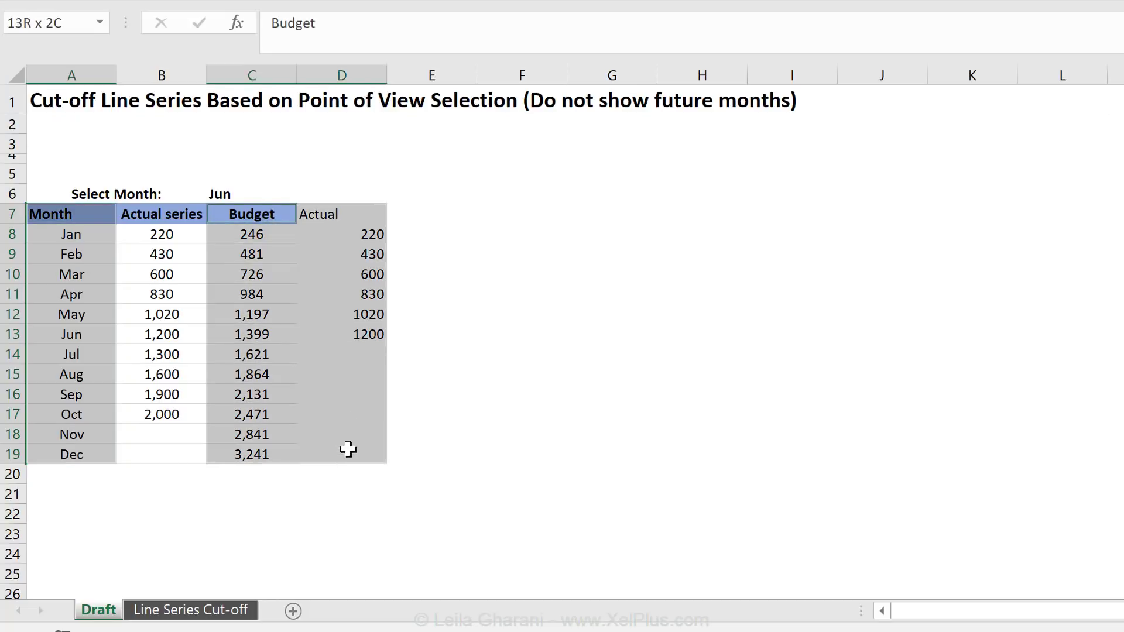
pyautogui.click(168, 17)
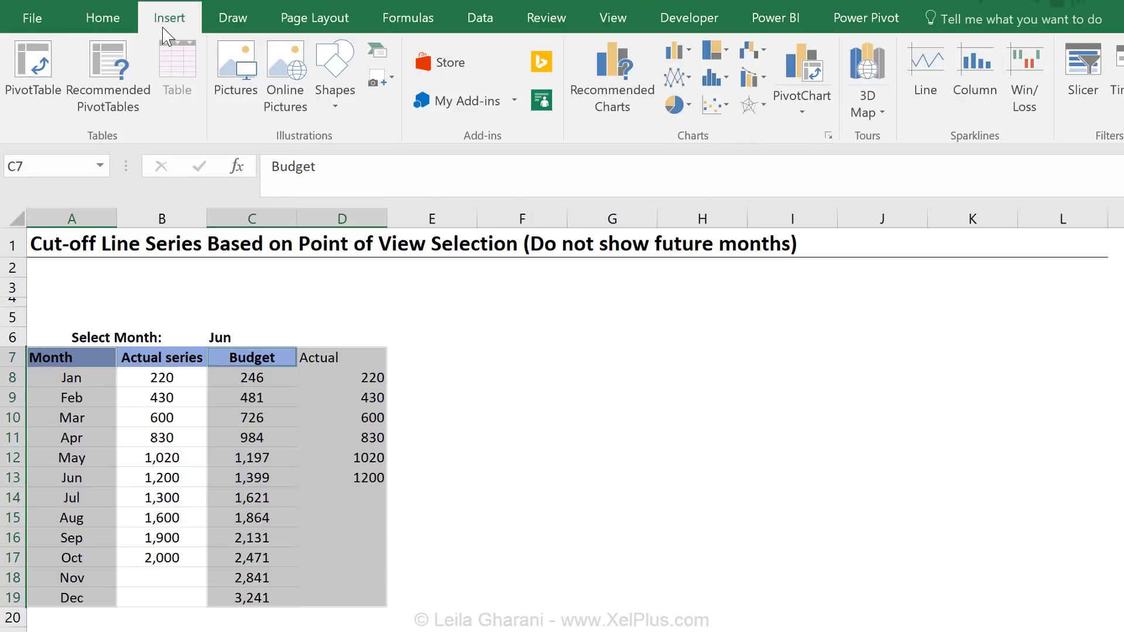
pyautogui.moveTo(675, 77)
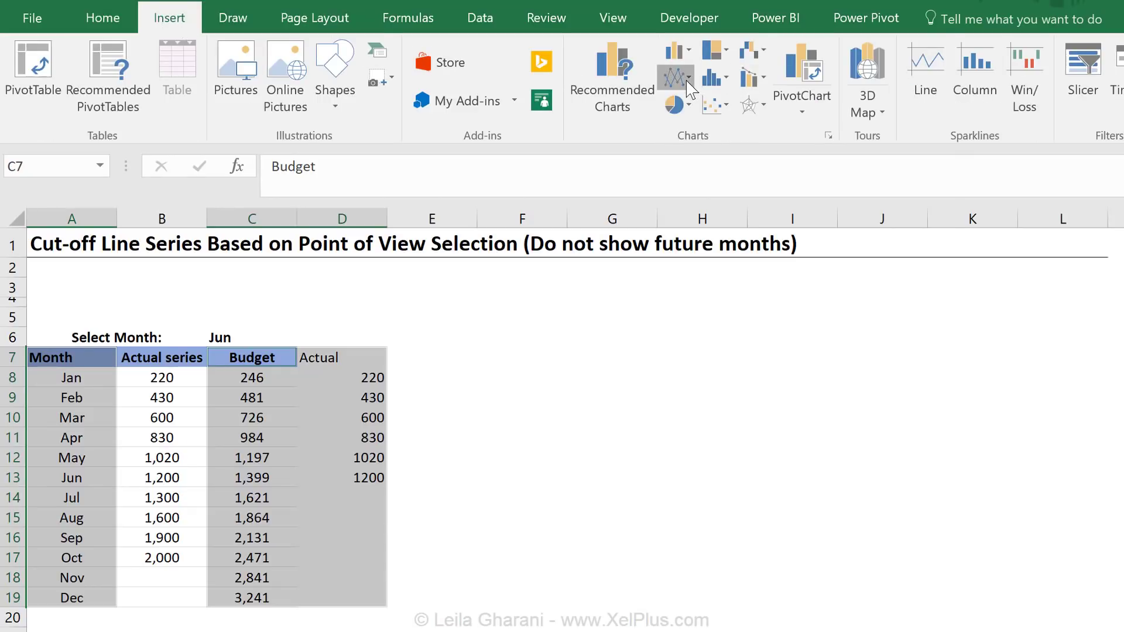
pyautogui.click(674, 74)
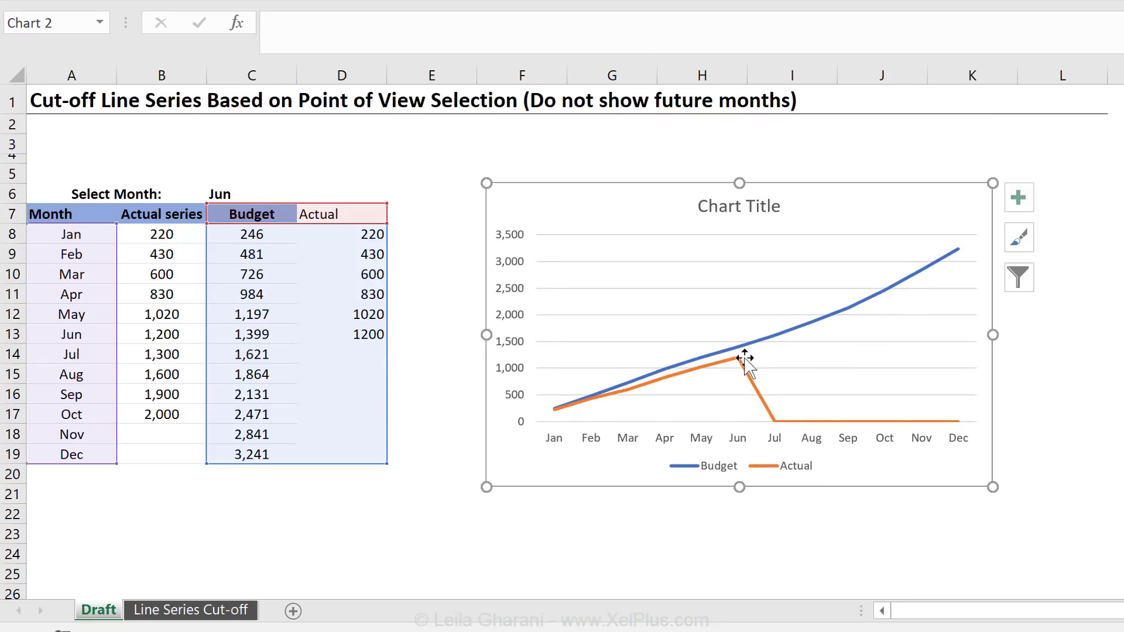
pyautogui.moveTo(774, 436)
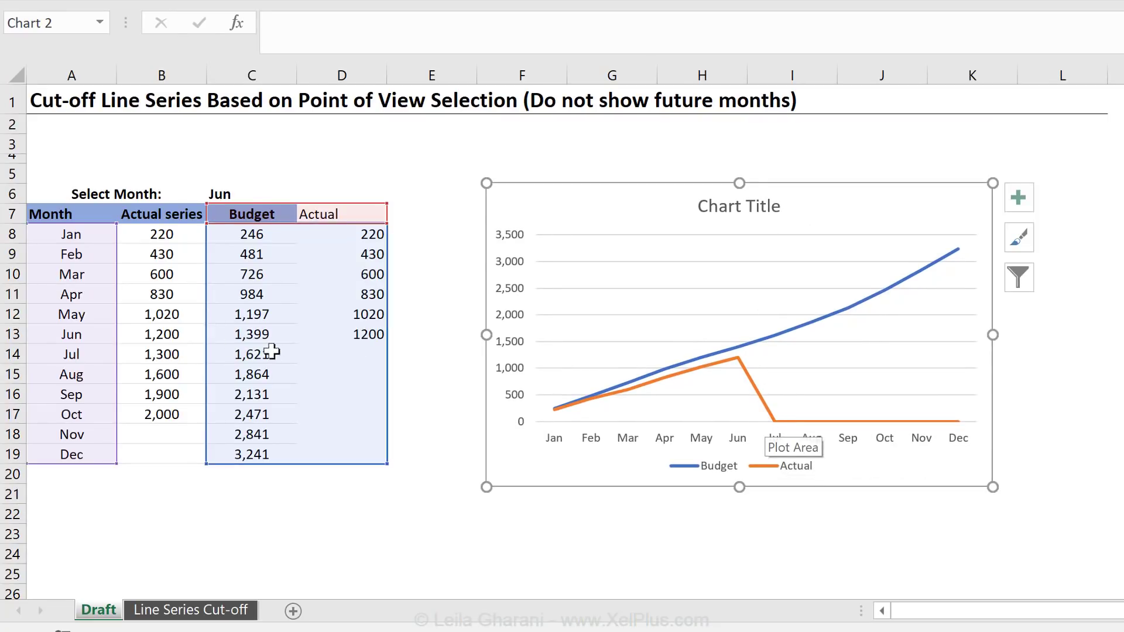
pyautogui.click(349, 234)
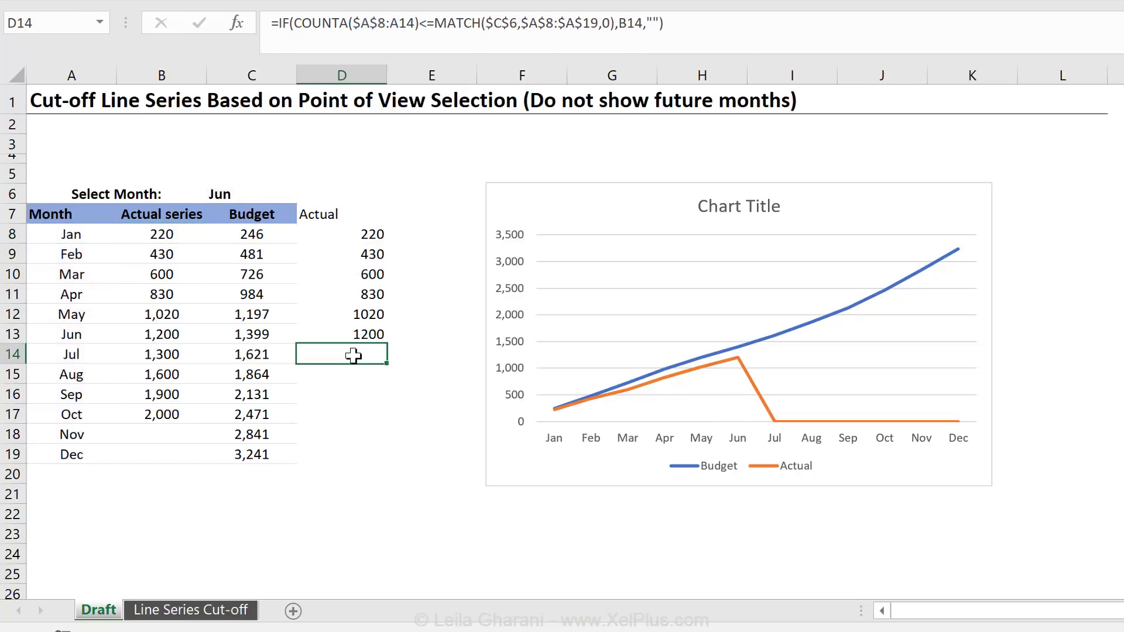
pyautogui.moveTo(341, 353); pyautogui.dragTo(341, 454)
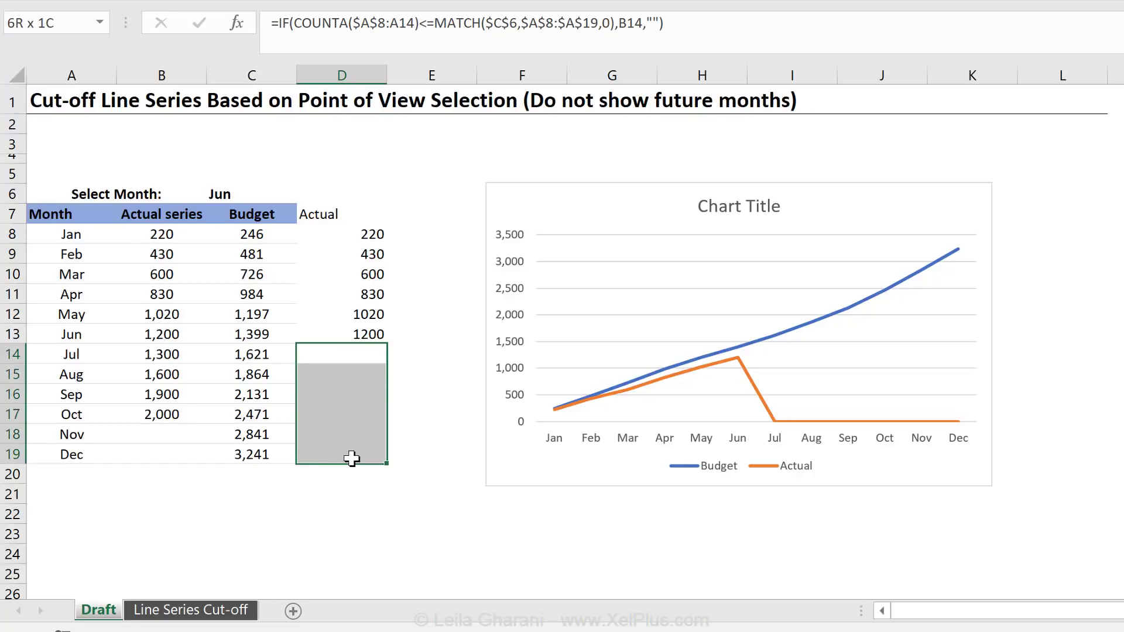
pyautogui.click(341, 354)
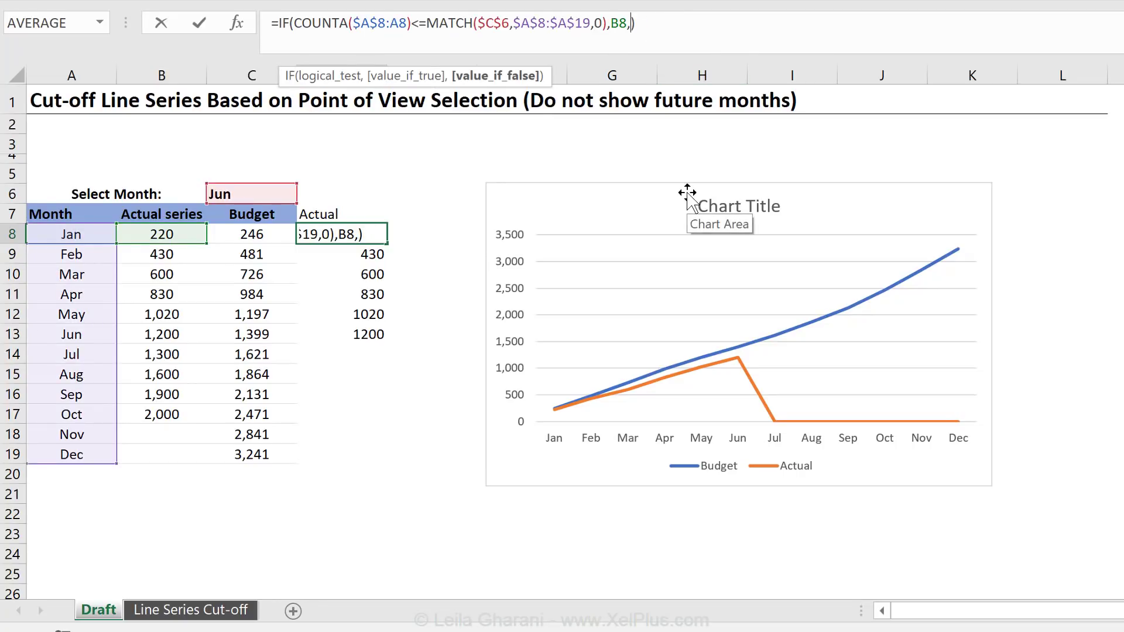
# Replace the blank result with NA() and fill down so Jul–Dec return #N/A and the line stops at Jun
pyautogui.write('na')
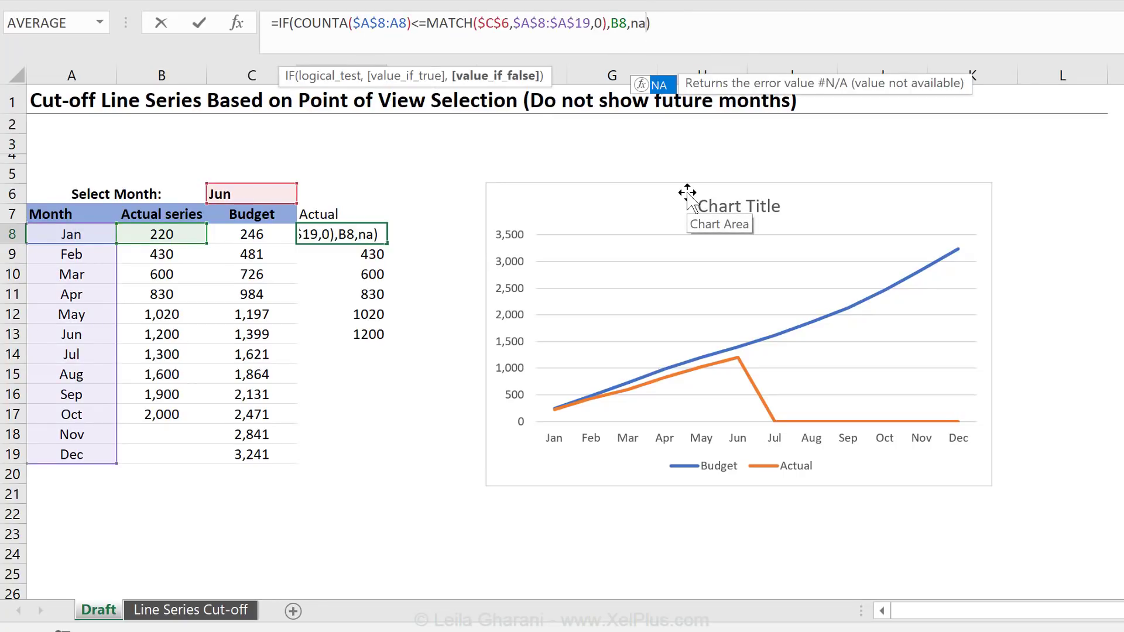
pyautogui.write('()')
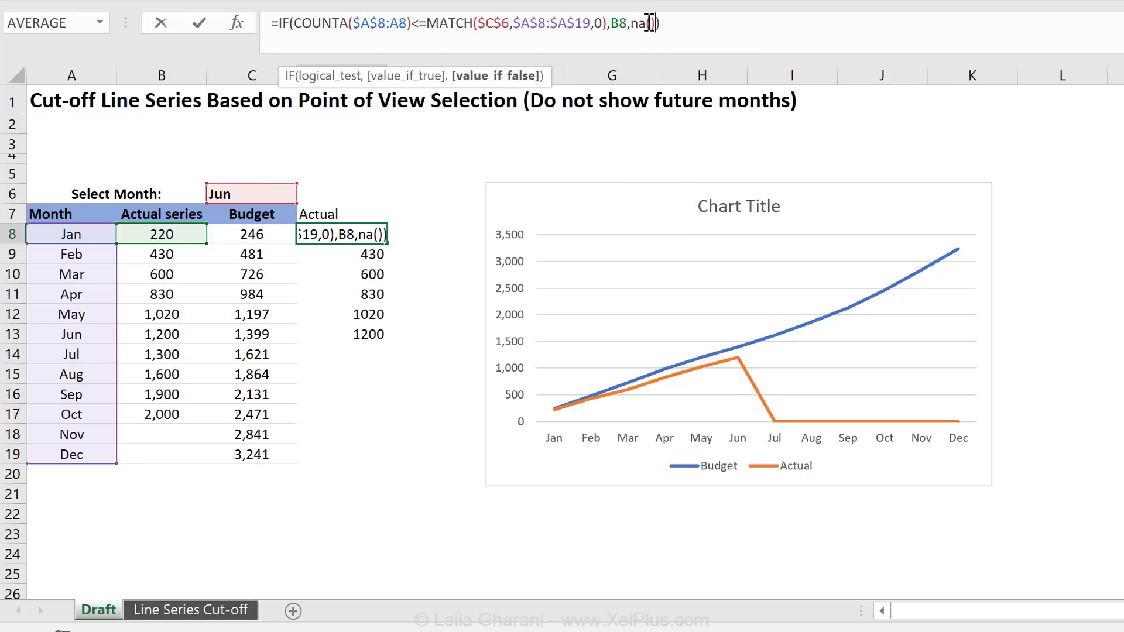
pyautogui.moveTo(669, 180)
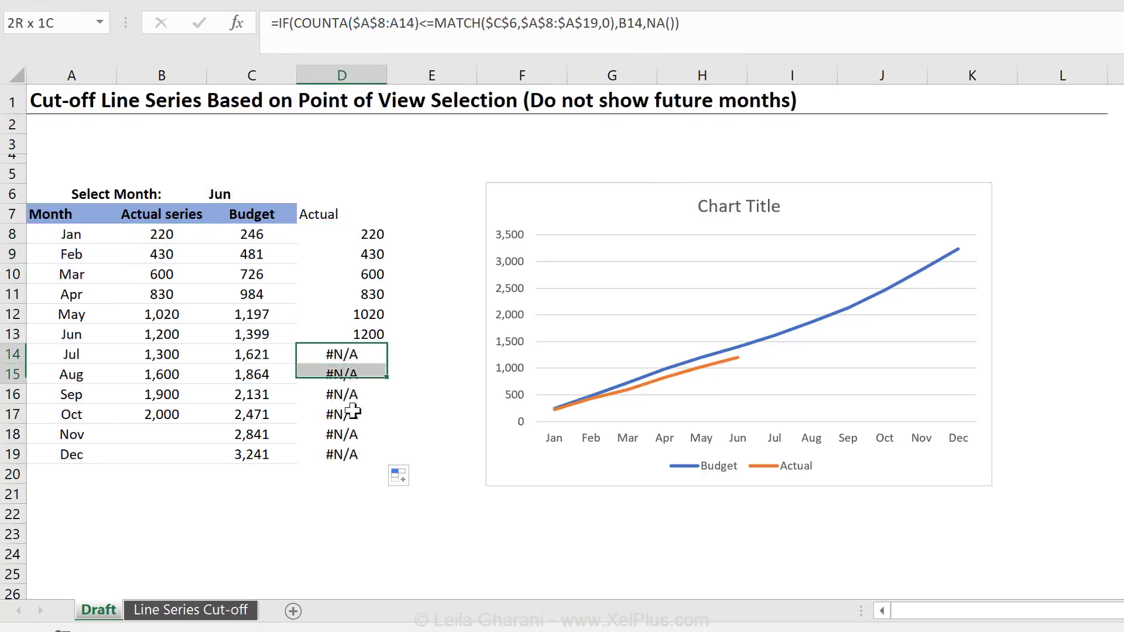
pyautogui.moveTo(341, 353); pyautogui.dragTo(341, 454)
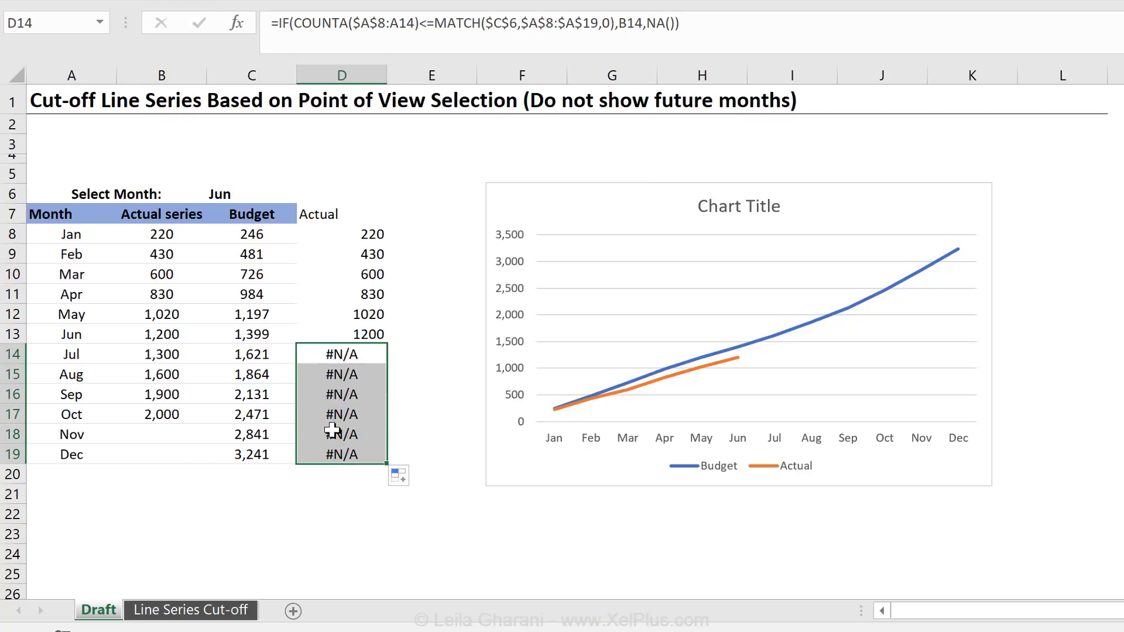
pyautogui.moveTo(404, 386)
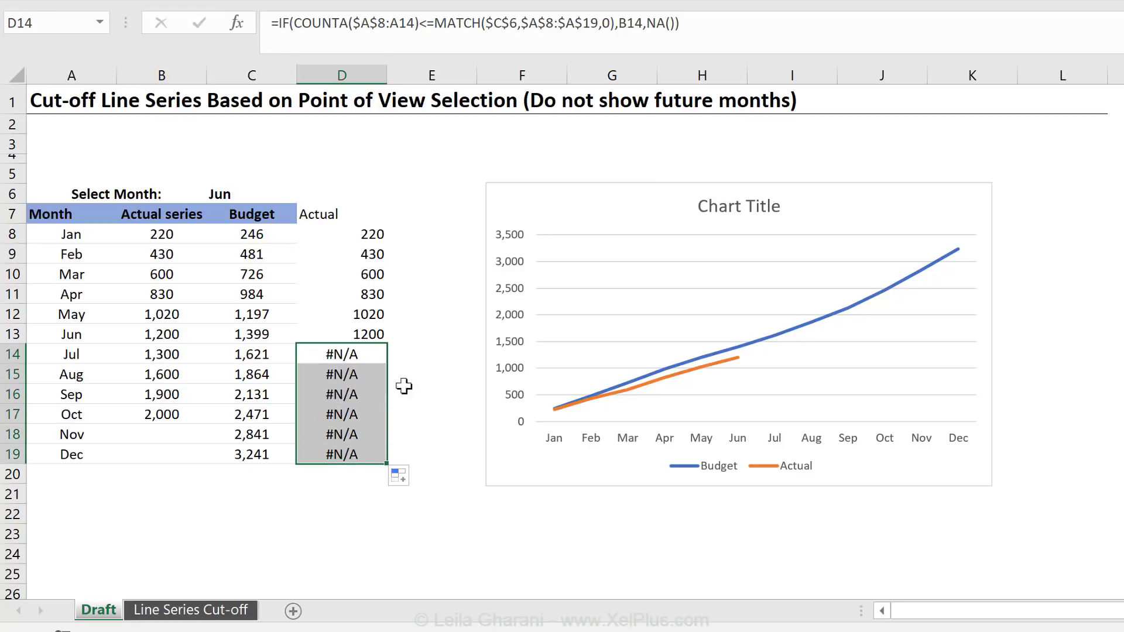
pyautogui.moveTo(738, 378)
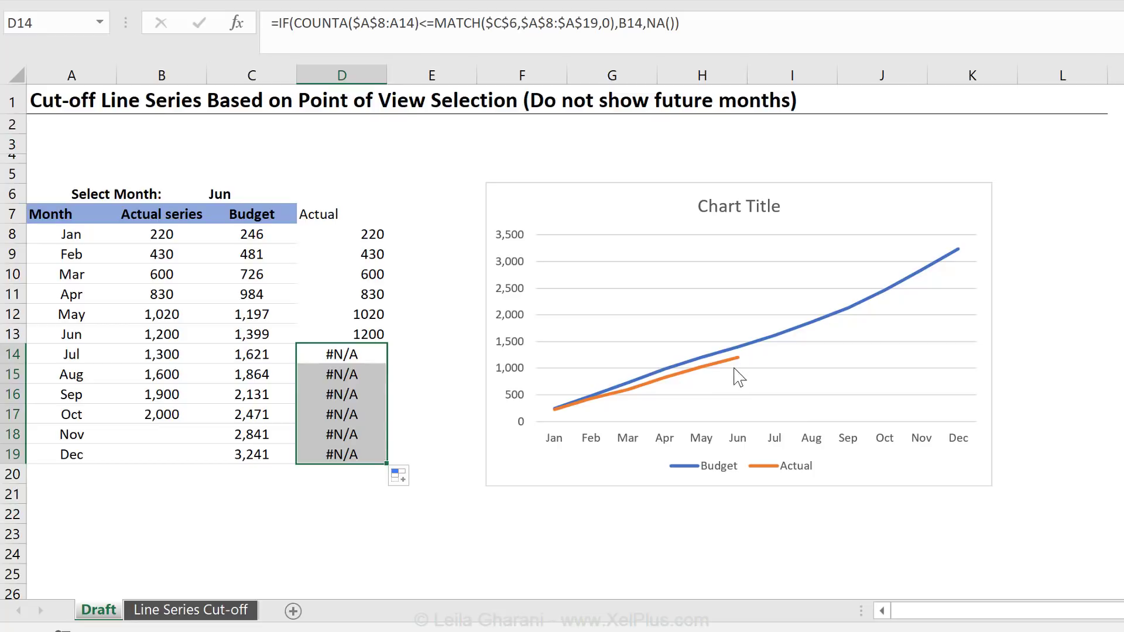
pyautogui.moveTo(742, 374)
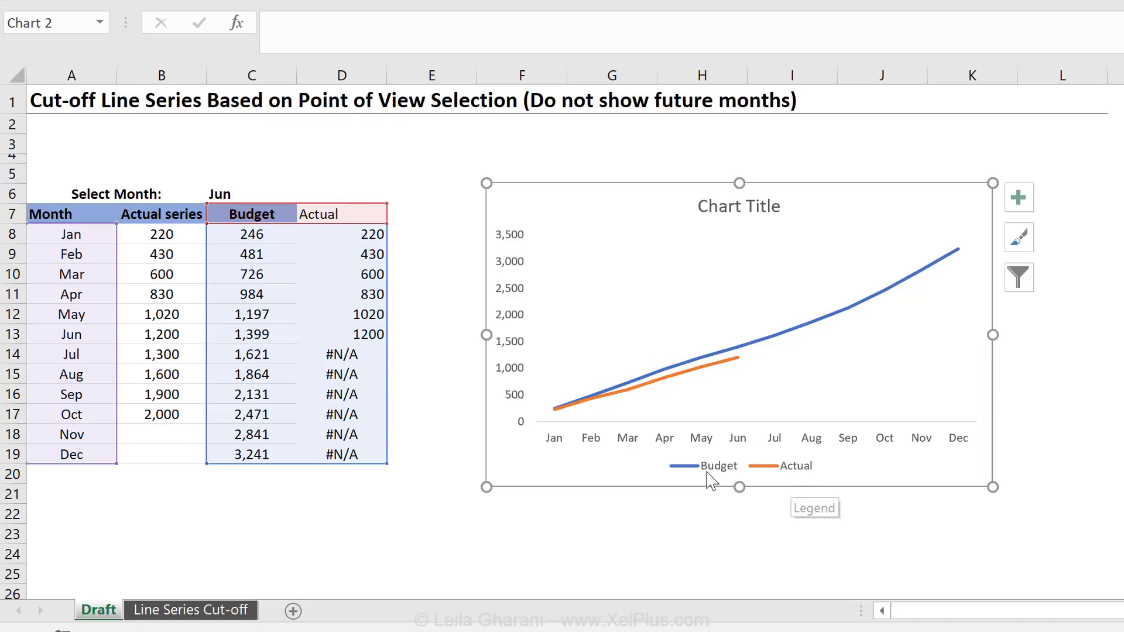
pyautogui.moveTo(731, 481)
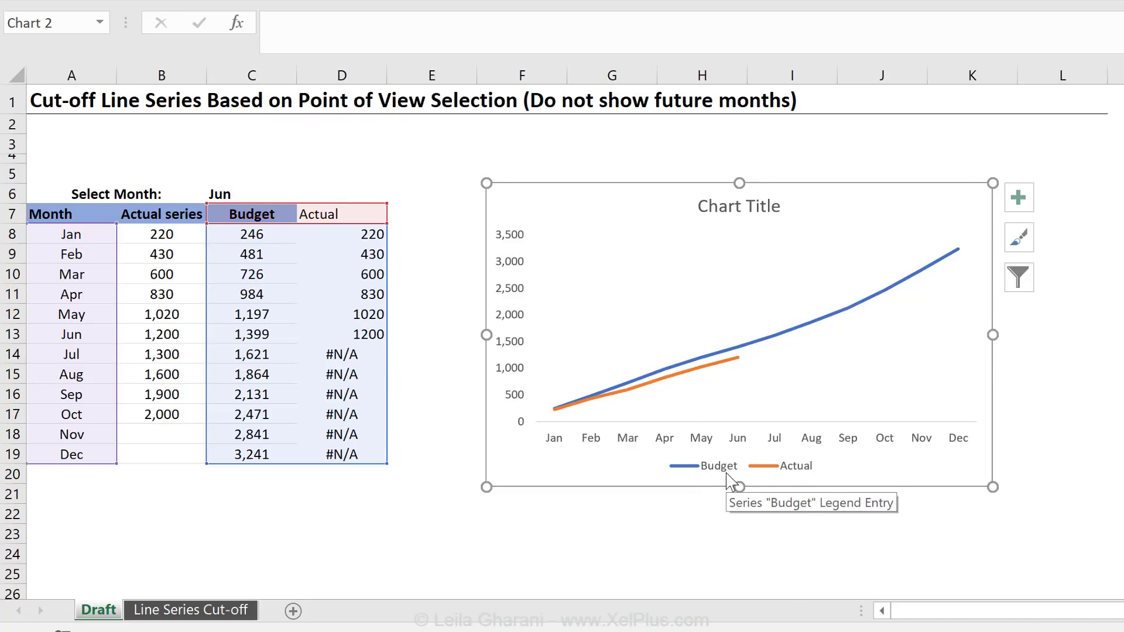
pyautogui.moveTo(744, 369)
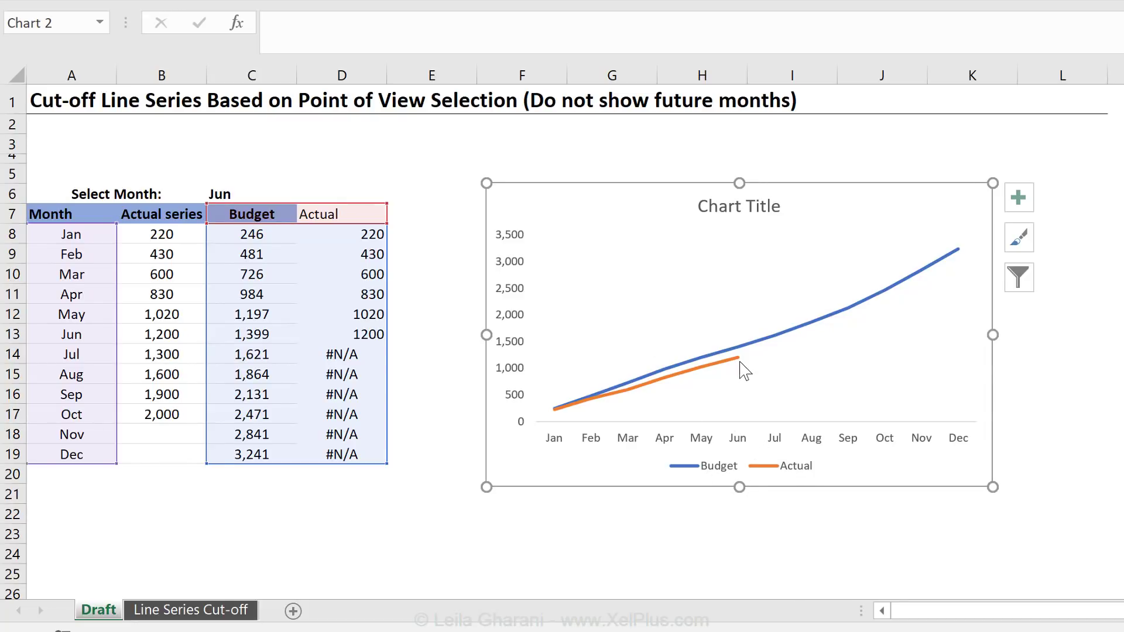
pyautogui.moveTo(953, 261)
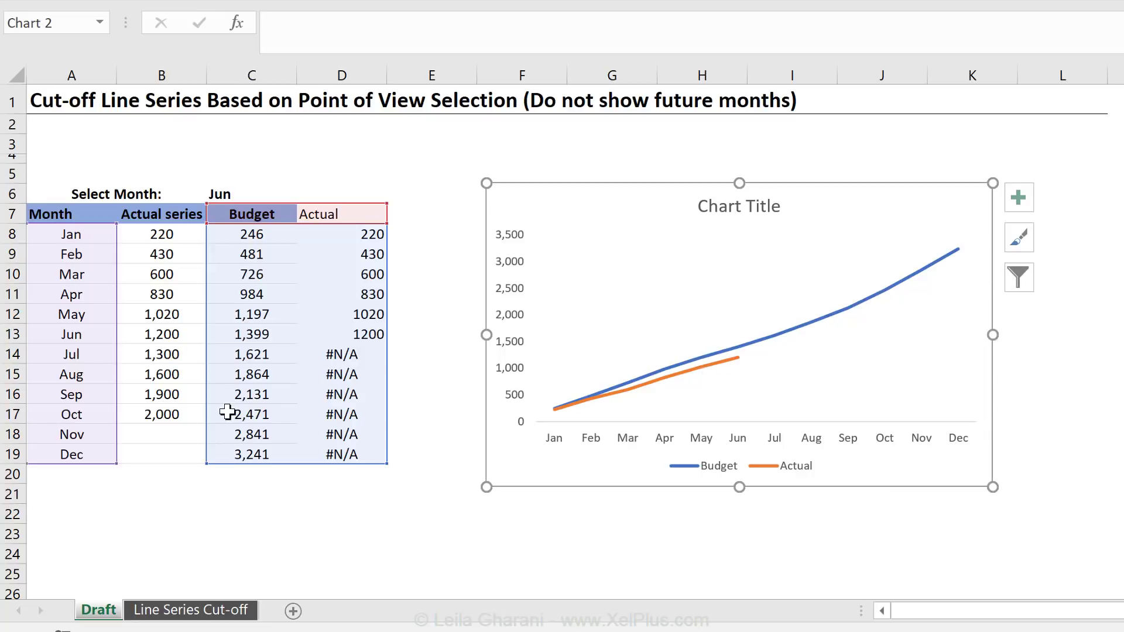
pyautogui.moveTo(959, 254)
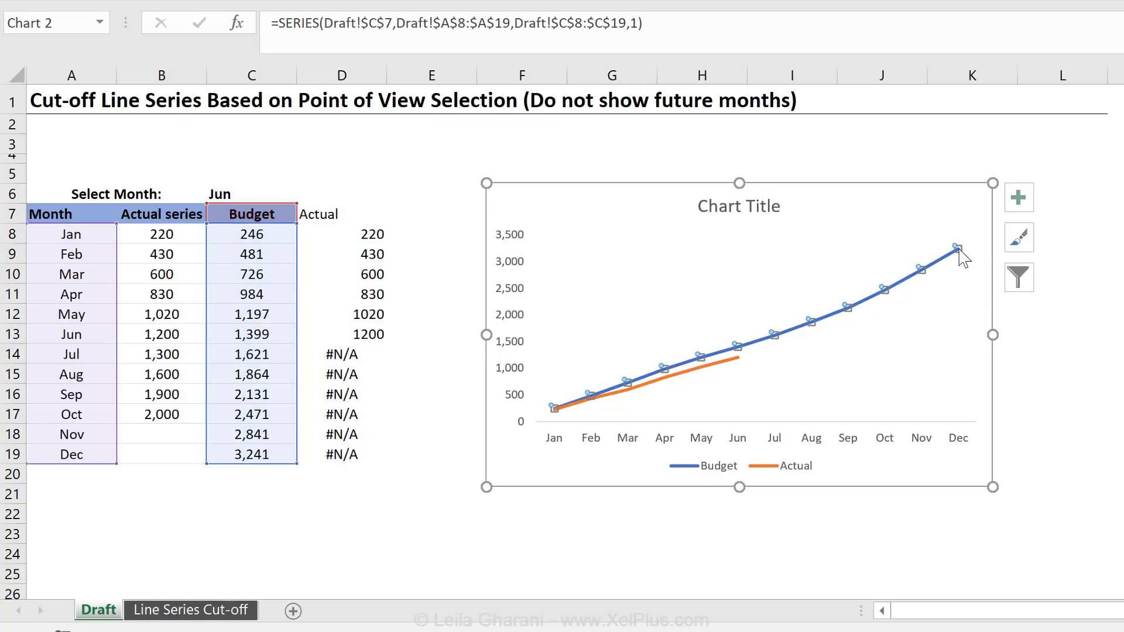
# Add a data label to the Dec Budget point showing the series name Budget instead of its value
pyautogui.doubleClick(957, 247)
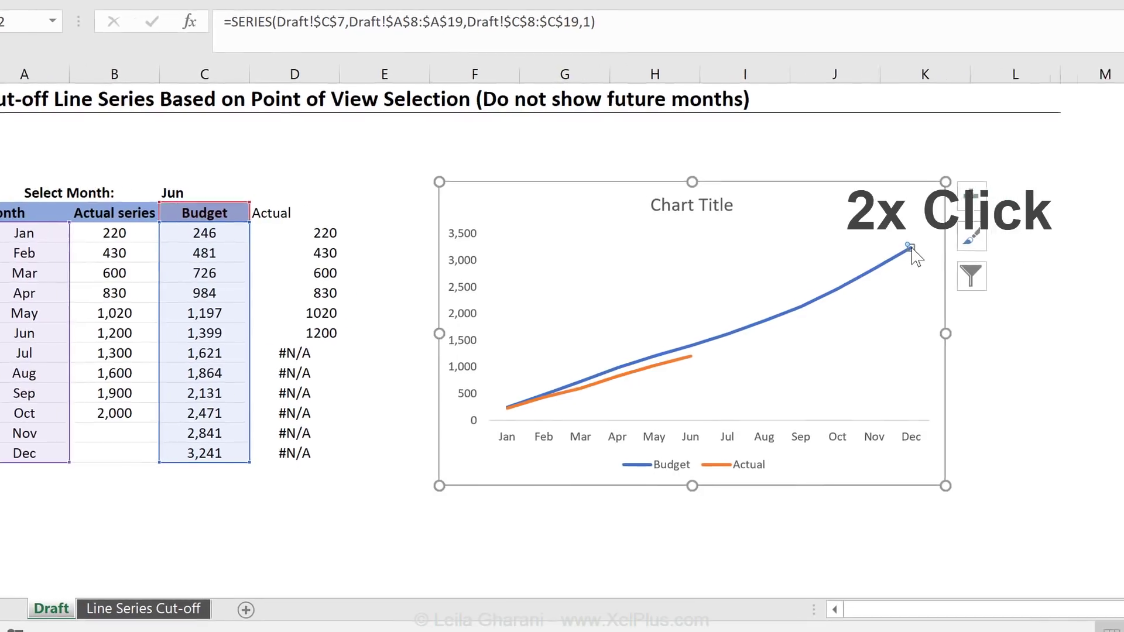
pyautogui.rightClick(909, 247)
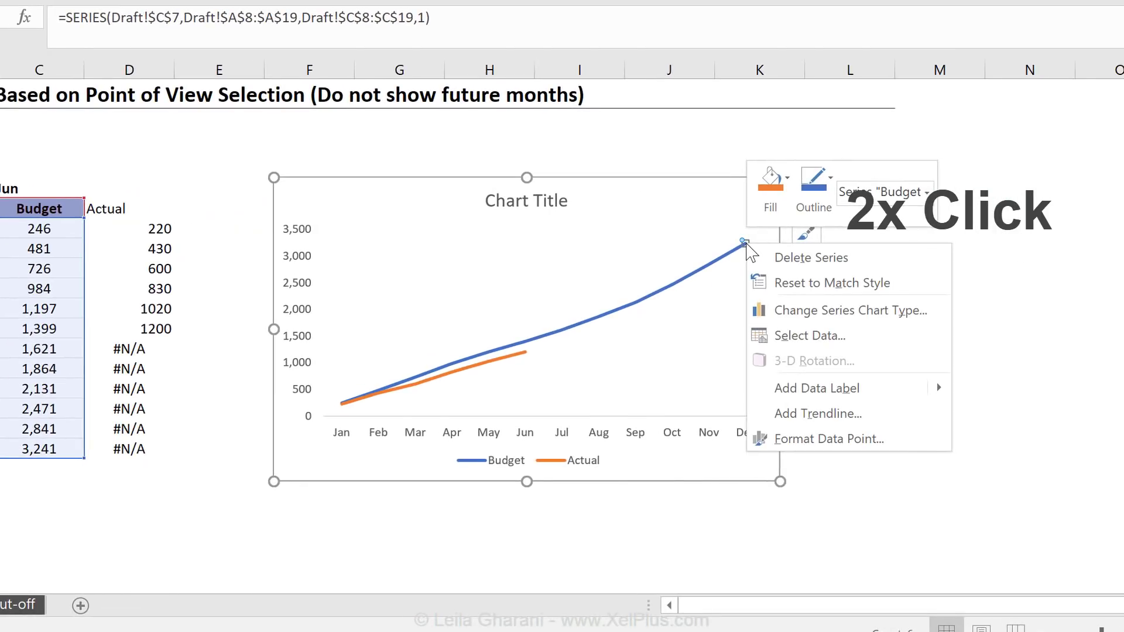
pyautogui.moveTo(816, 388)
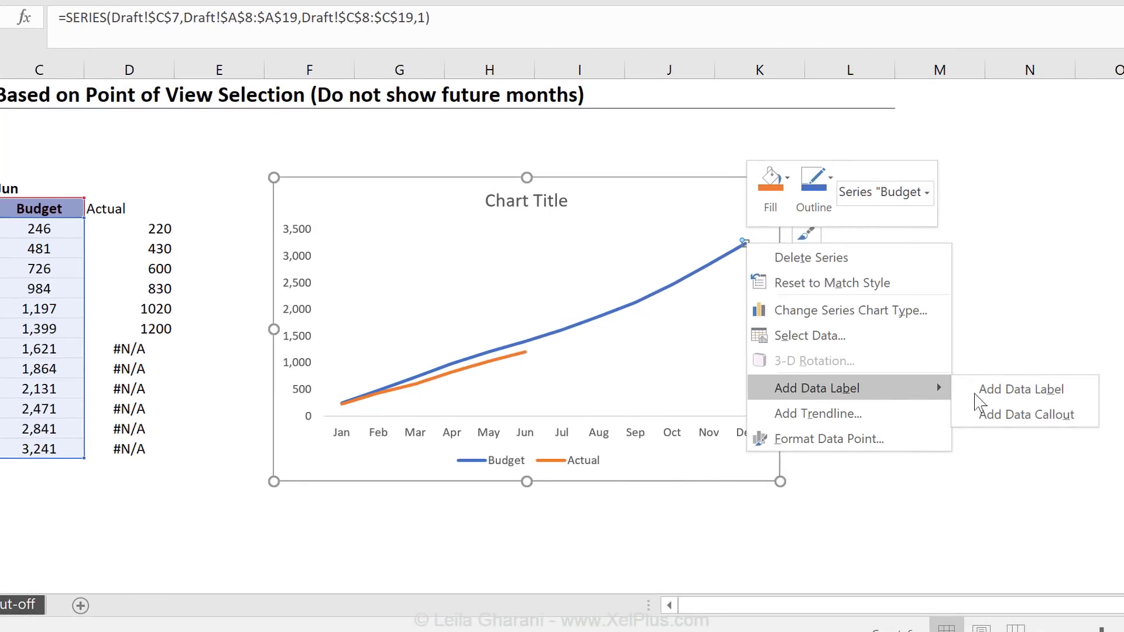
pyautogui.click(1021, 389)
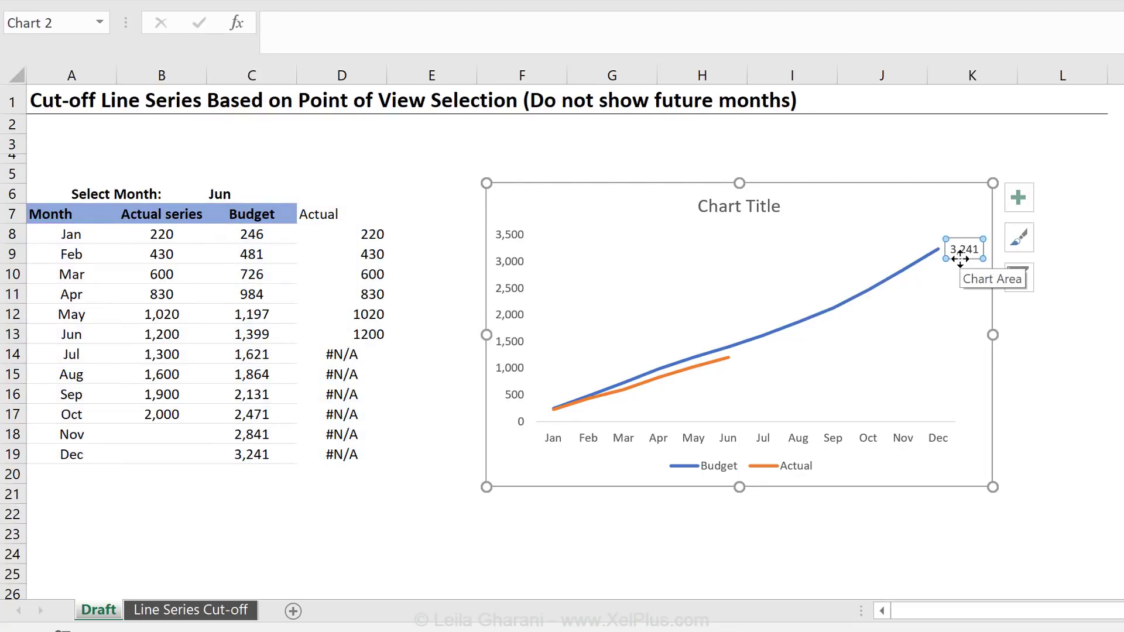
pyautogui.doubleClick(960, 251)
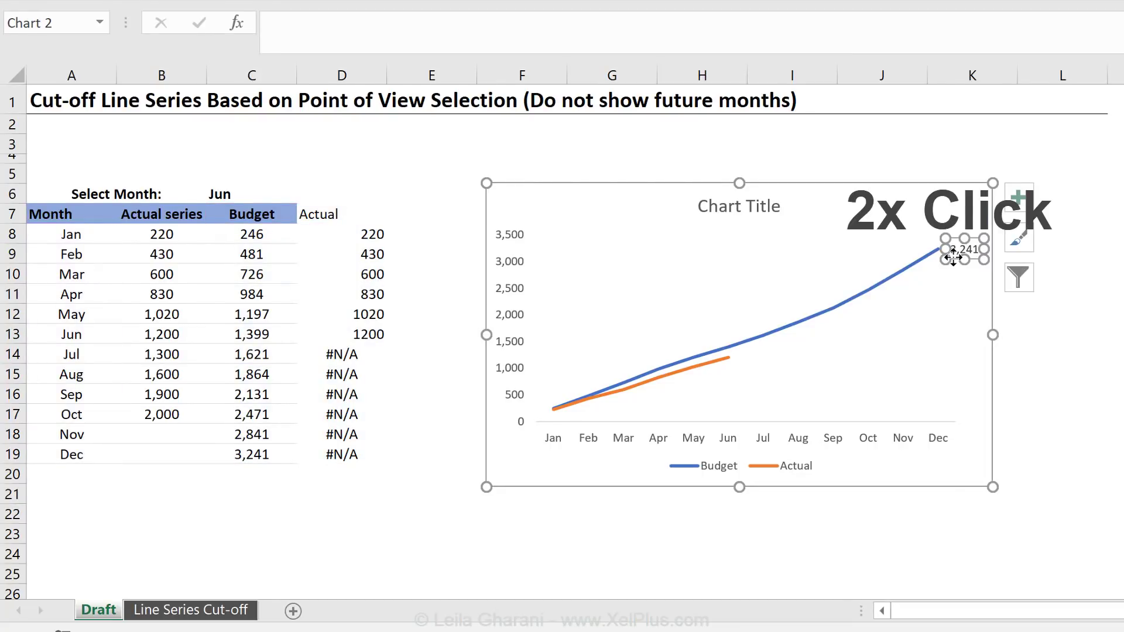
pyautogui.doubleClick(960, 250)
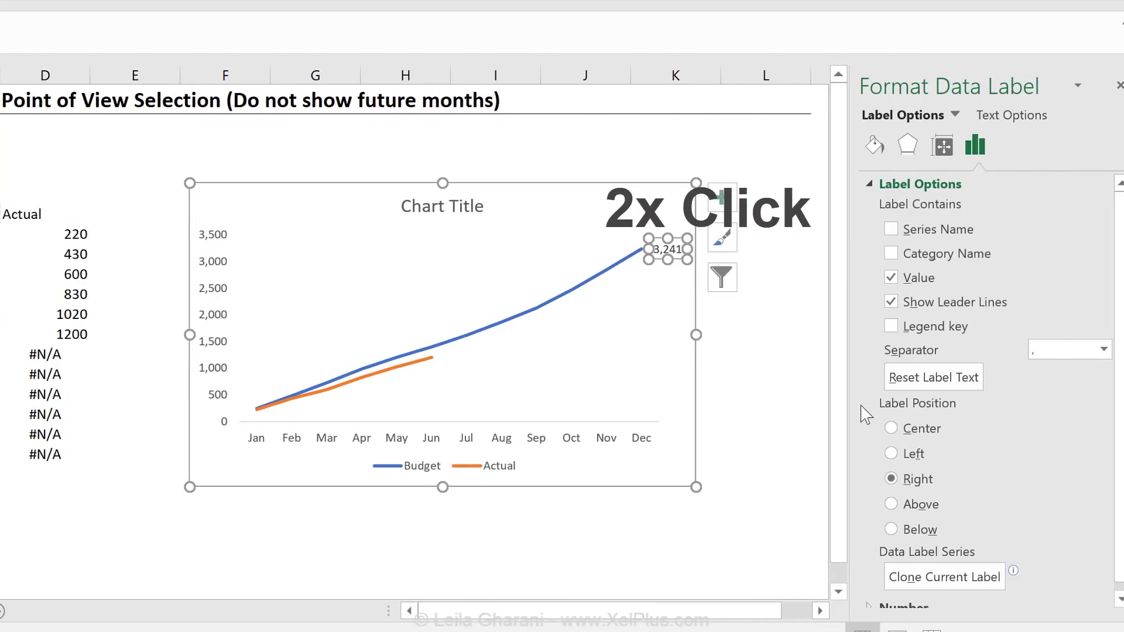
pyautogui.click(890, 228)
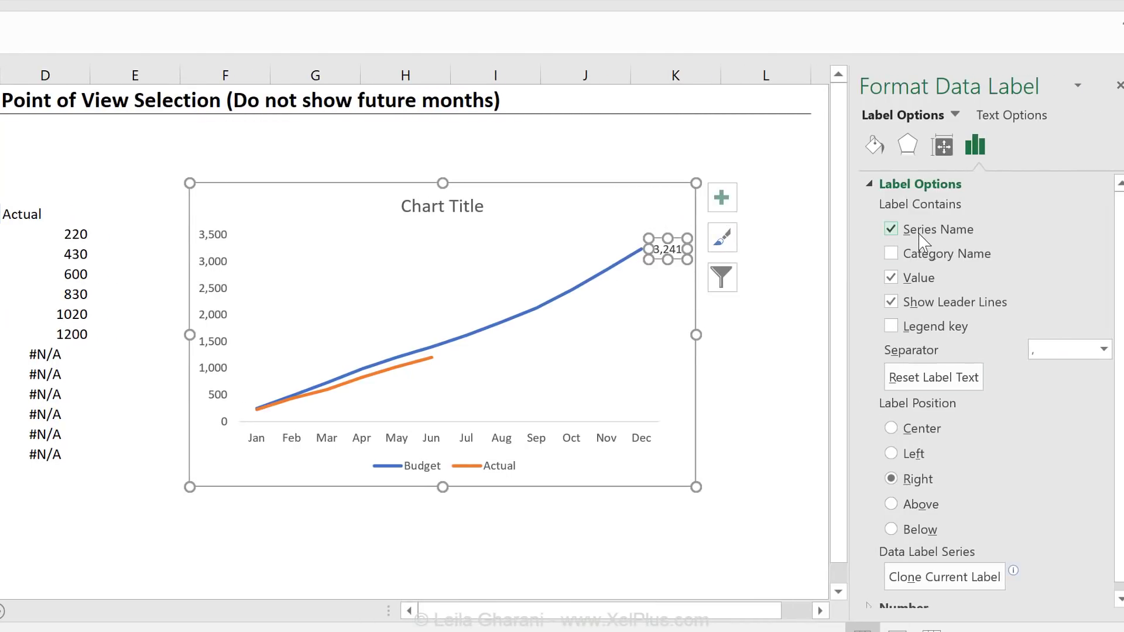
pyautogui.click(891, 277)
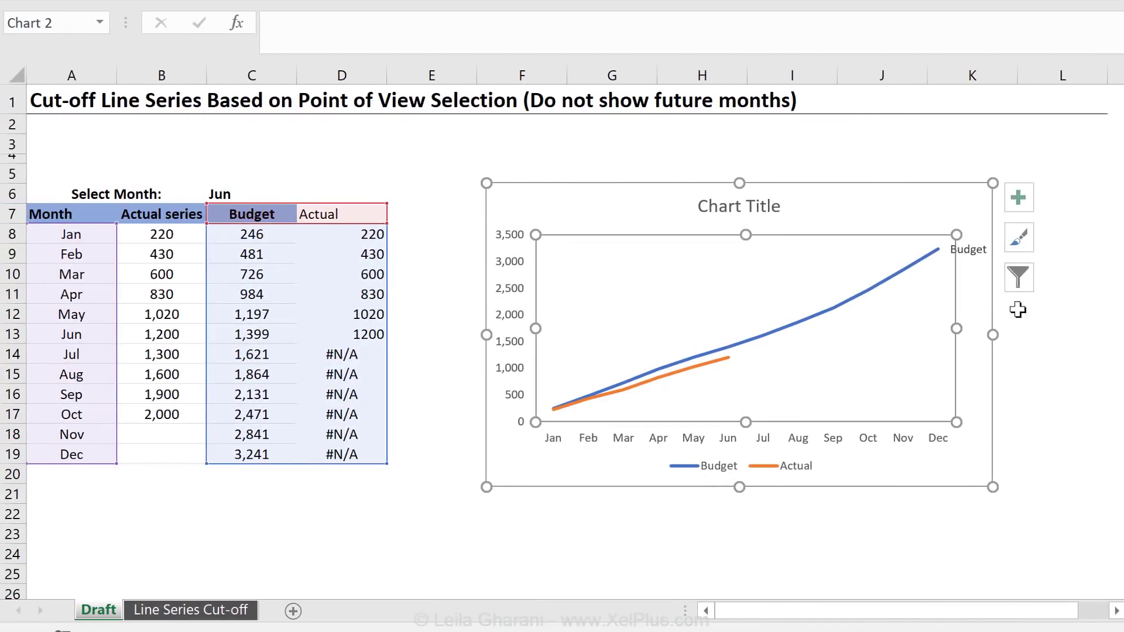
pyautogui.moveTo(959, 255)
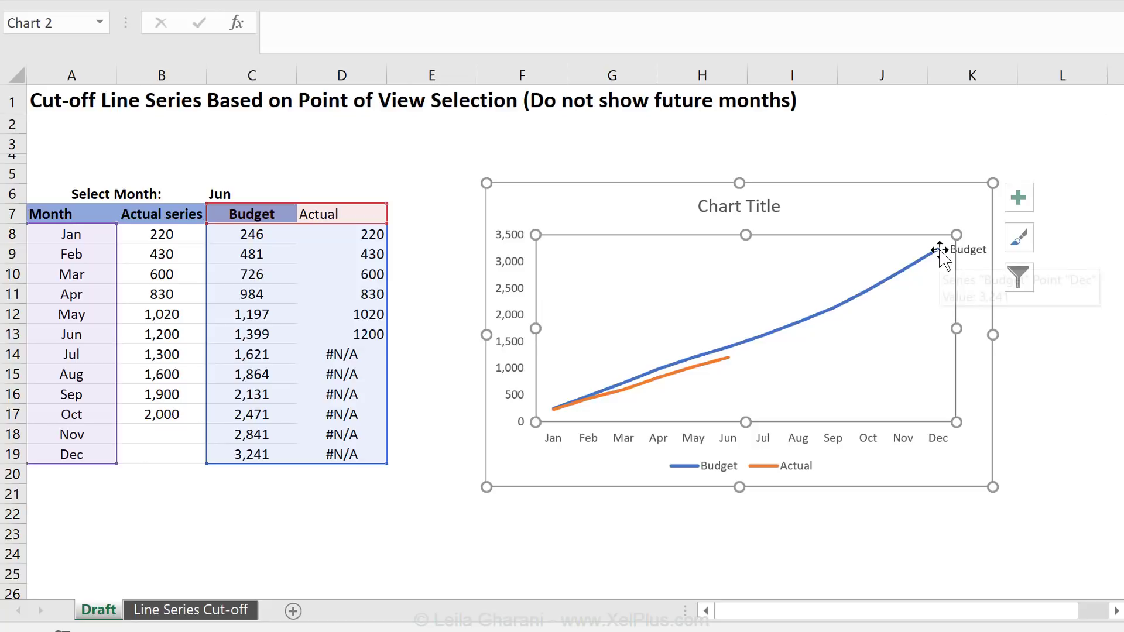
# Enter 400 into the December value cell of the table
pyautogui.click(250, 455)
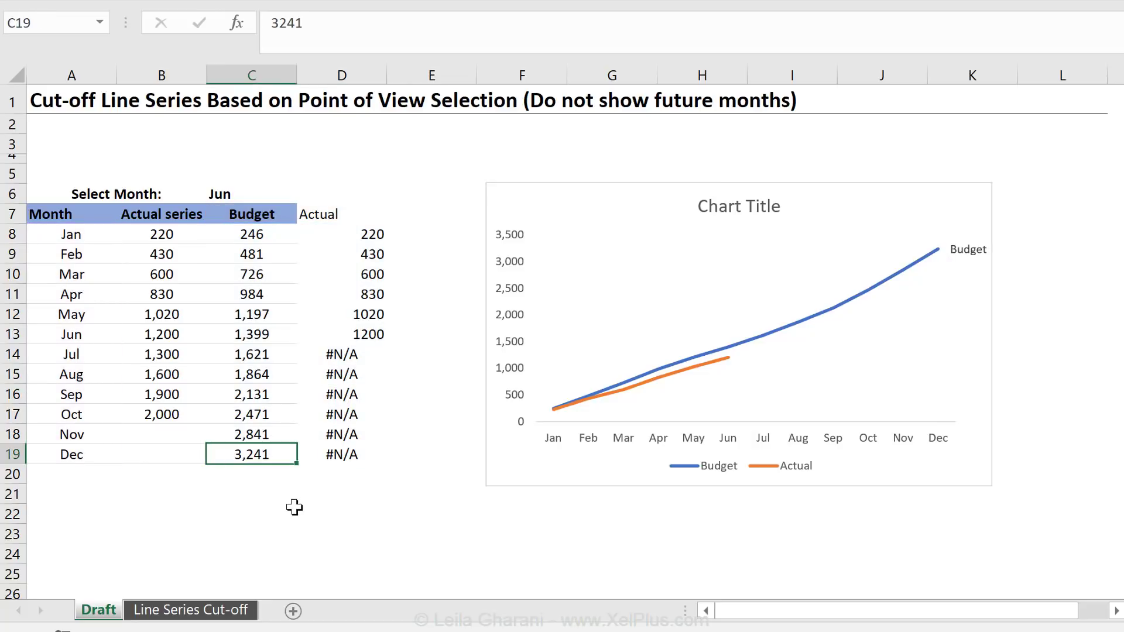
pyautogui.write('400')
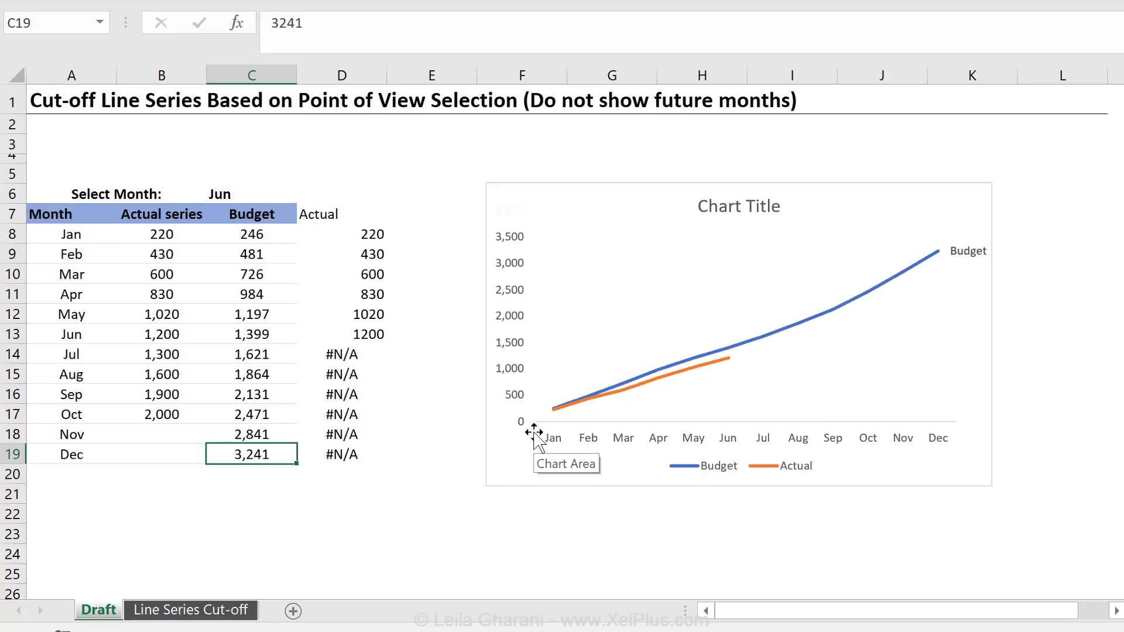
pyautogui.moveTo(756, 380)
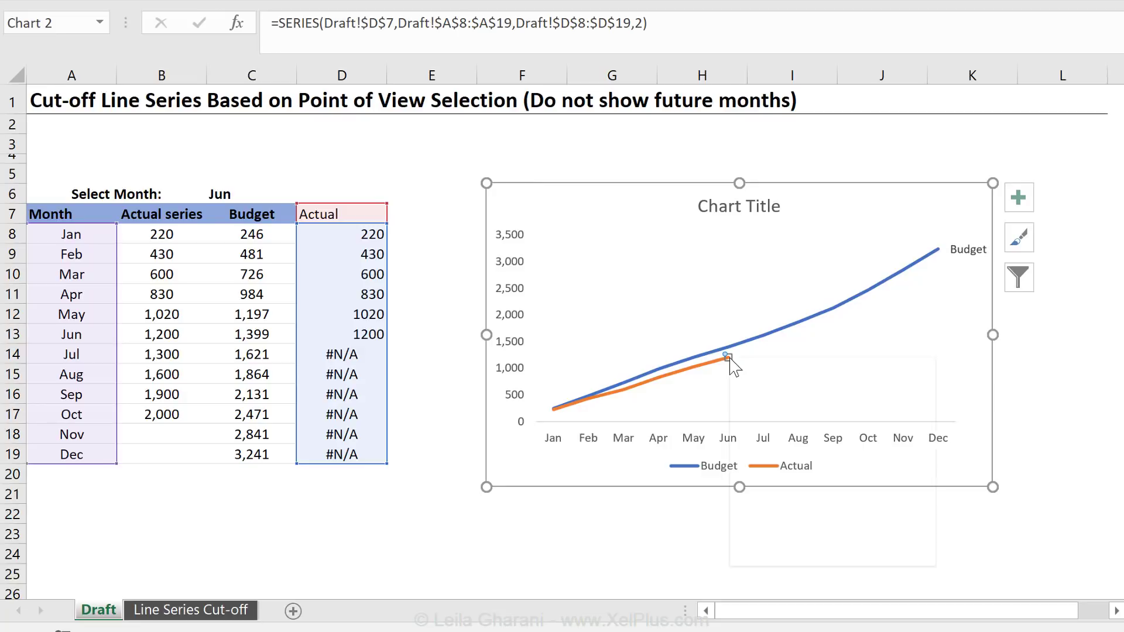
# Label the June Actual endpoint with the series name Actual and remove its value
pyautogui.rightClick(726, 357)
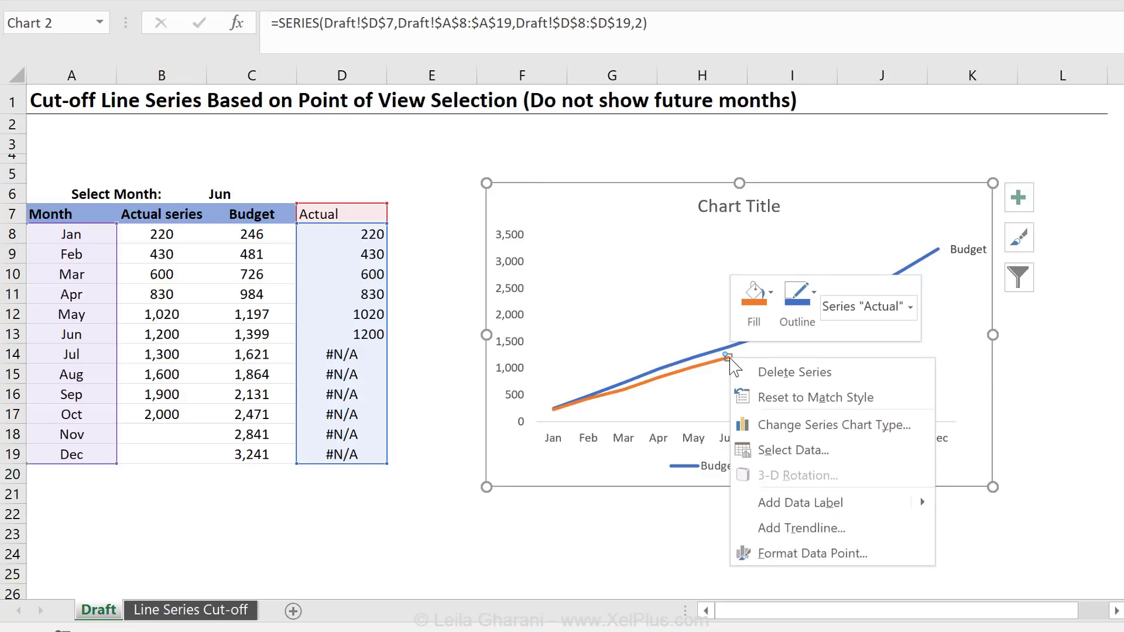
pyautogui.moveTo(801, 502)
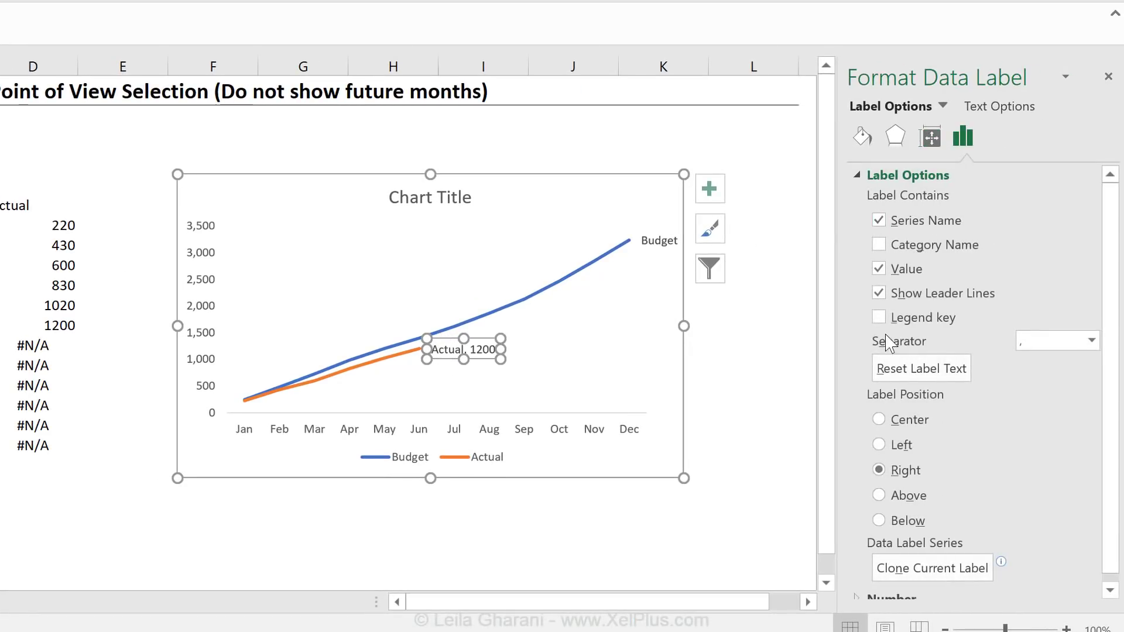
pyautogui.click(880, 268)
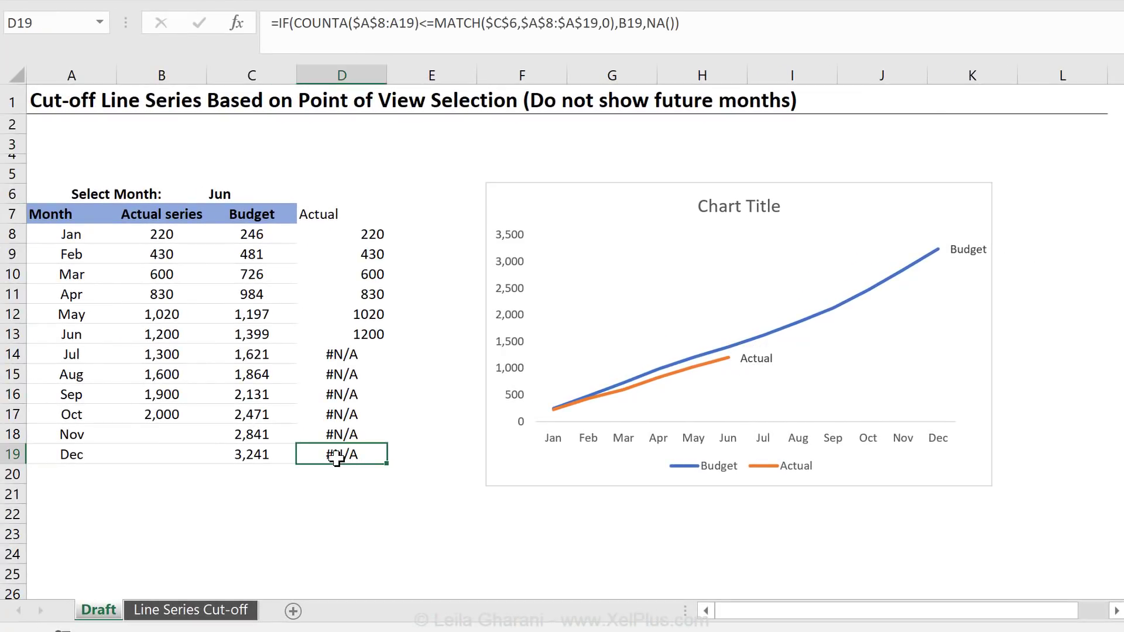
pyautogui.moveTo(424, 245)
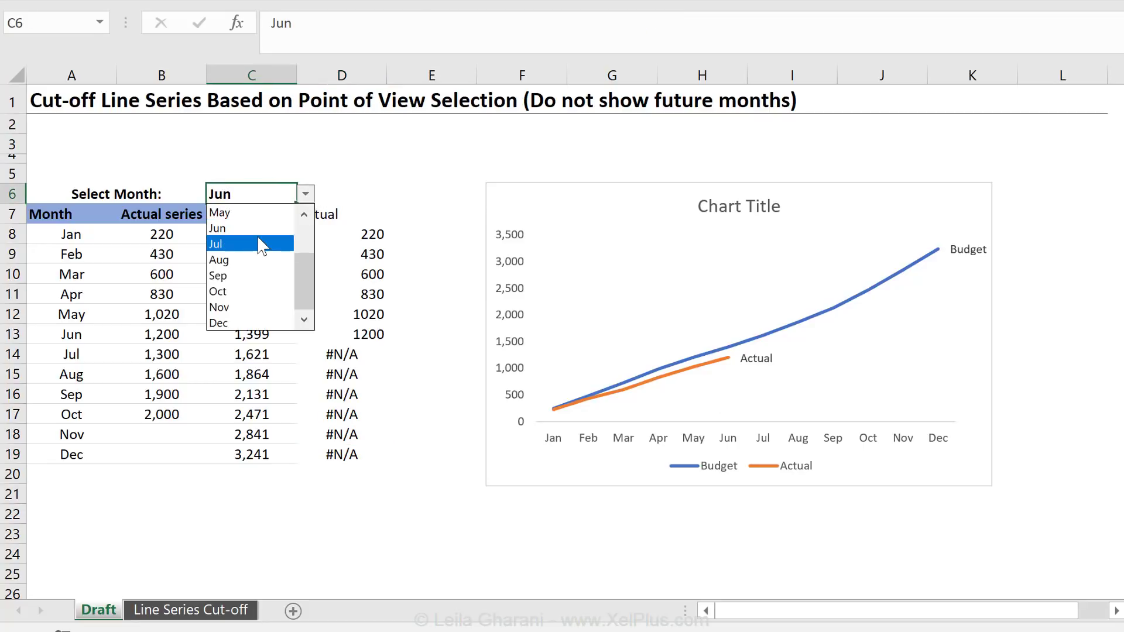
pyautogui.click(214, 243)
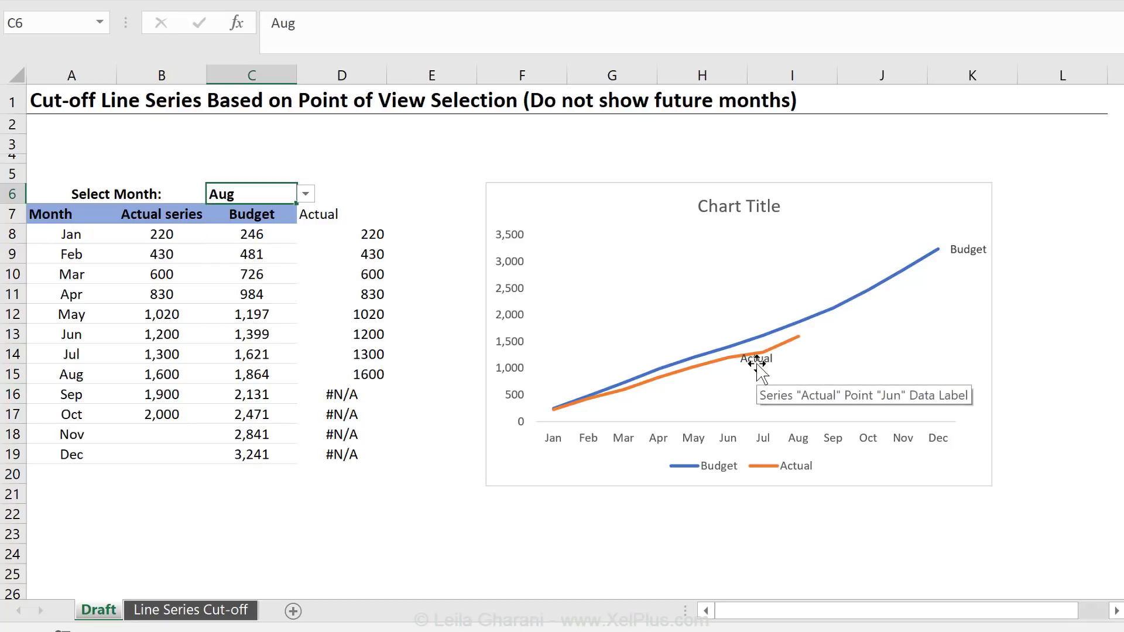
pyautogui.click(304, 193)
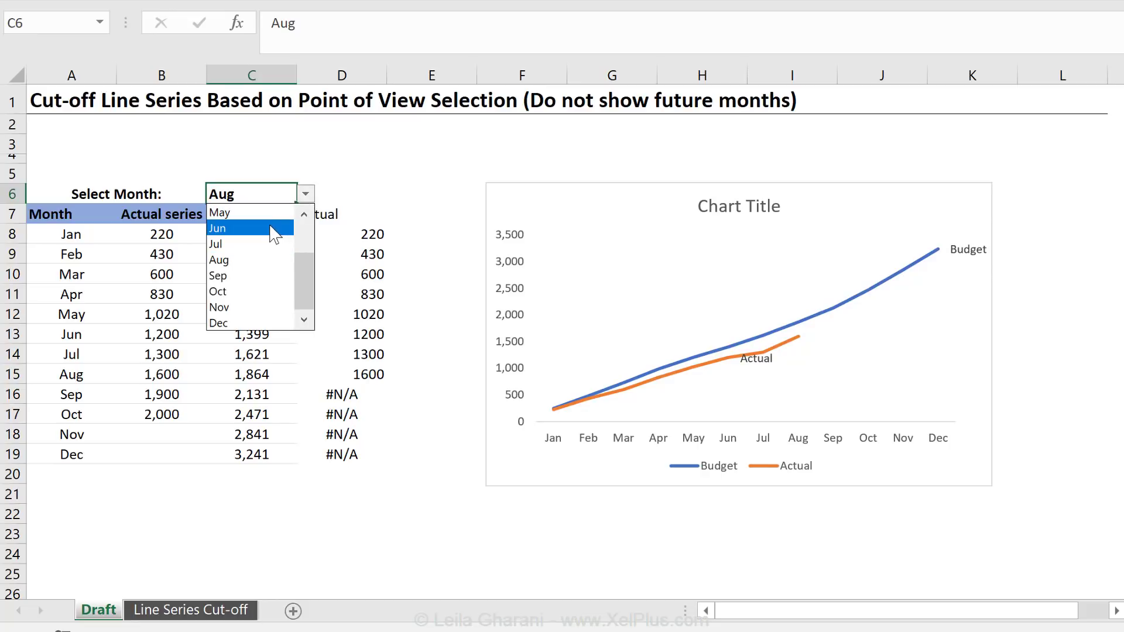
pyautogui.click(216, 229)
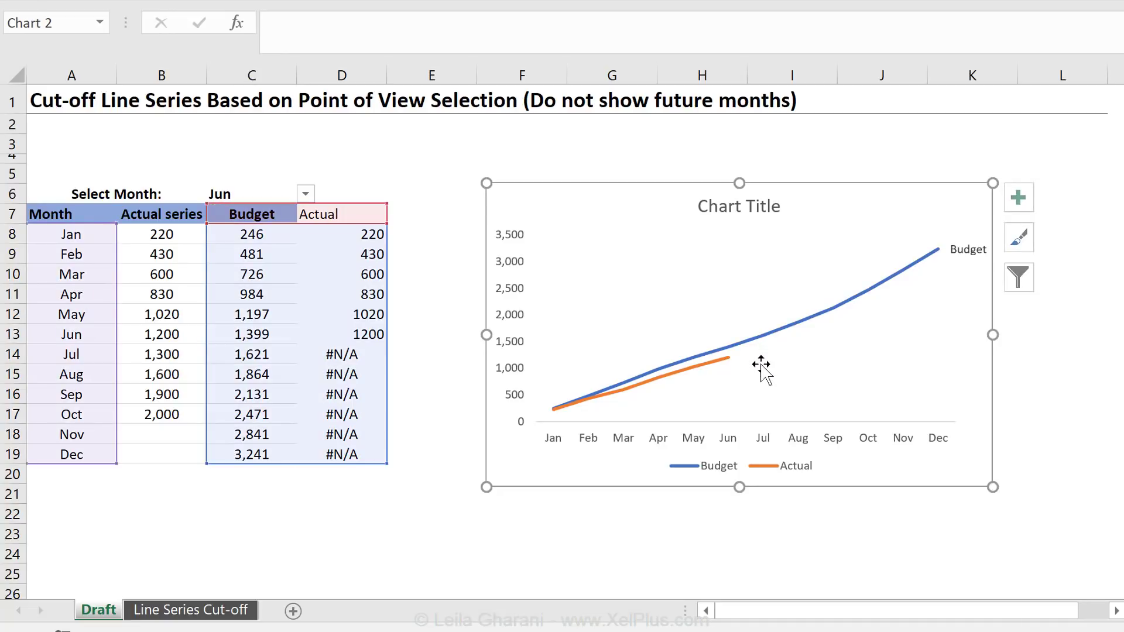
pyautogui.moveTo(897, 331)
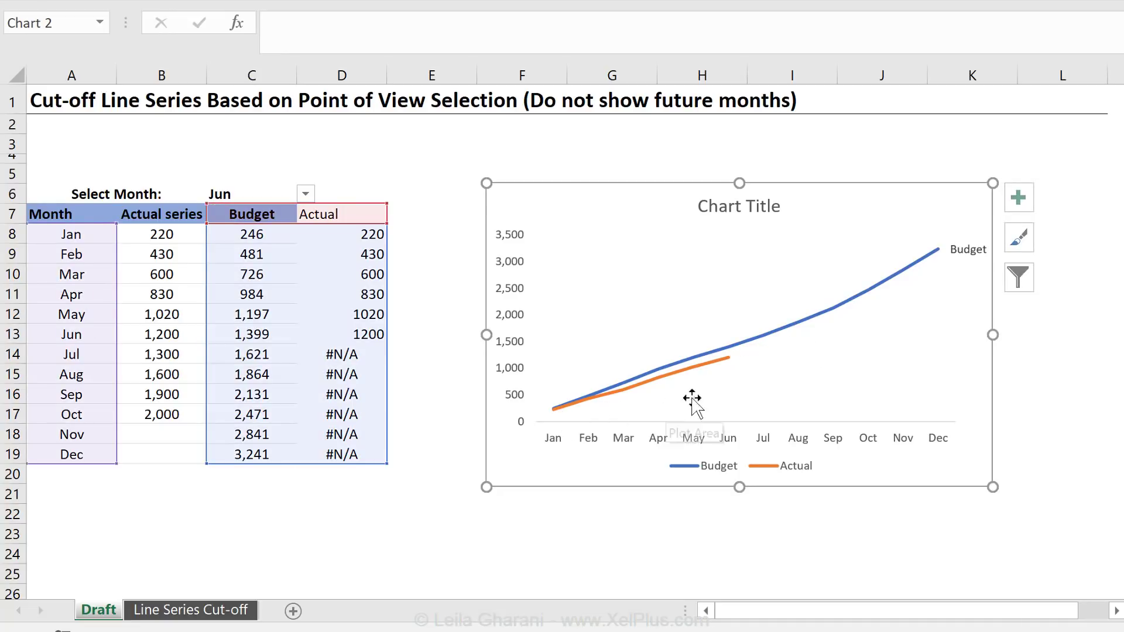
pyautogui.moveTo(816, 373)
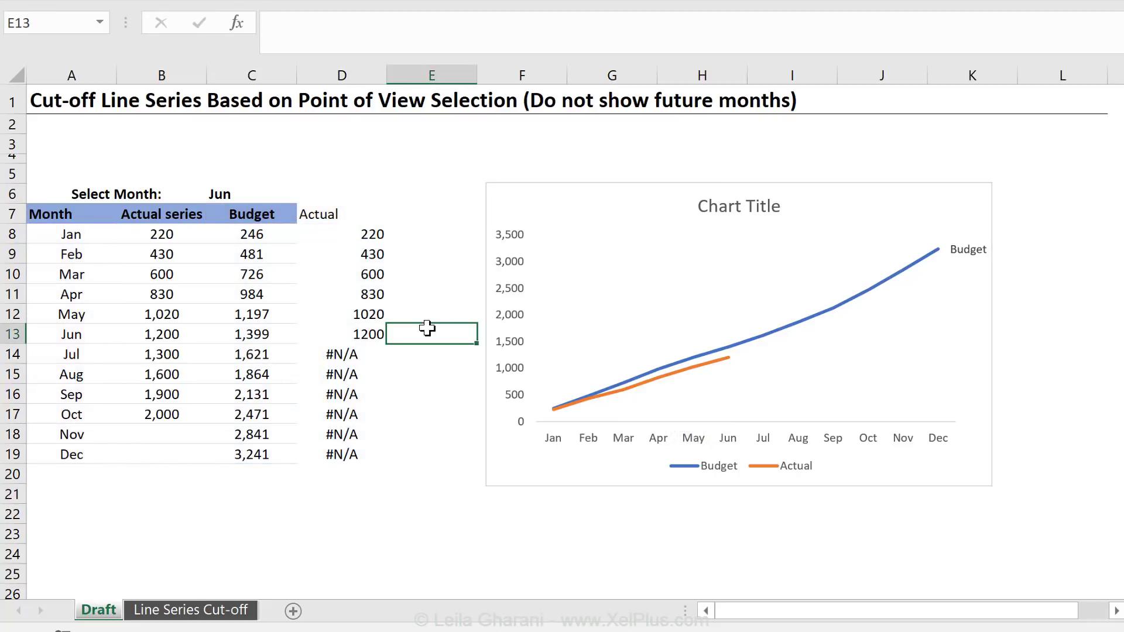
pyautogui.moveTo(768, 362)
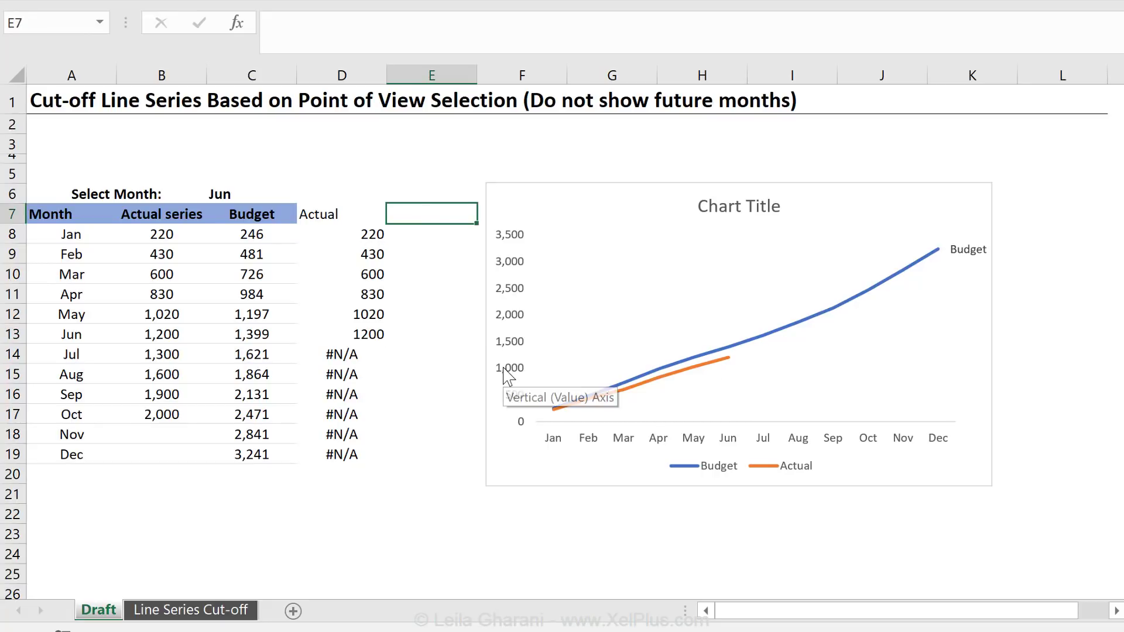
# Head the new helper column E7 with 'Actual Label' and check the Jun month cell and row
pyautogui.write('A')
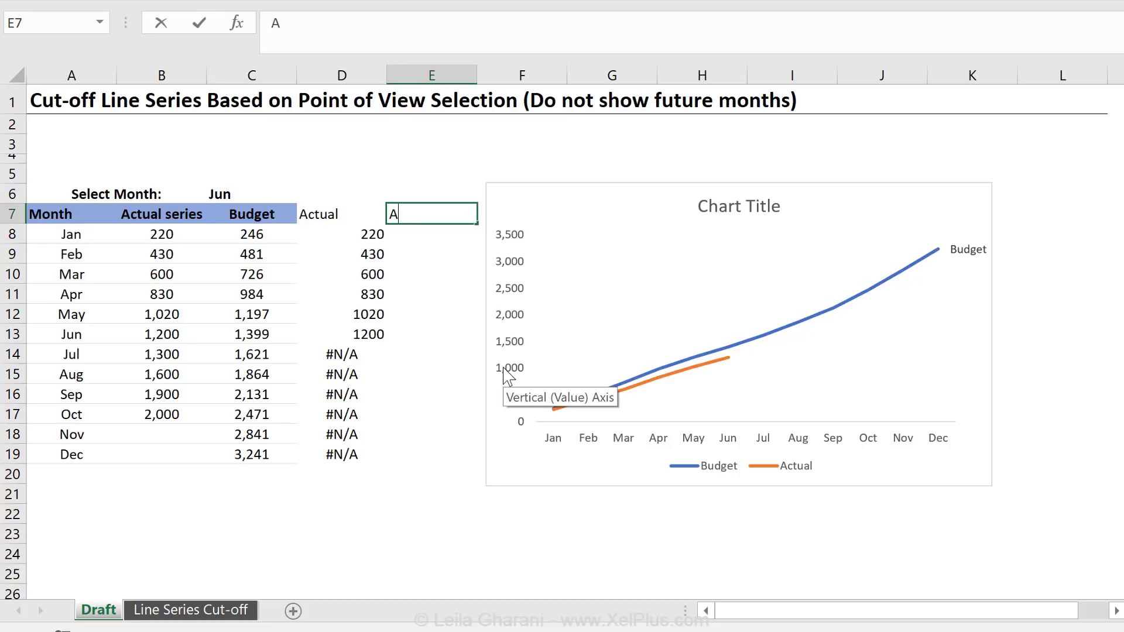
pyautogui.write('ctual Label')
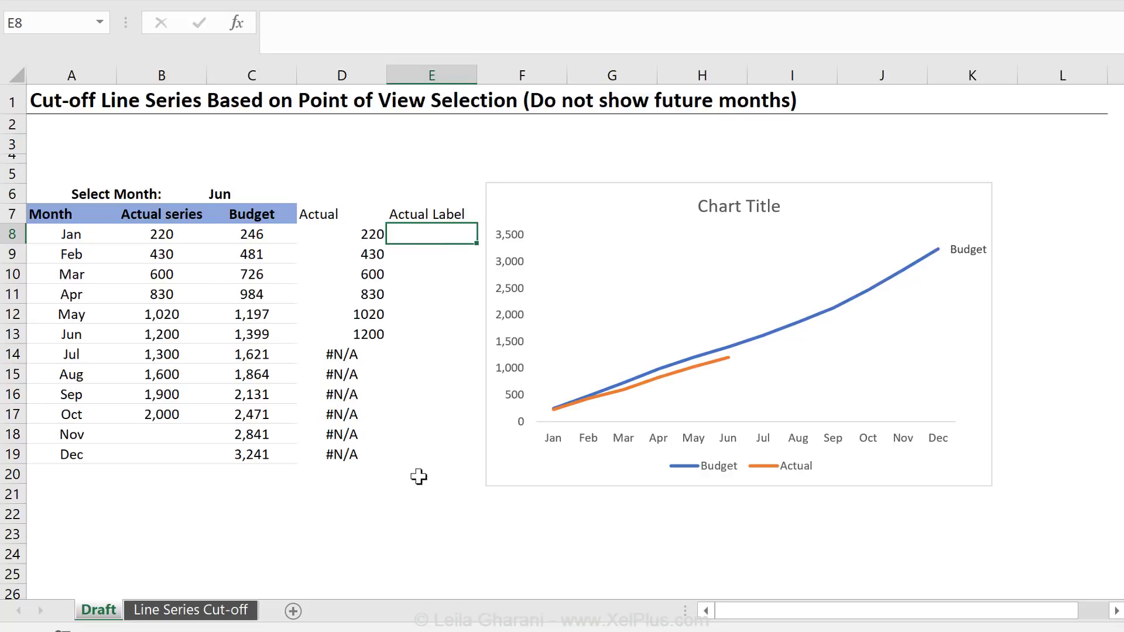
pyautogui.moveTo(417, 270)
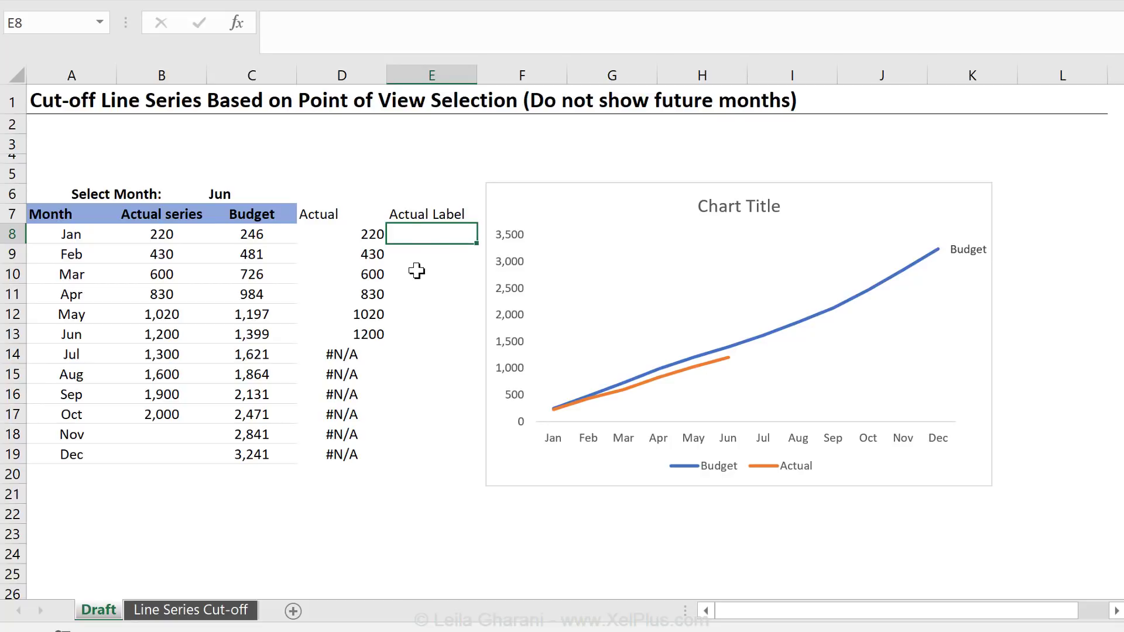
pyautogui.moveTo(415, 333)
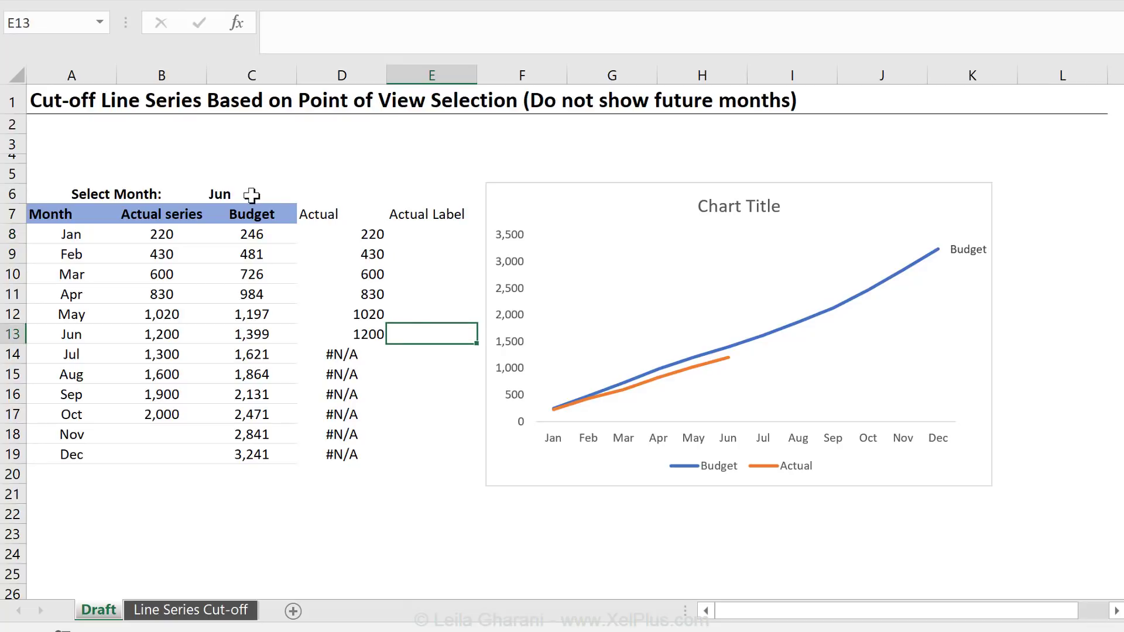
pyautogui.click(251, 193)
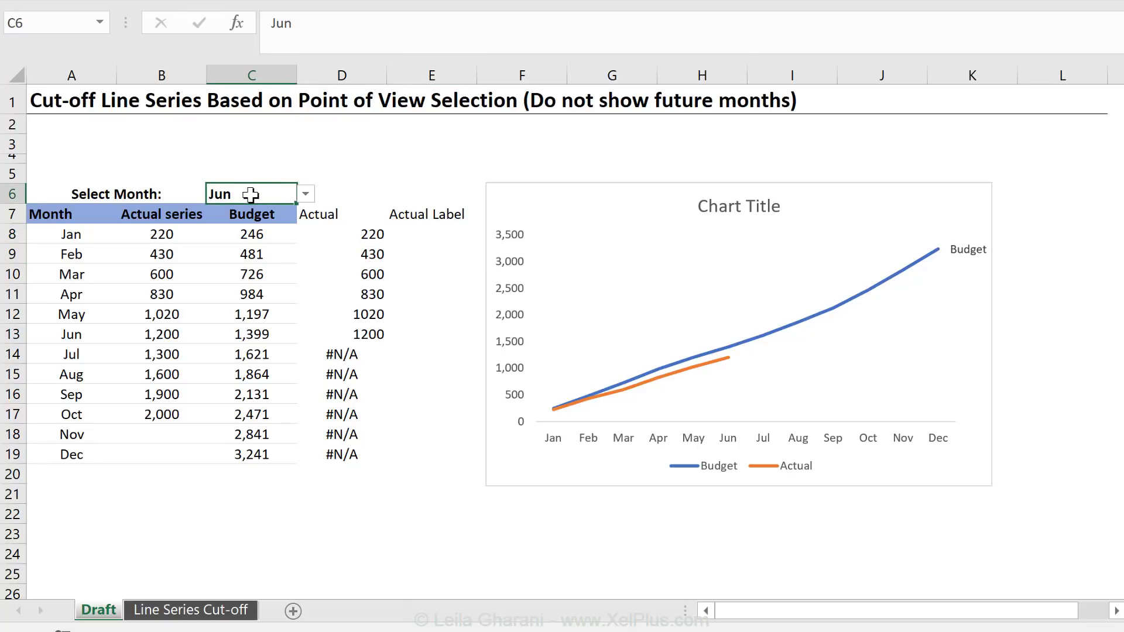
pyautogui.click(431, 333)
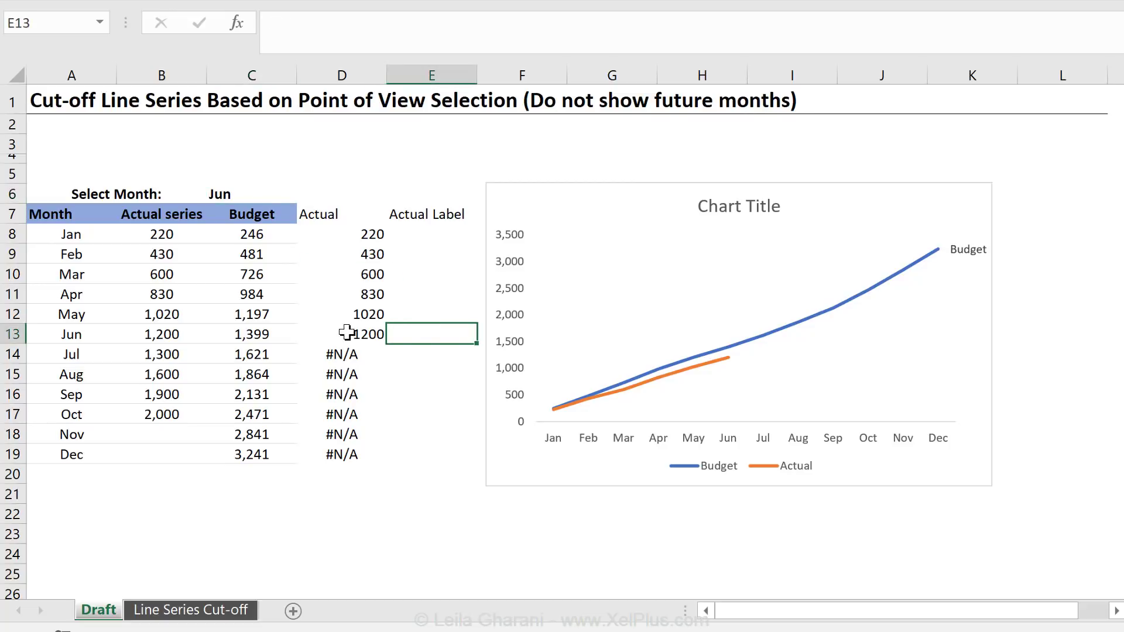
pyautogui.moveTo(413, 332)
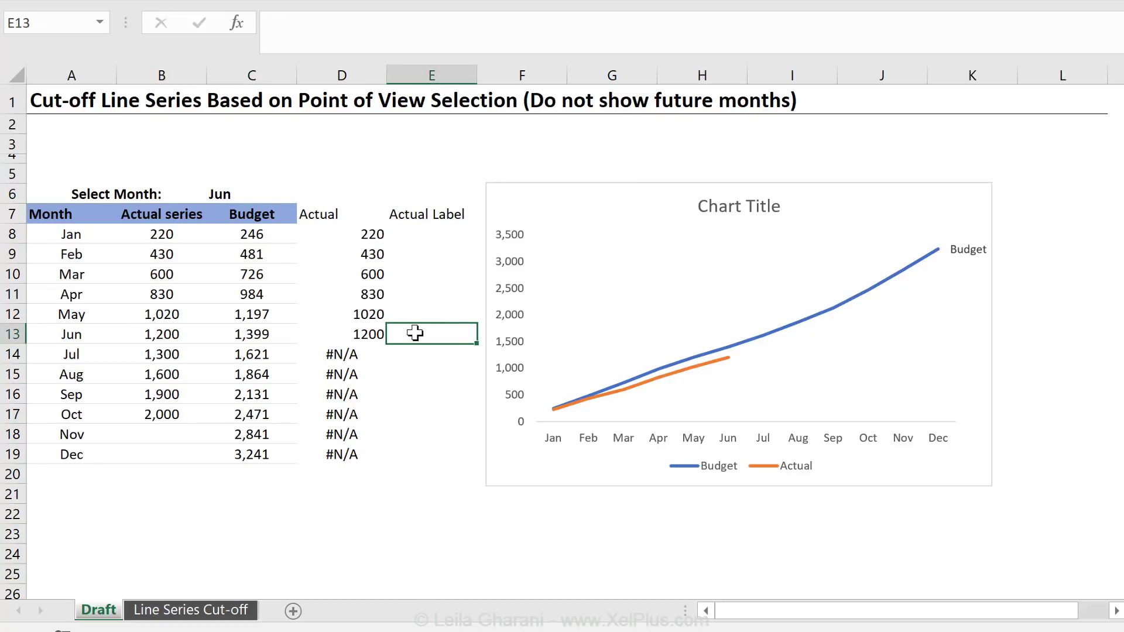
pyautogui.moveTo(749, 373)
pyautogui.write('=')
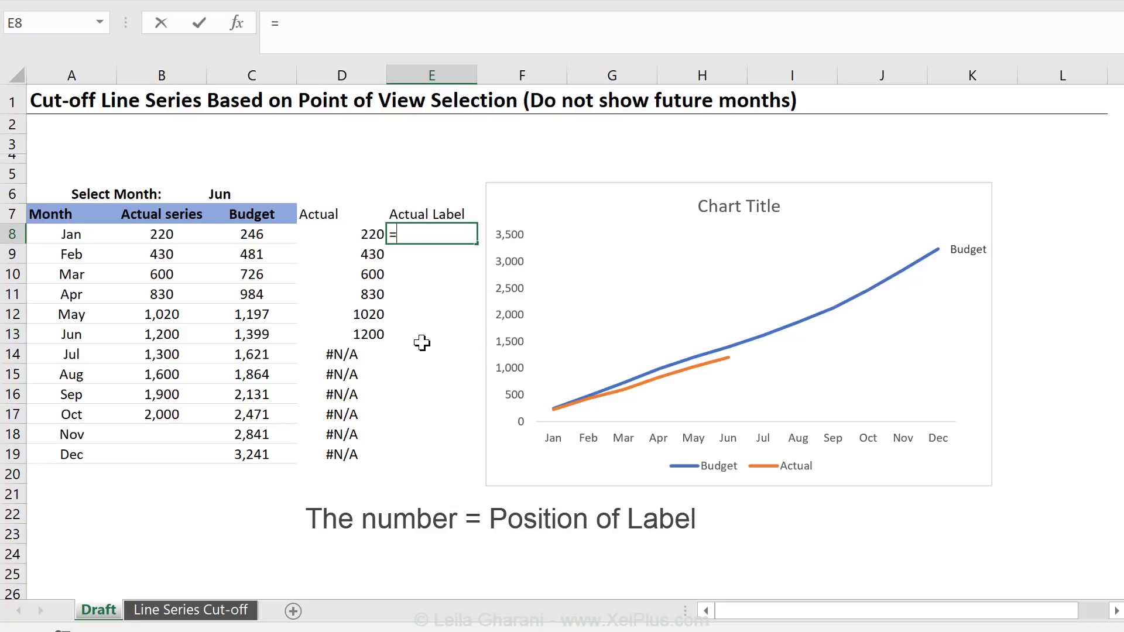
# Enter =IF($C$6=A8,B8,NA()) in E8 so only the selected month returns its actual value
pyautogui.write('if')
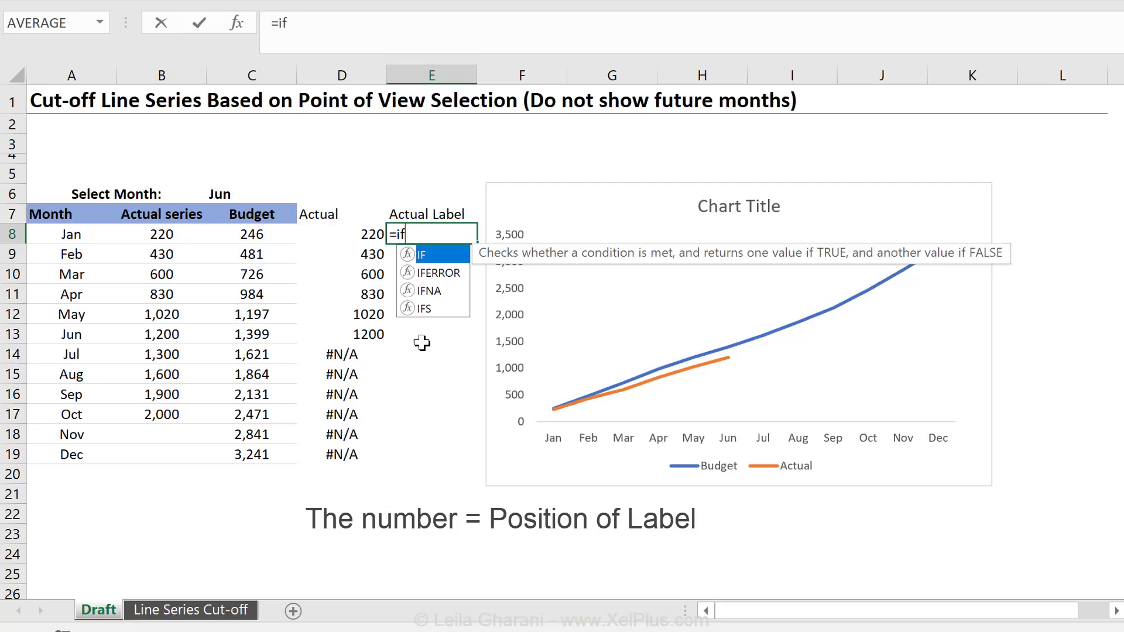
pyautogui.write('(')
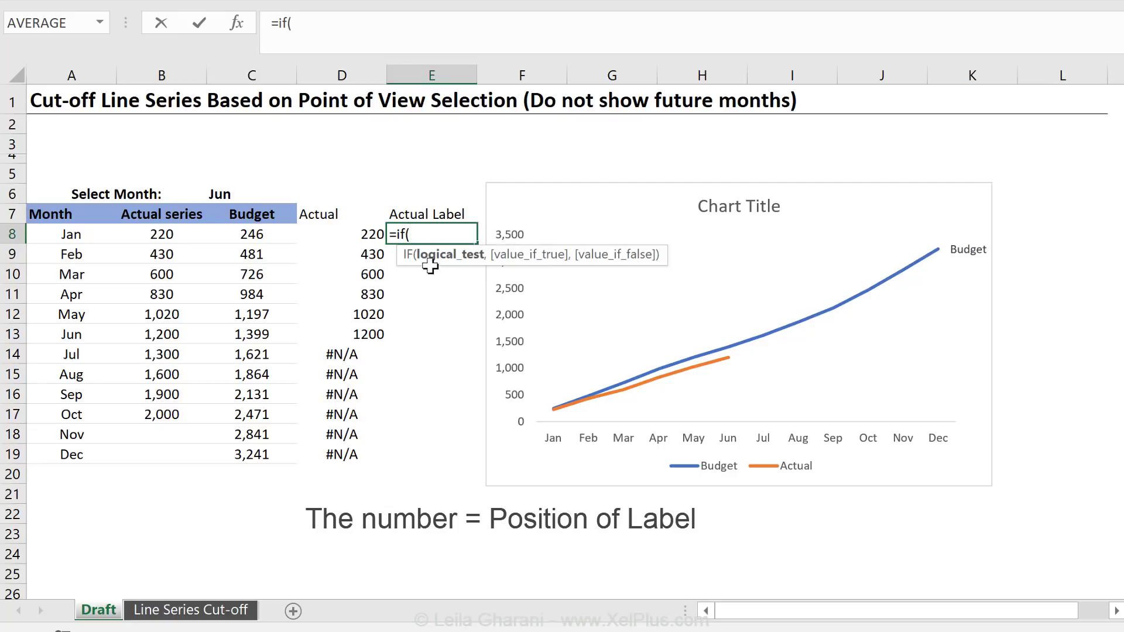
pyautogui.click(250, 192)
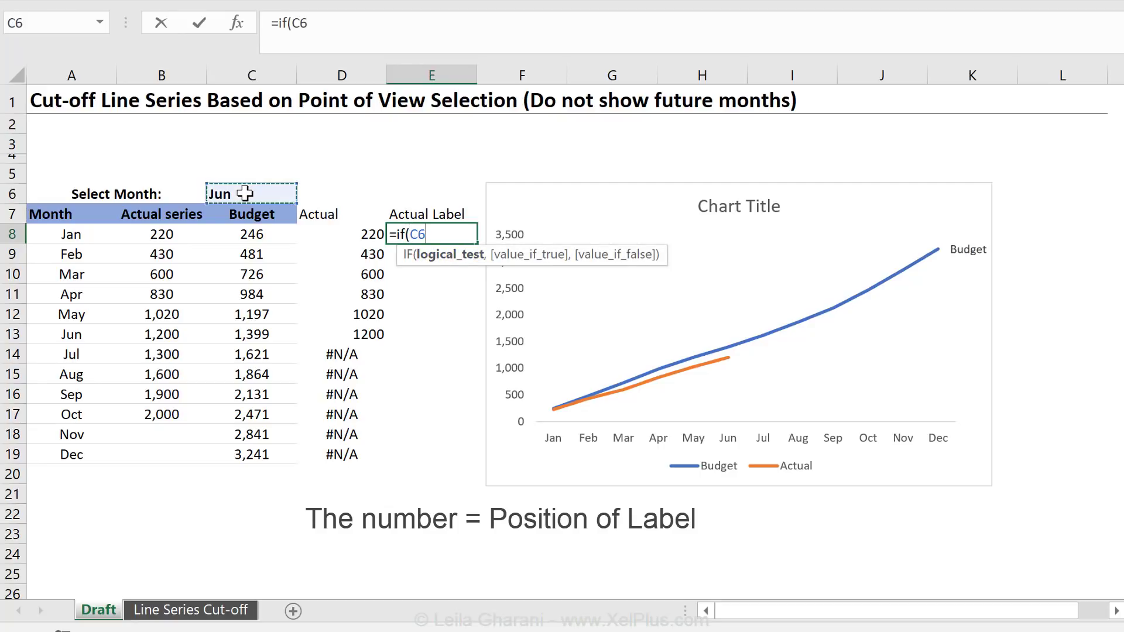
pyautogui.press('f4')
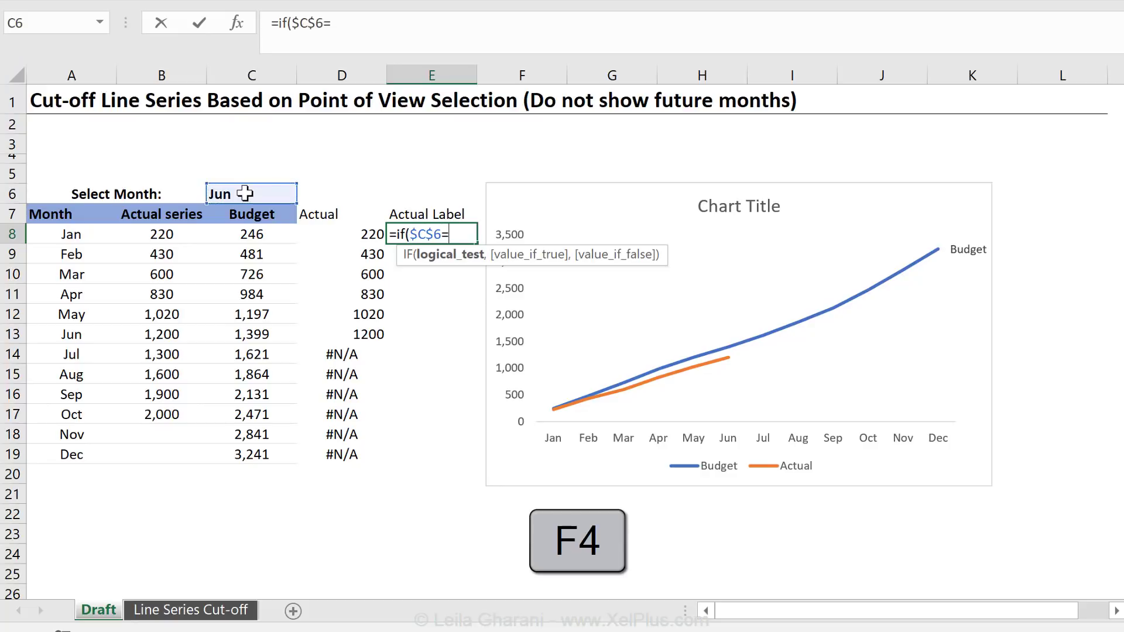
pyautogui.click(72, 234)
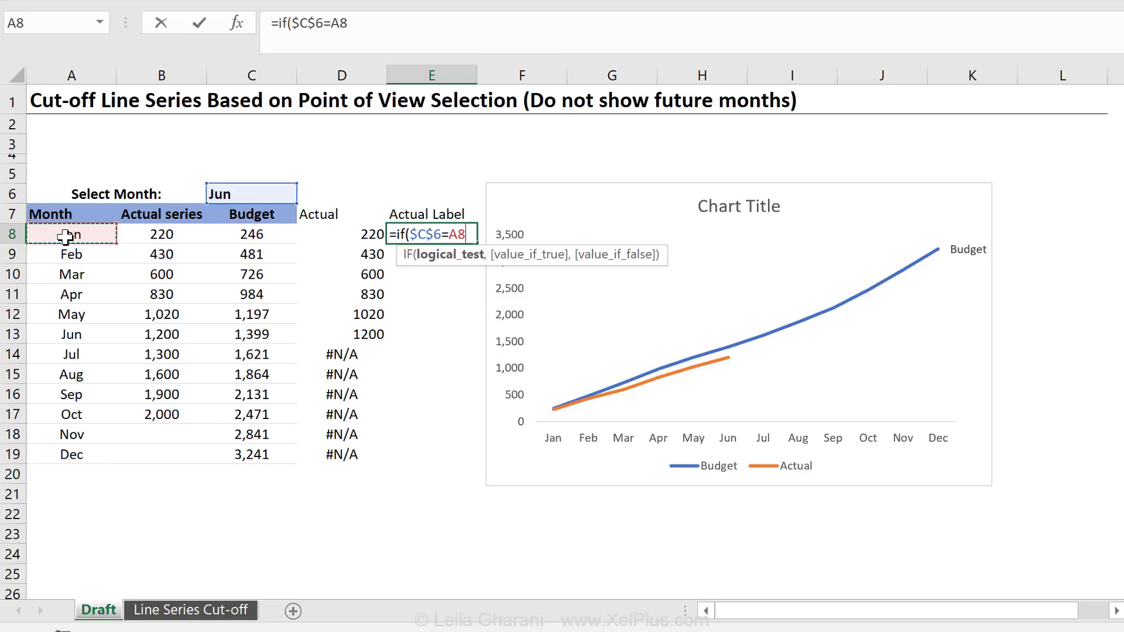
pyautogui.write(',')
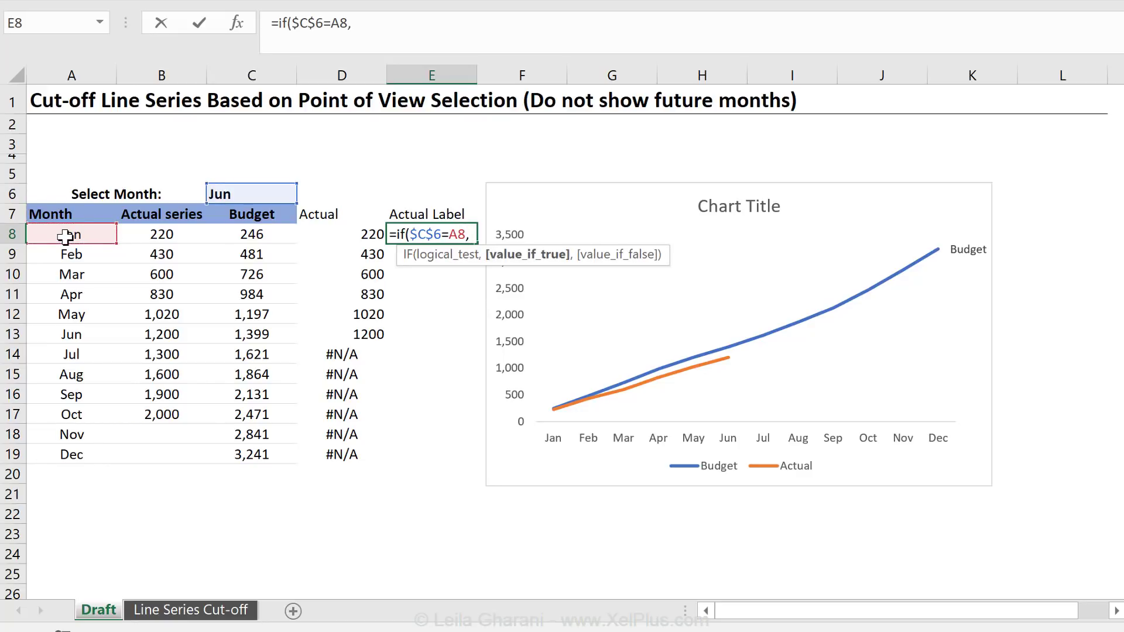
pyautogui.click(160, 234)
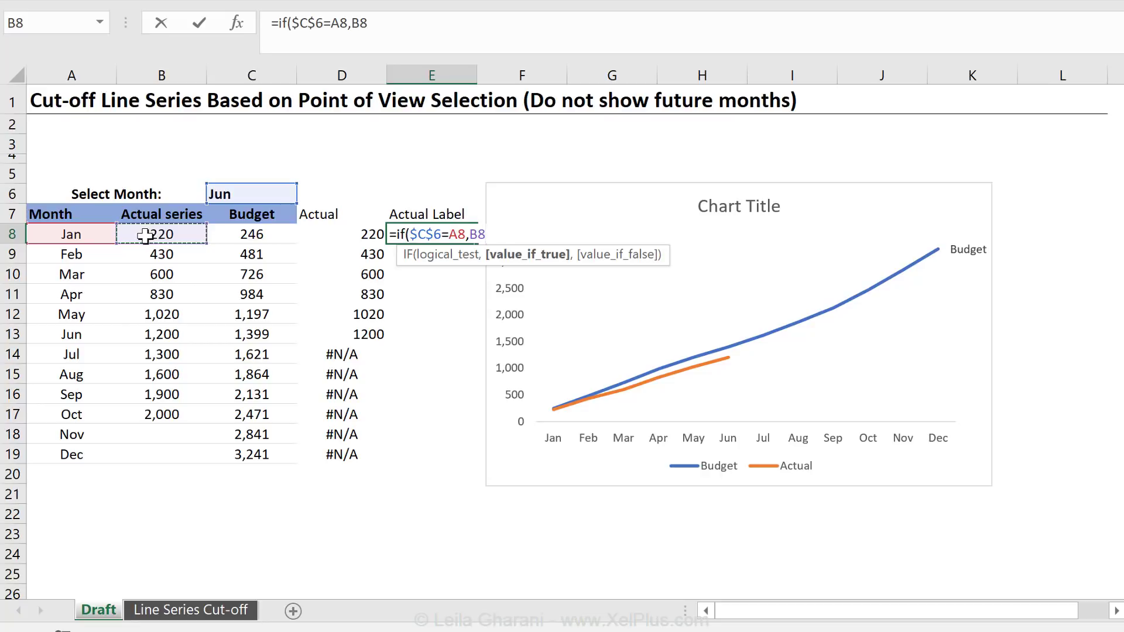
pyautogui.write(',')
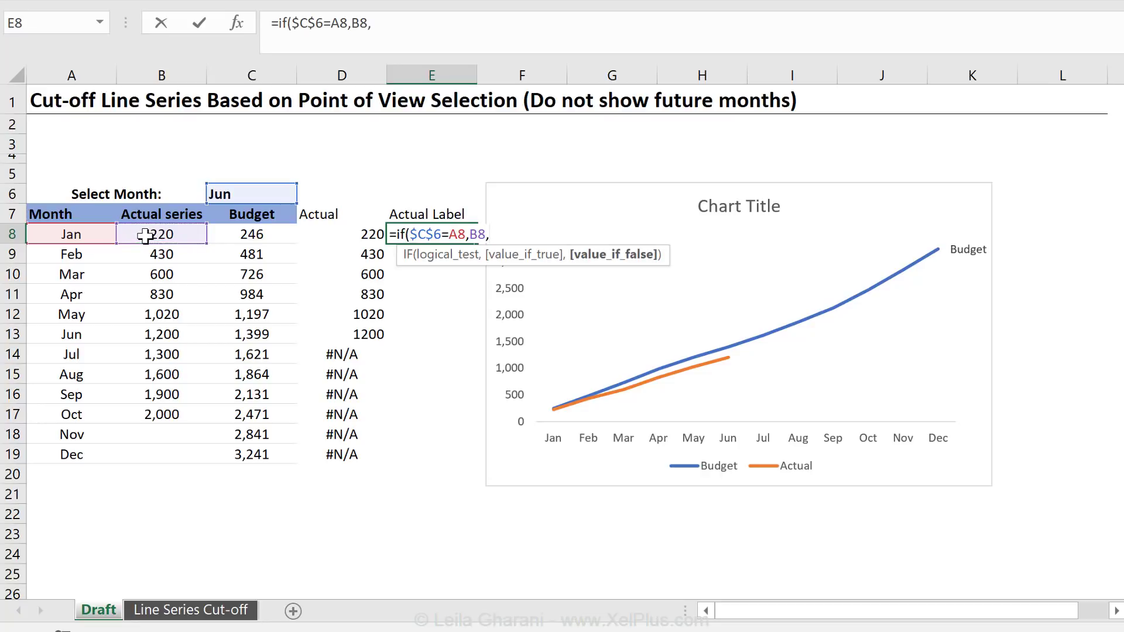
pyautogui.write('na')
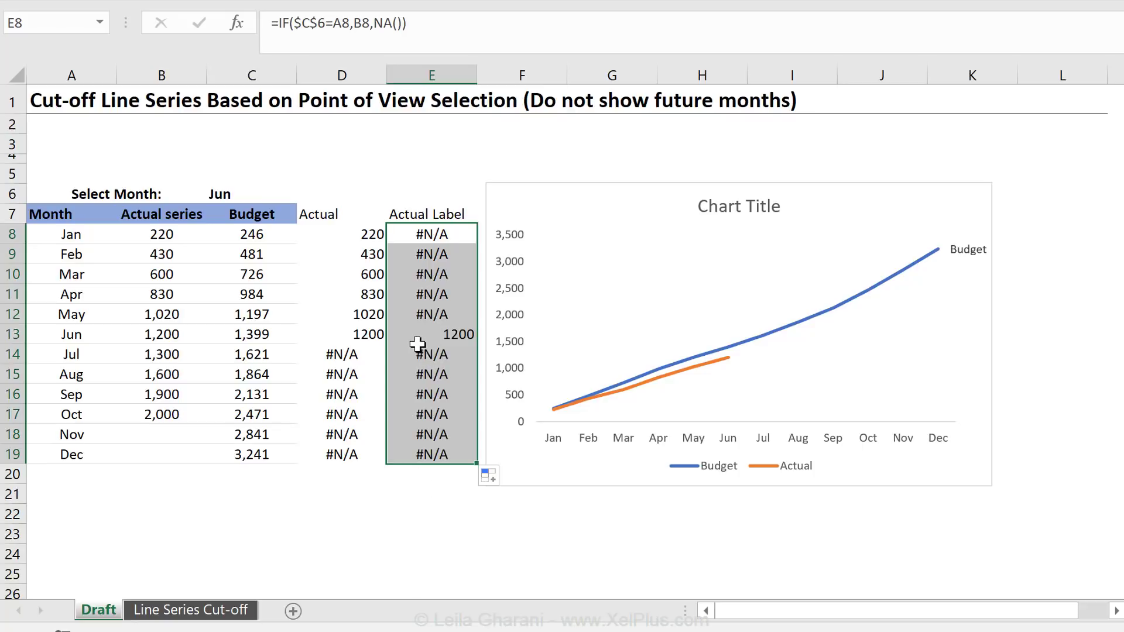
# Check the Jun row result in E13, then switch the selected month in C6 to Jul
pyautogui.click(431, 334)
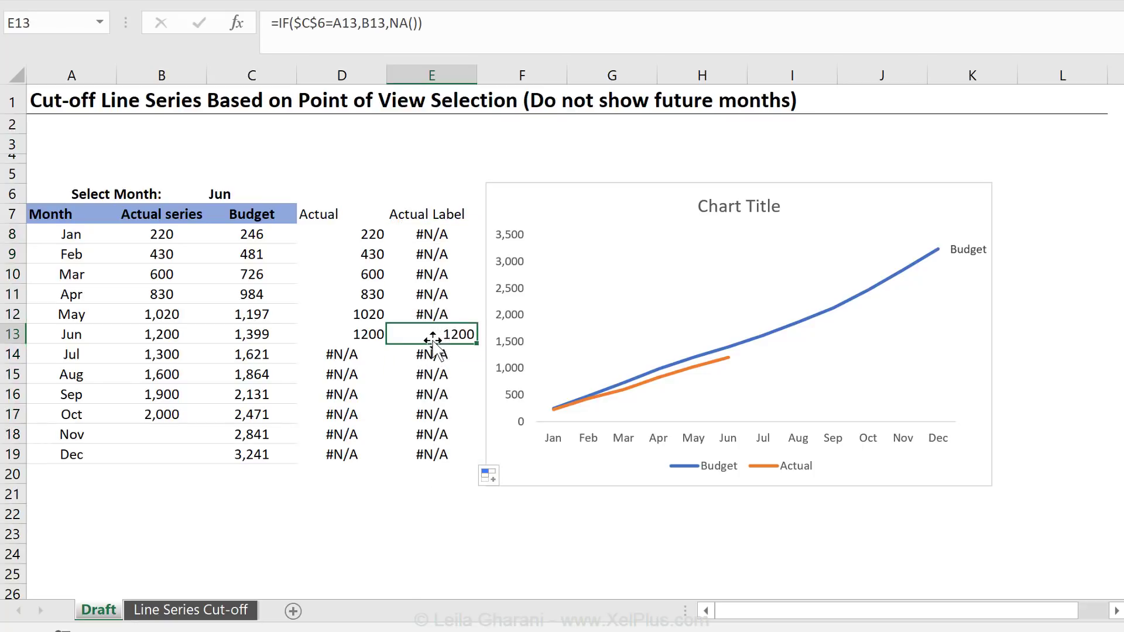
pyautogui.click(250, 193)
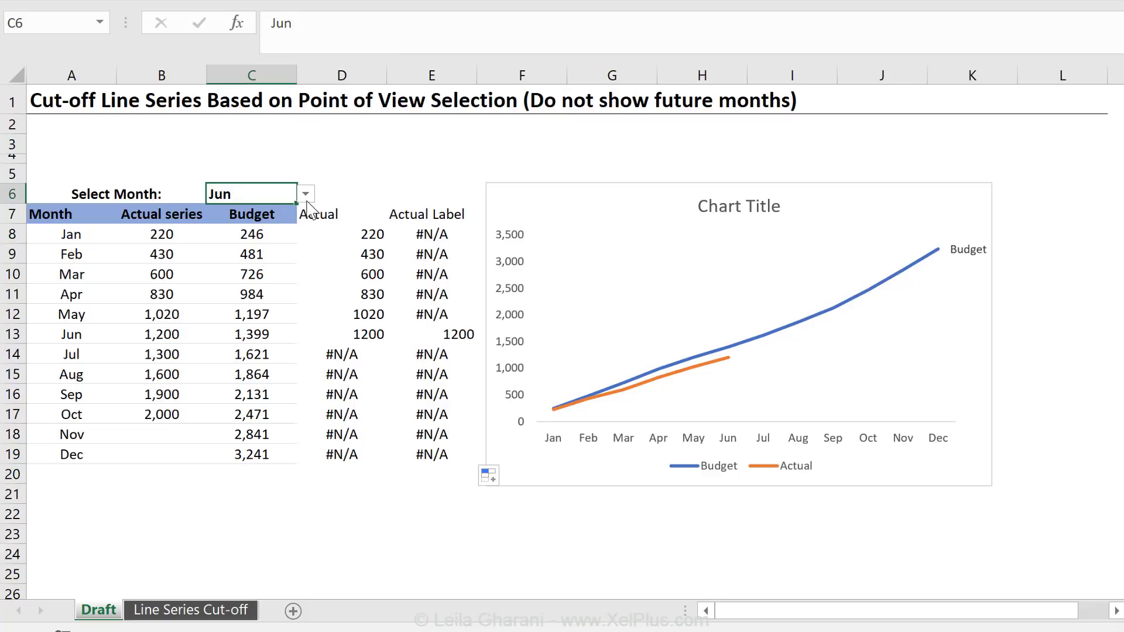
pyautogui.click(305, 193)
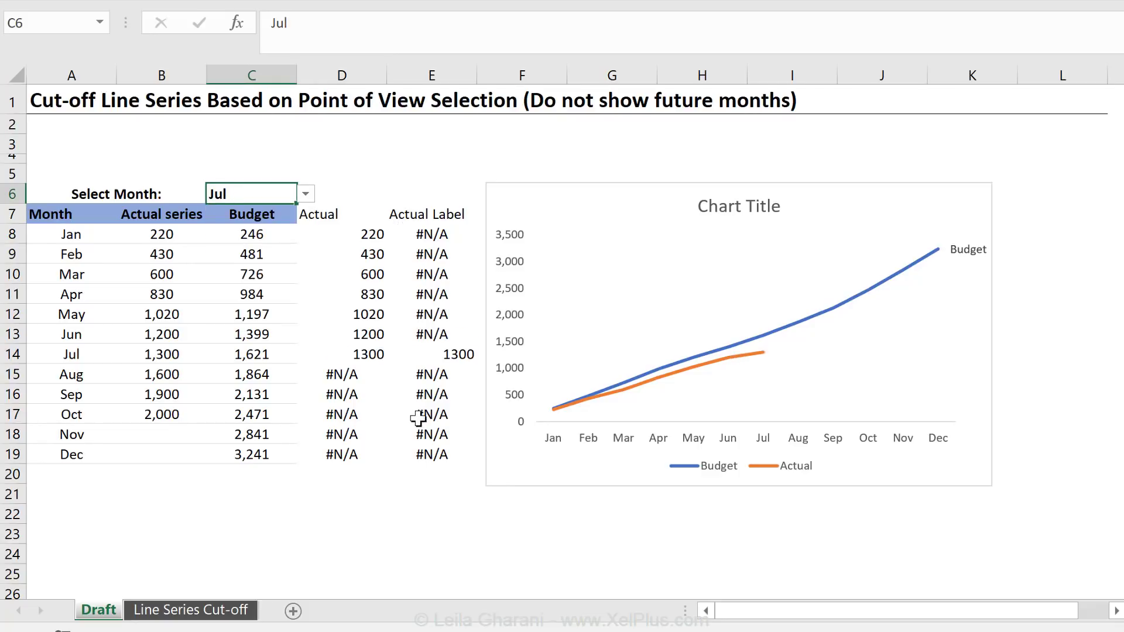
pyautogui.moveTo(630, 400)
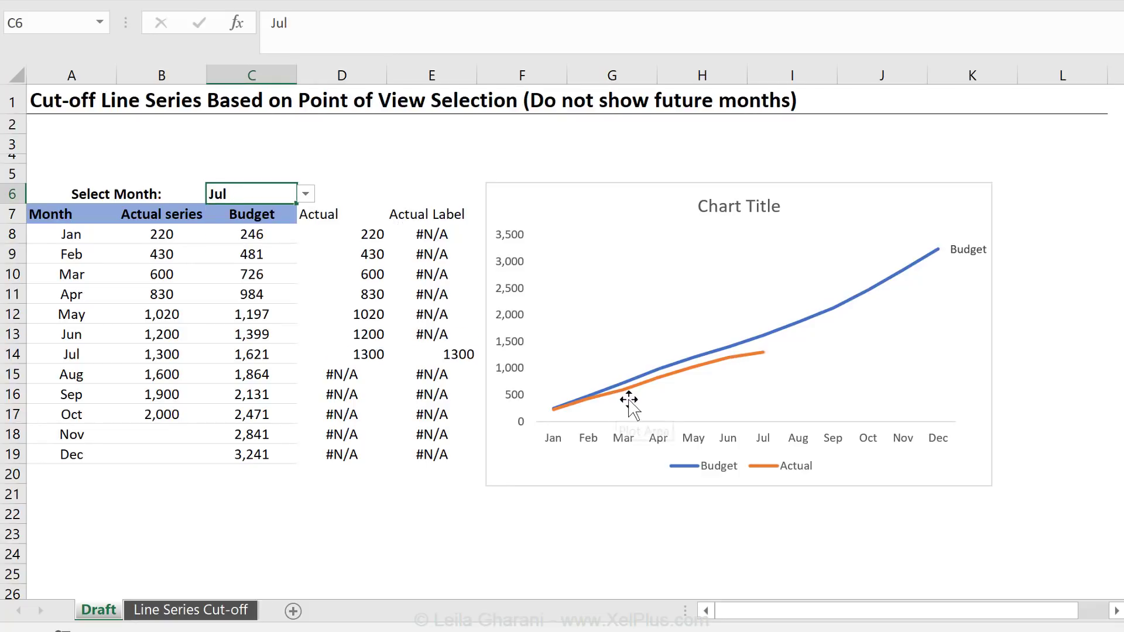
pyautogui.moveTo(689, 311)
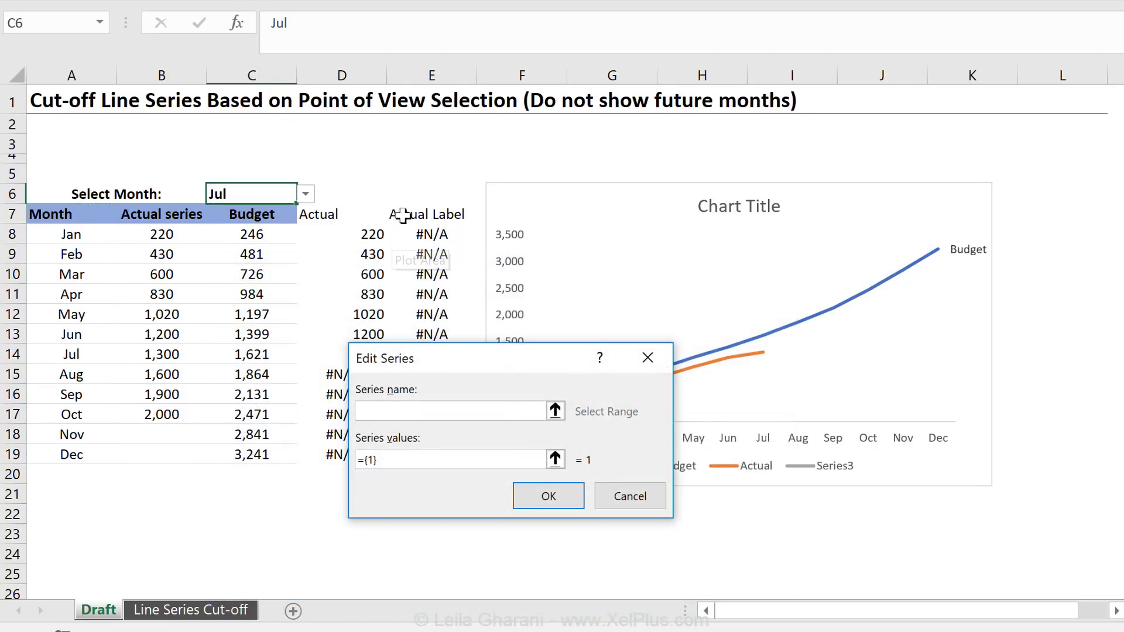
# Add a chart series named from E7 with values E8:E19 via Select Data
pyautogui.click(427, 213)
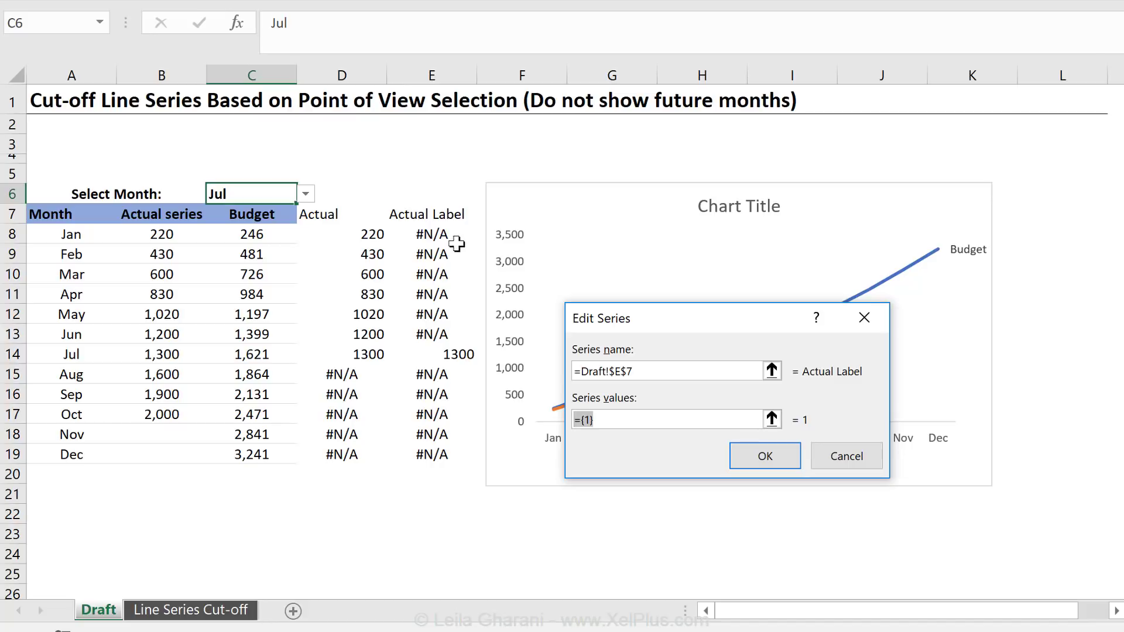
pyautogui.click(668, 419)
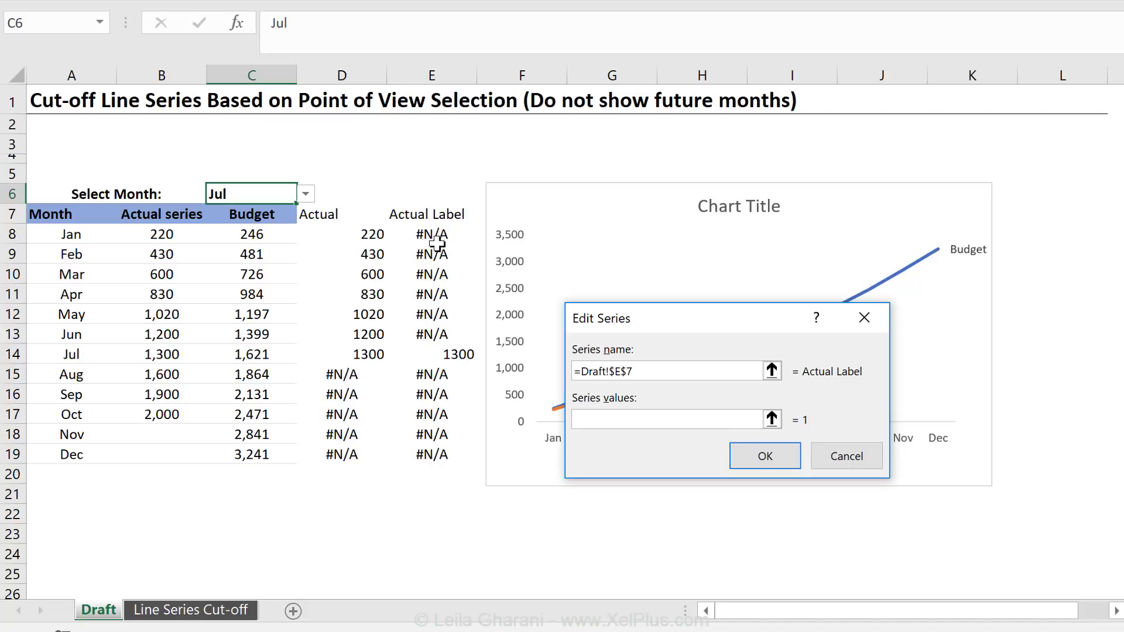
pyautogui.click(765, 455)
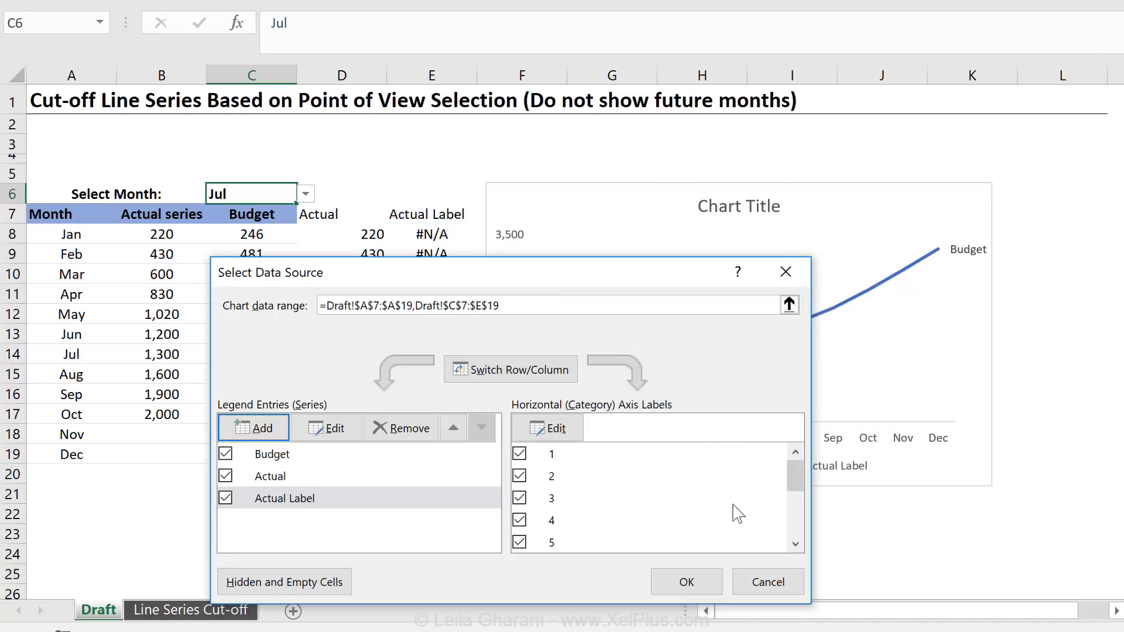
pyautogui.click(685, 582)
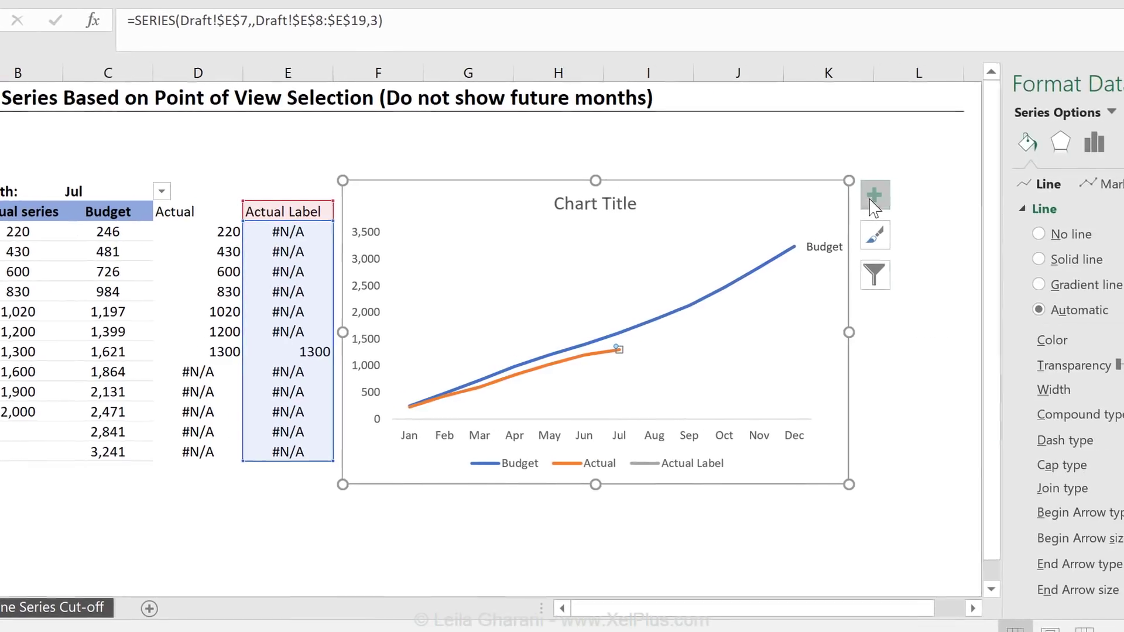
# Add a data label to the Actual Label series, positioned Right and showing the Series Name
pyautogui.click(873, 196)
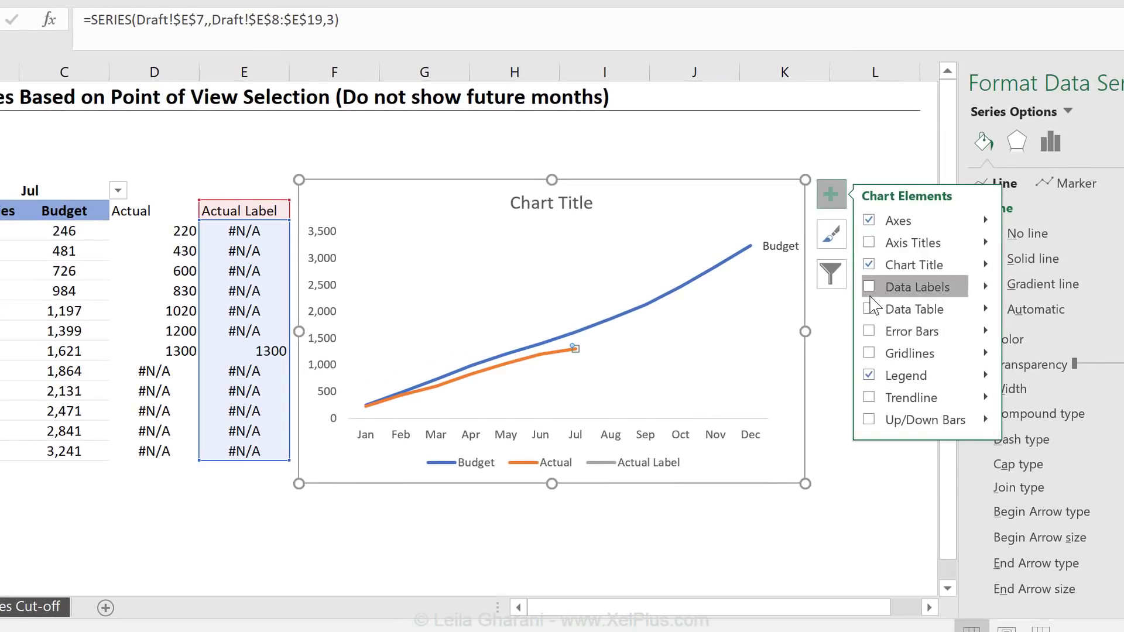
pyautogui.click(868, 287)
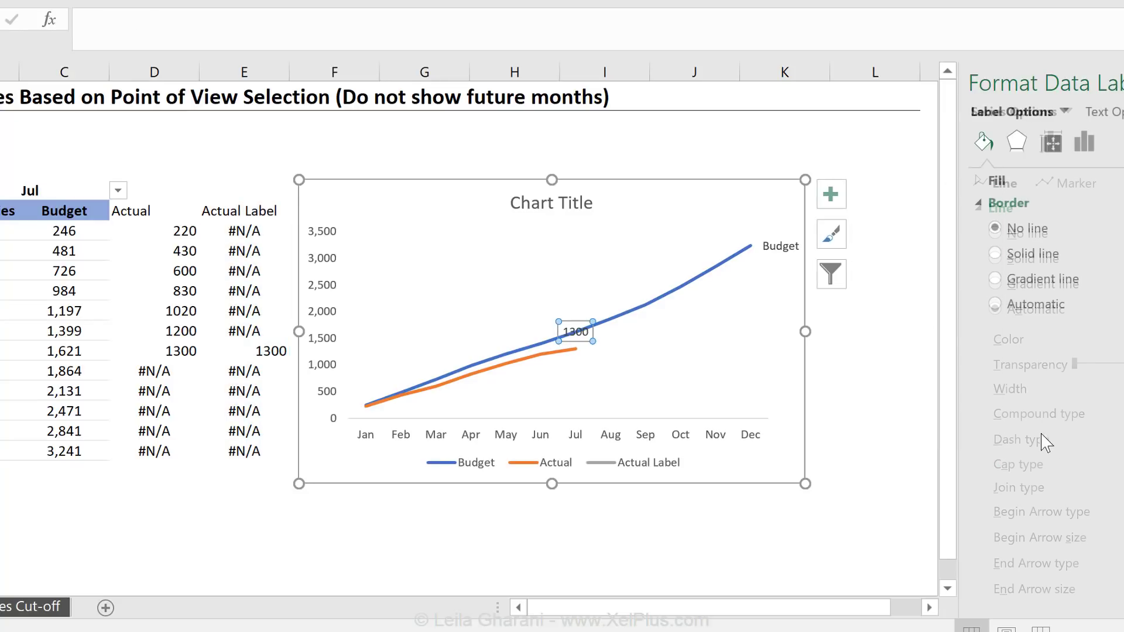
pyautogui.click(1085, 141)
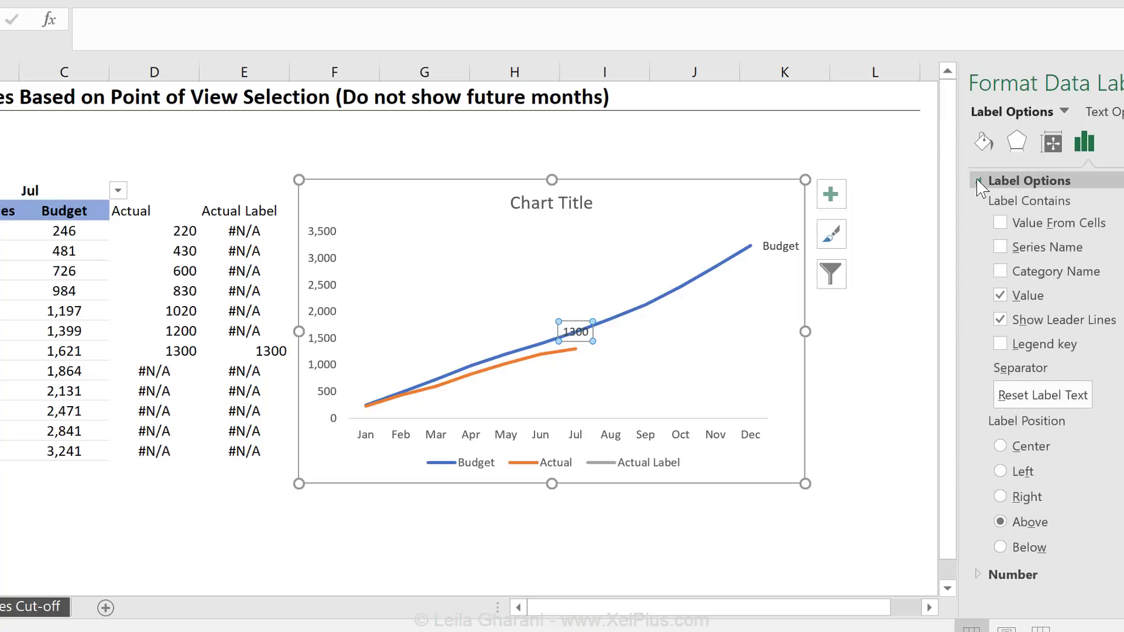
pyautogui.click(1001, 497)
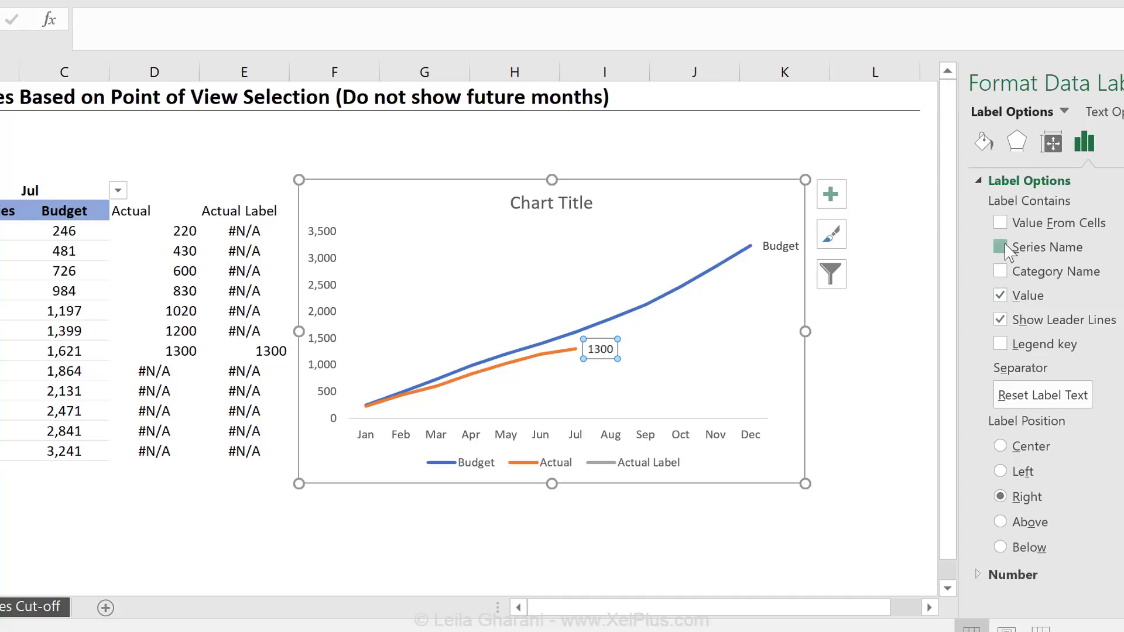
pyautogui.click(1002, 247)
pyautogui.write('Actu')
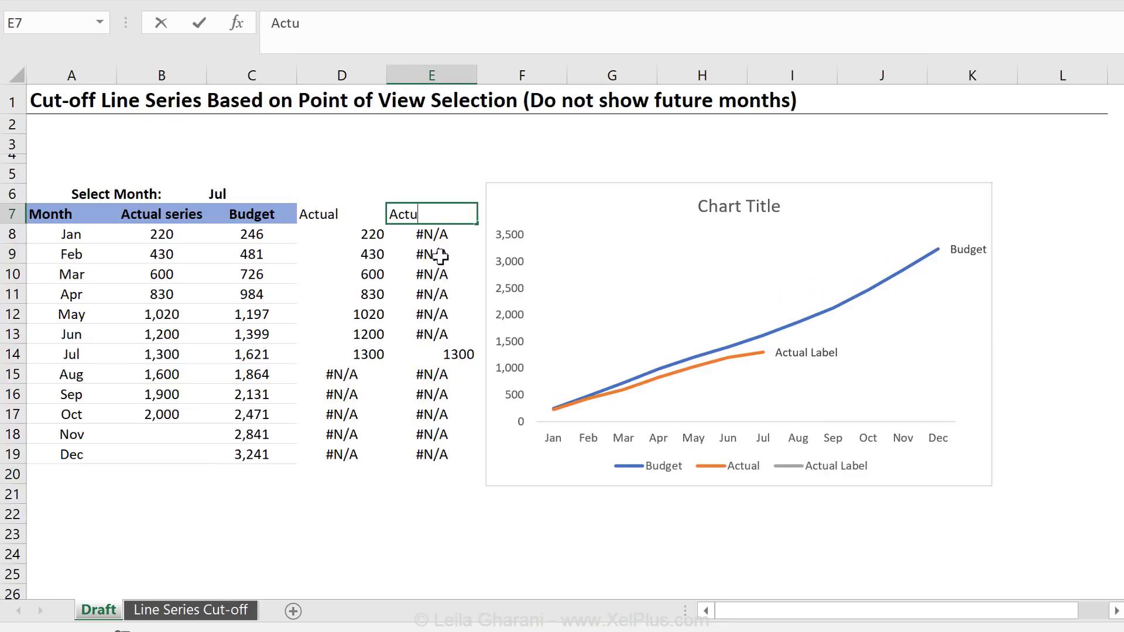
# Rename E7 to 'Actual' and set D7 to ="Actual until "&C6
pyautogui.press('Enter')
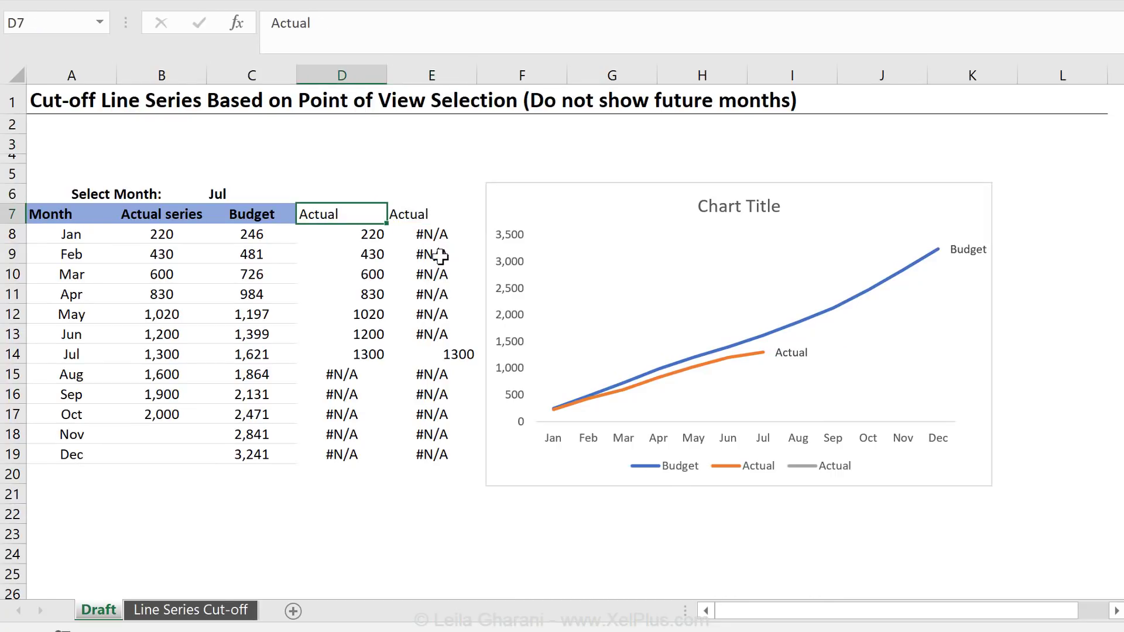
pyautogui.moveTo(367, 233)
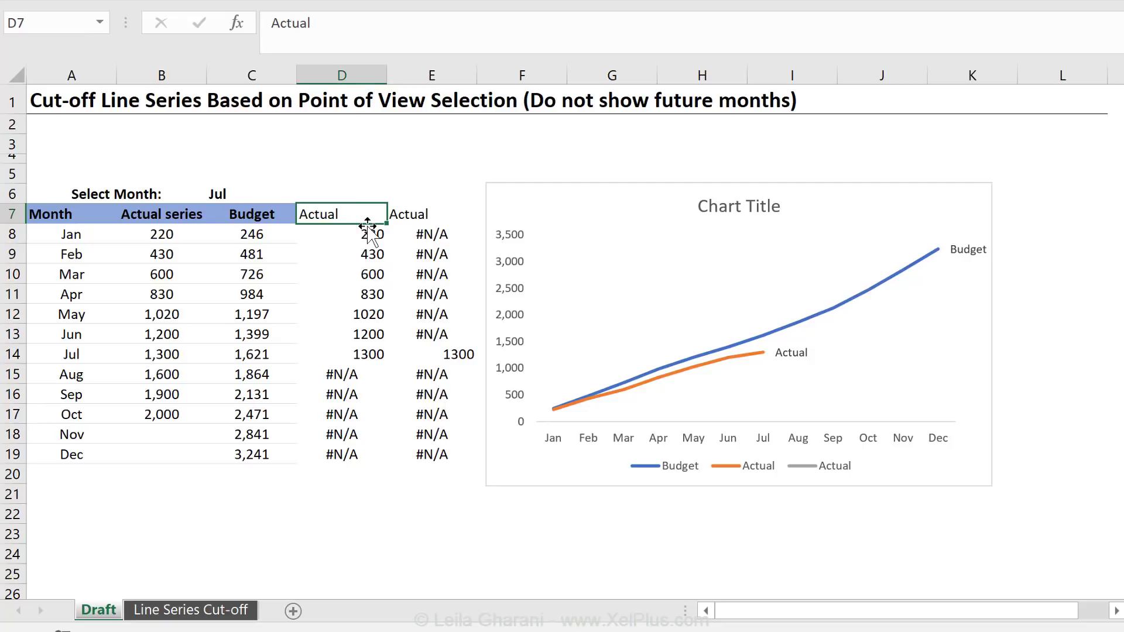
pyautogui.write('="')
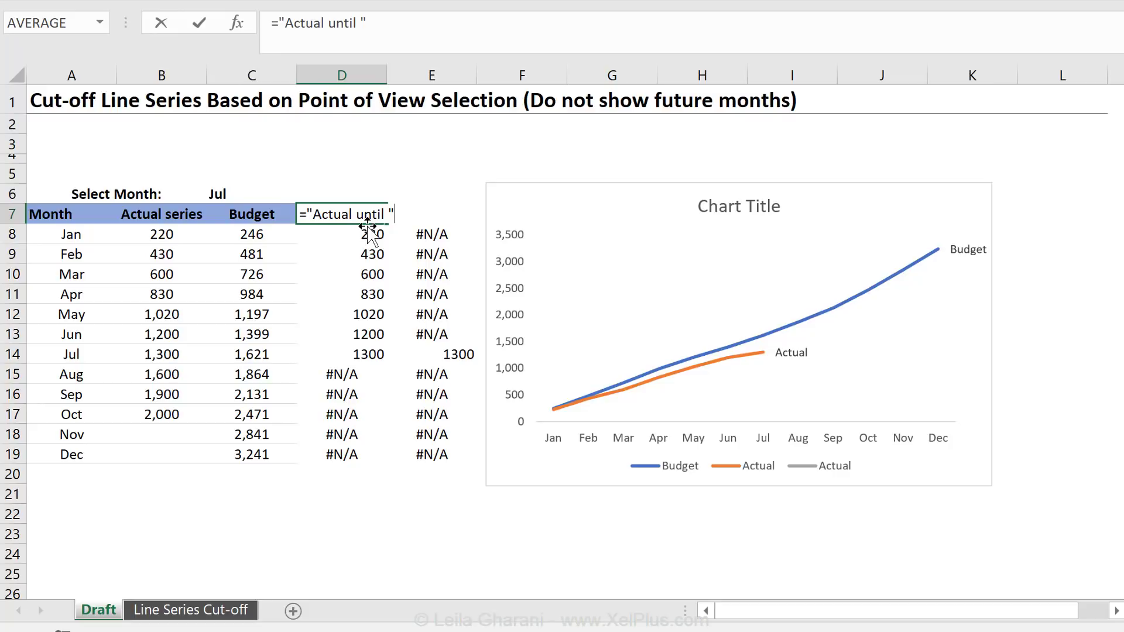
pyautogui.write('&')
pyautogui.click(694, 23)
pyautogui.write('=')
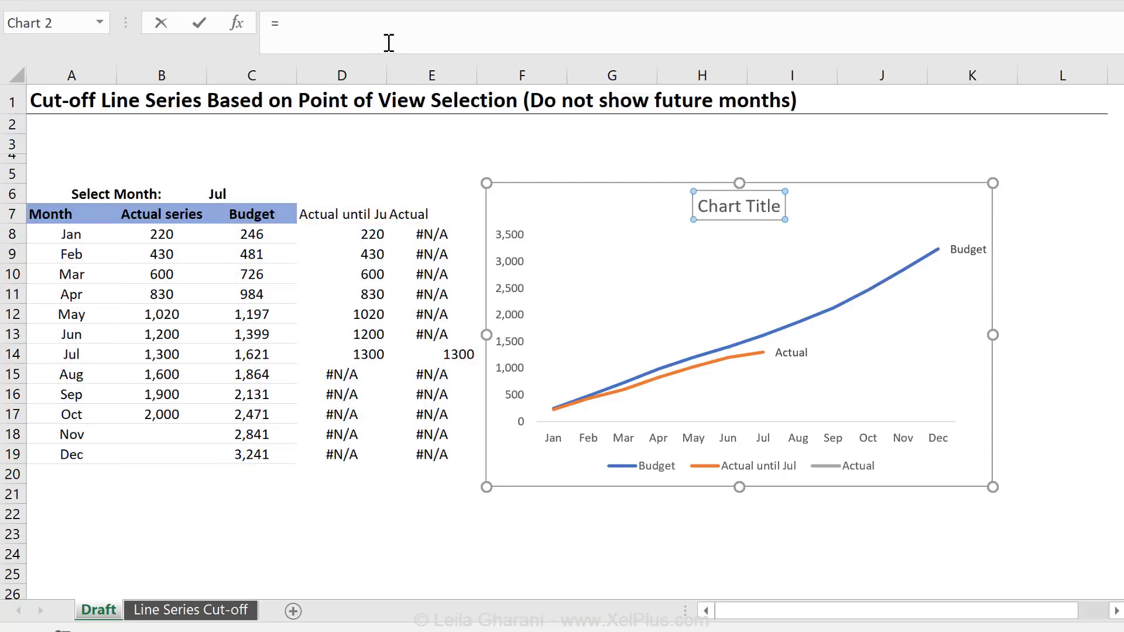
# Link the chart title to D7 and change the selected month to Sep
pyautogui.click(342, 213)
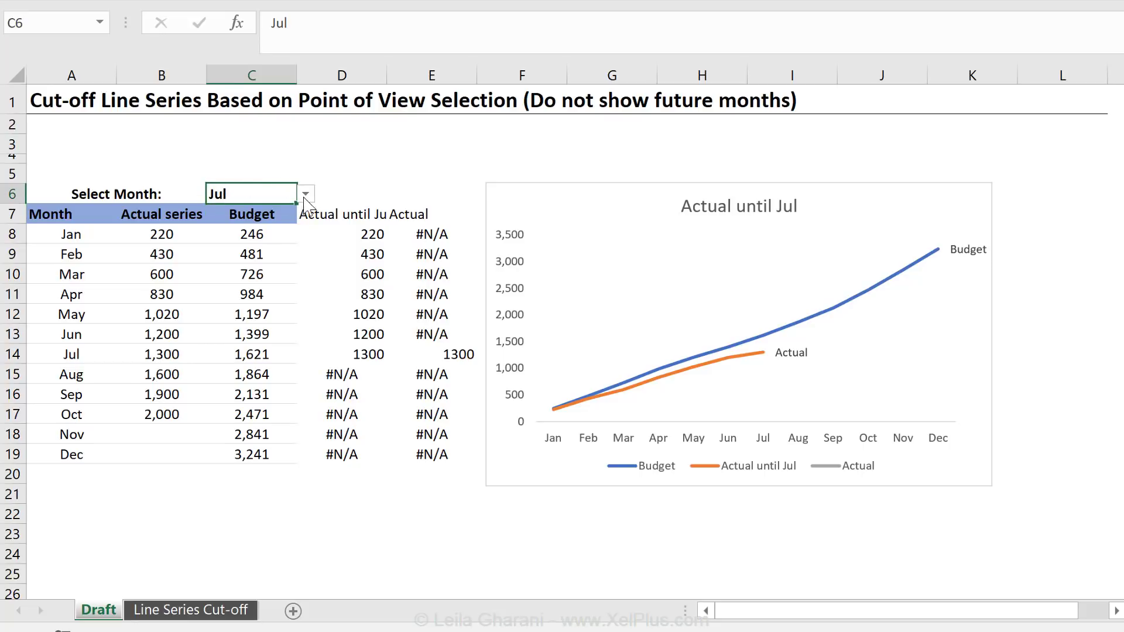
pyautogui.click(304, 193)
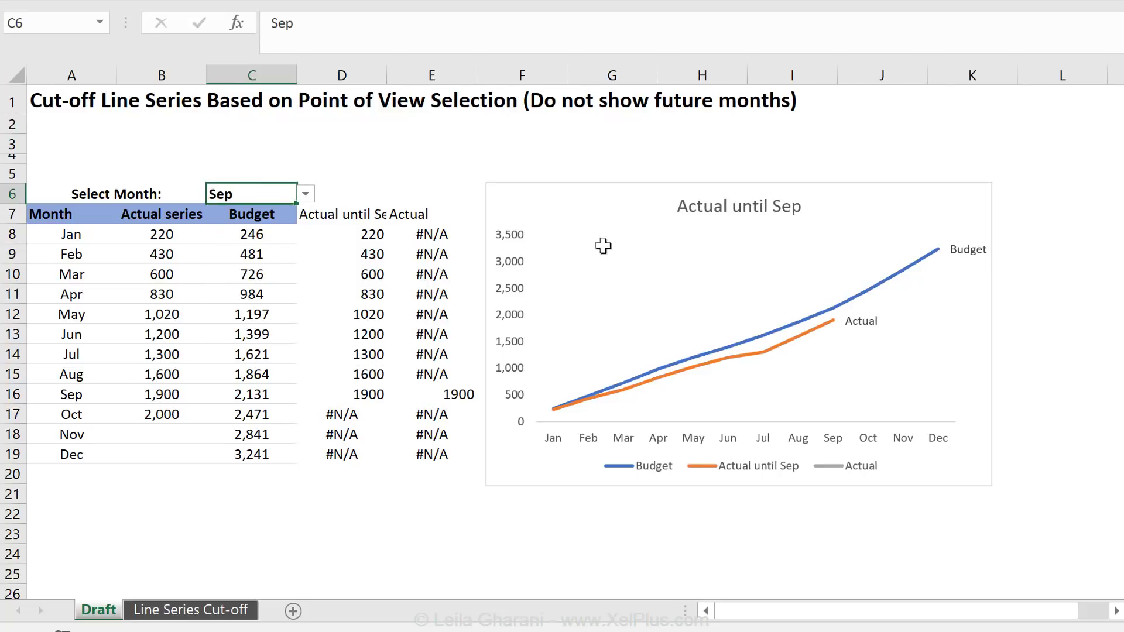
pyautogui.moveTo(804, 353)
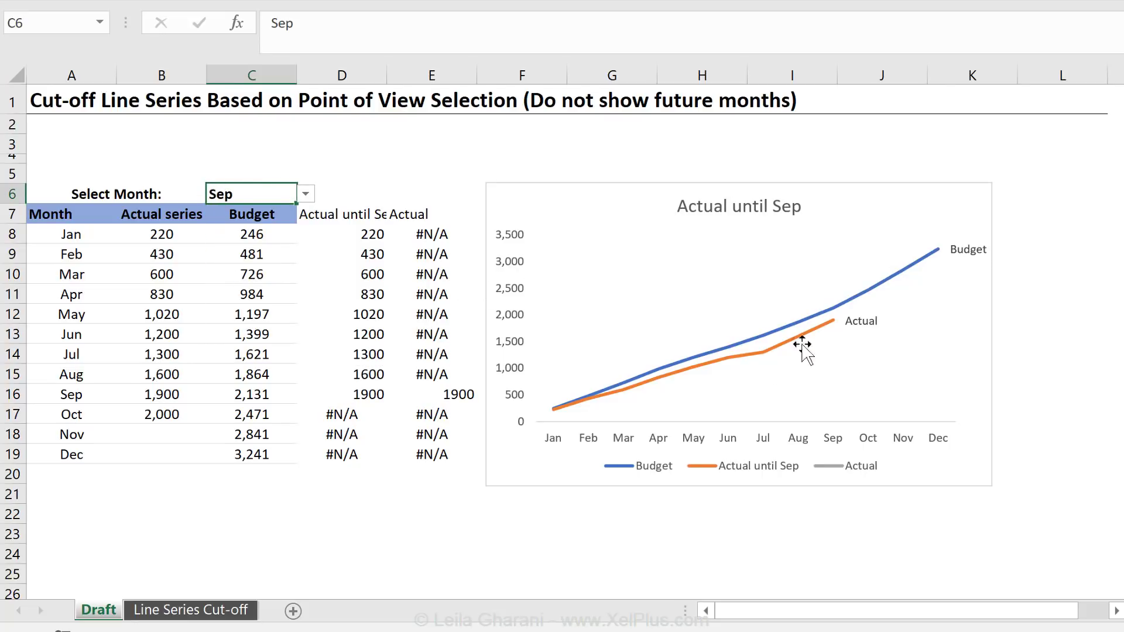
# Select the chart legend through the chart elements list to remove it
pyautogui.click(739, 323)
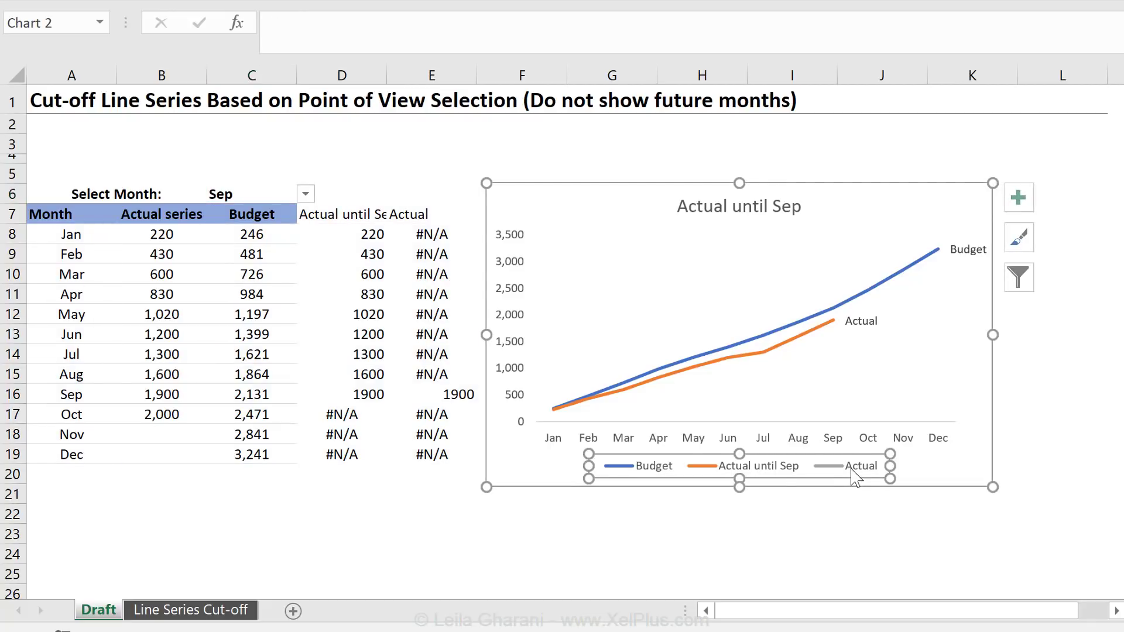
pyautogui.click(369, 314)
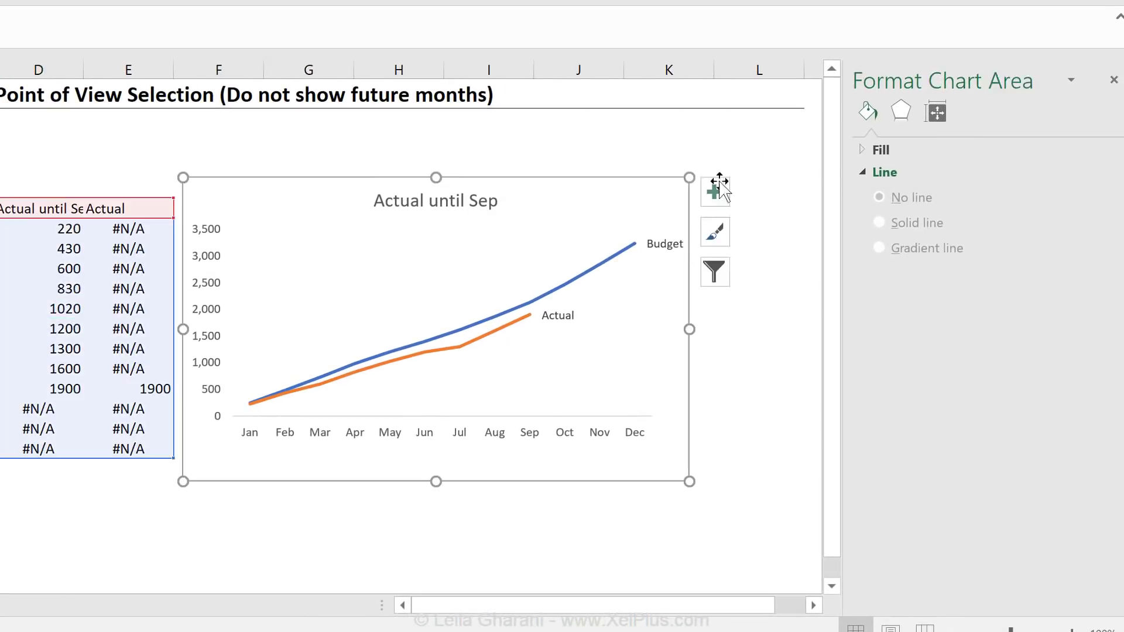
pyautogui.click(950, 109)
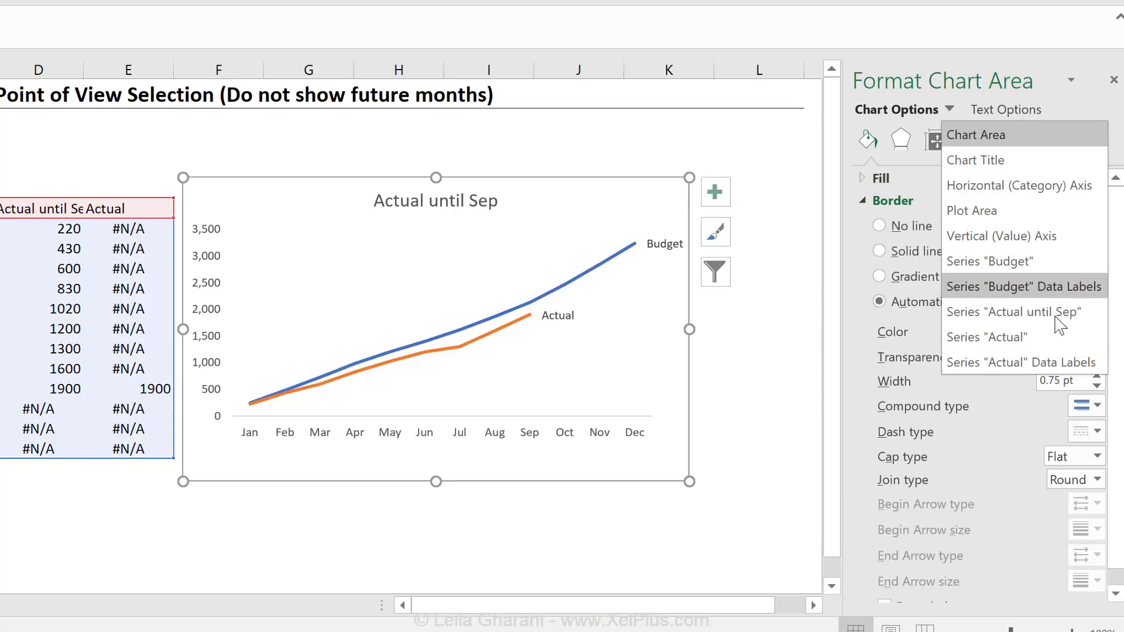
pyautogui.moveTo(1033, 312)
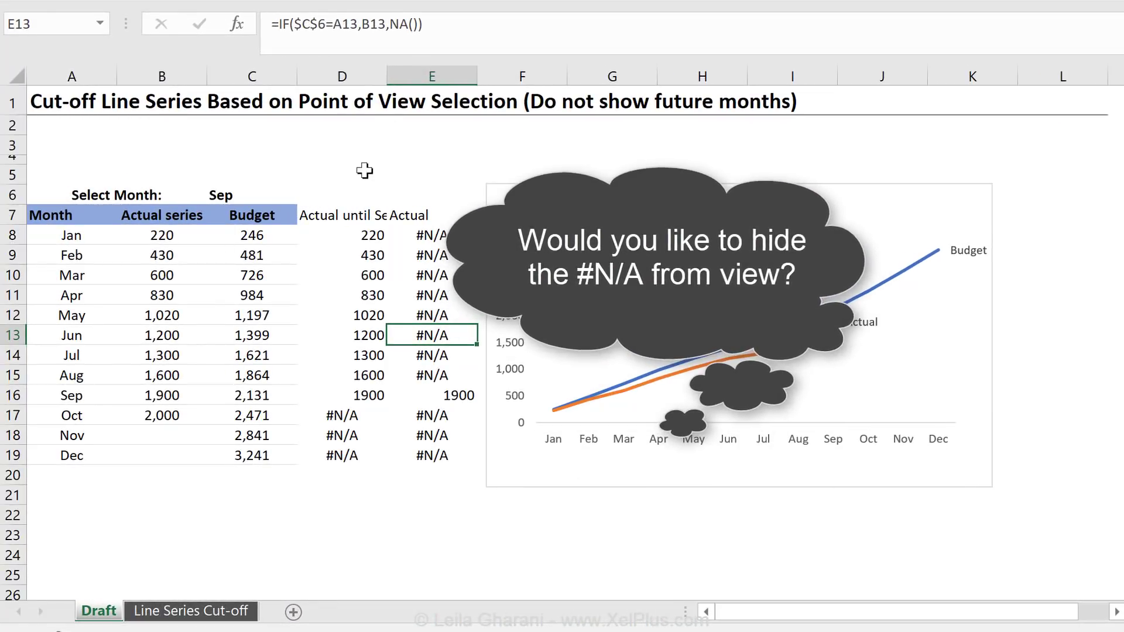
# Inspect the cut-off formula in D8 before moving to the finished sheet
pyautogui.click(342, 234)
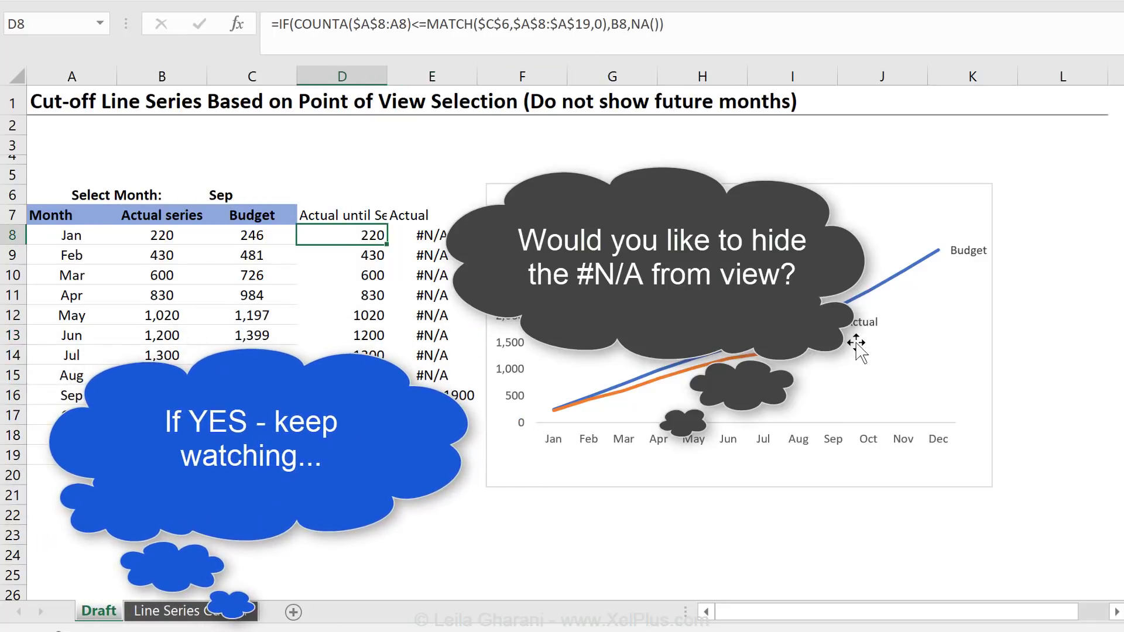
pyautogui.moveTo(854, 341)
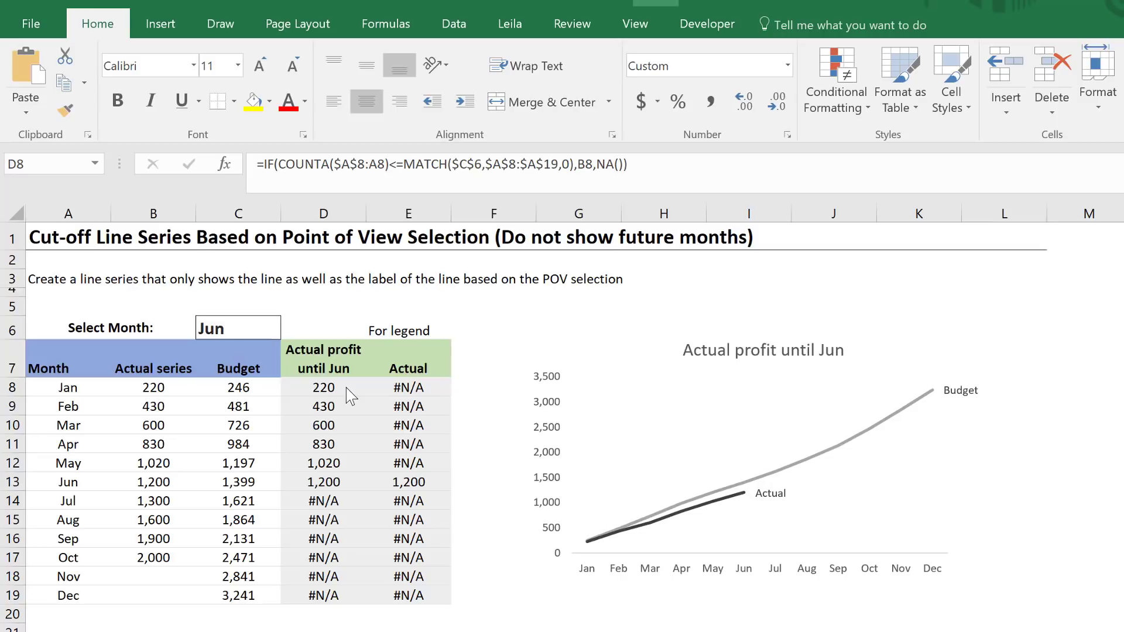
# Select D8:E19 and start a new 'Format only cells that contain' rule aimed at Errors
pyautogui.click(323, 387)
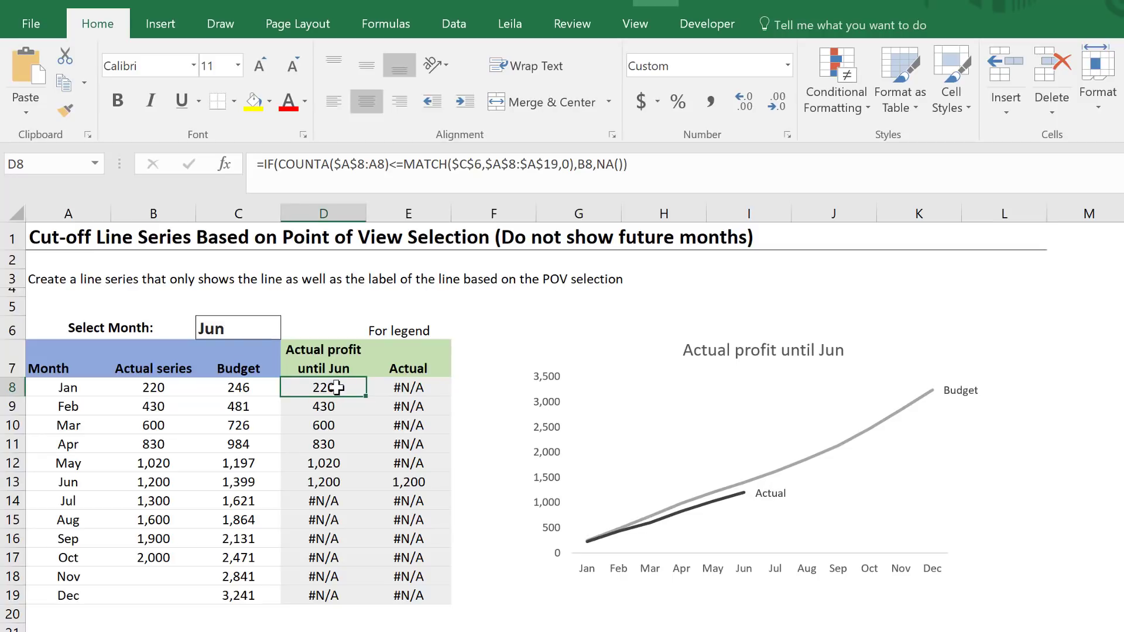
pyautogui.moveTo(324, 388); pyautogui.dragTo(409, 595)
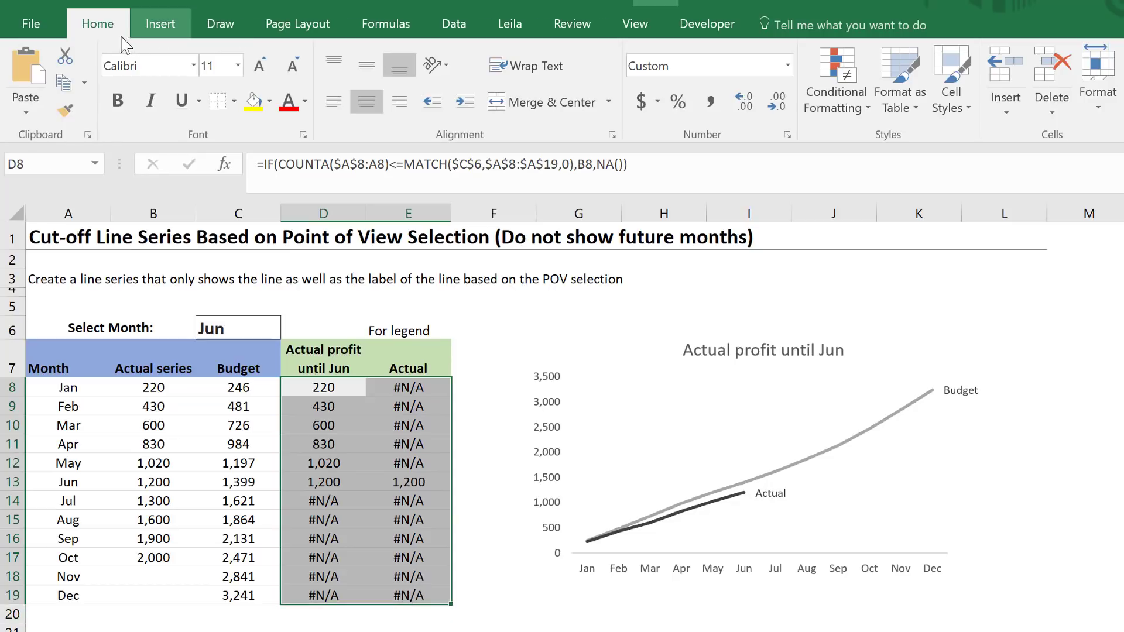
pyautogui.click(835, 81)
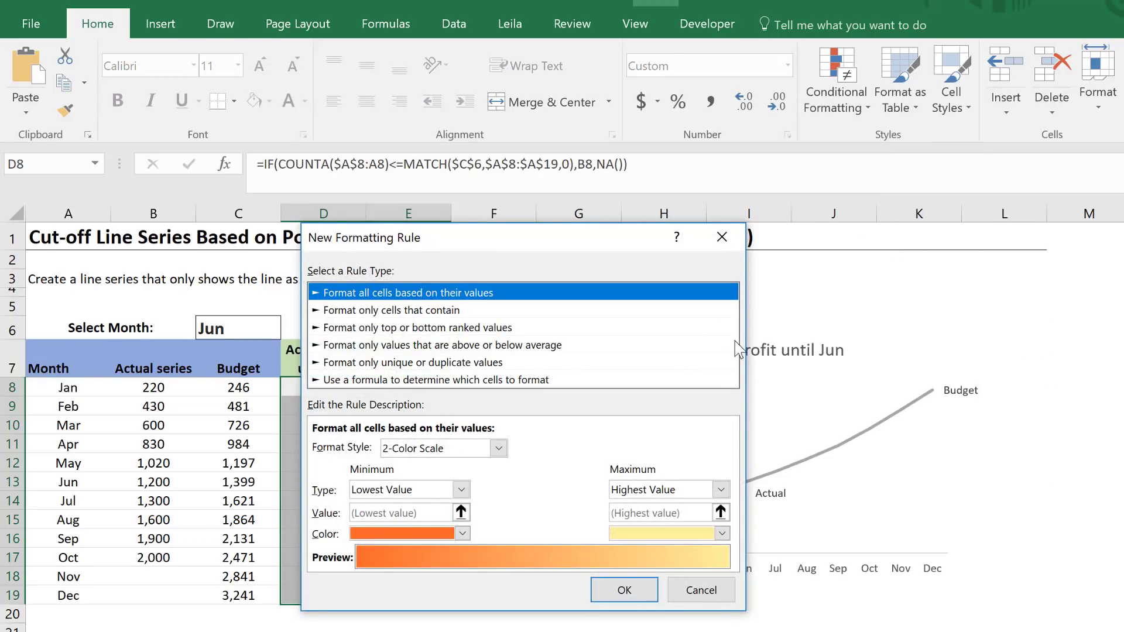
pyautogui.moveTo(432, 325)
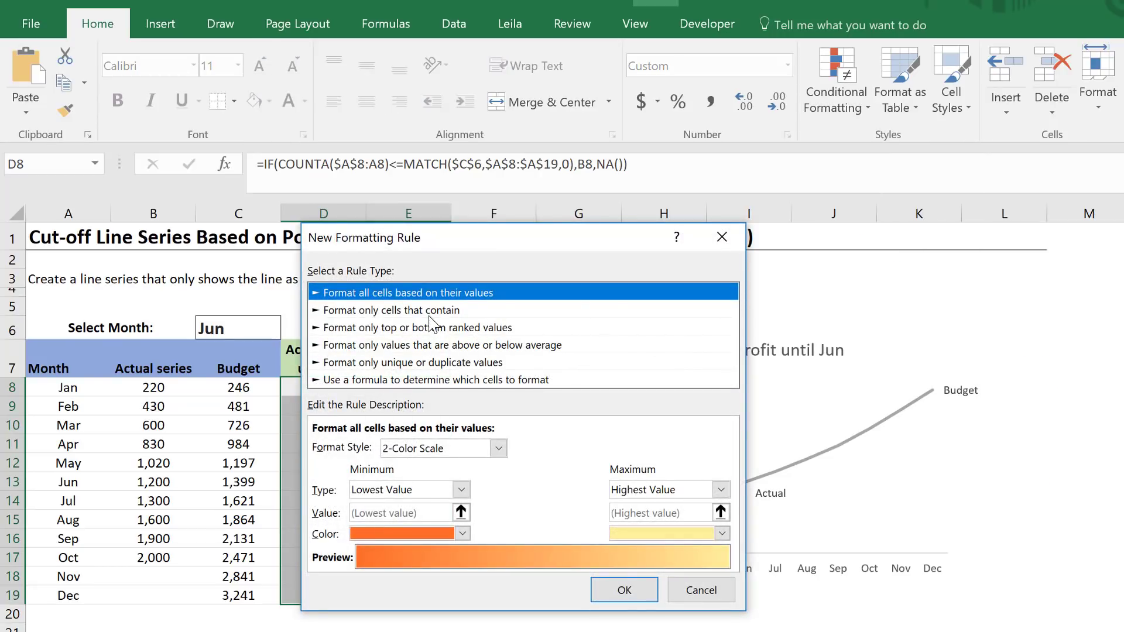
pyautogui.click(392, 310)
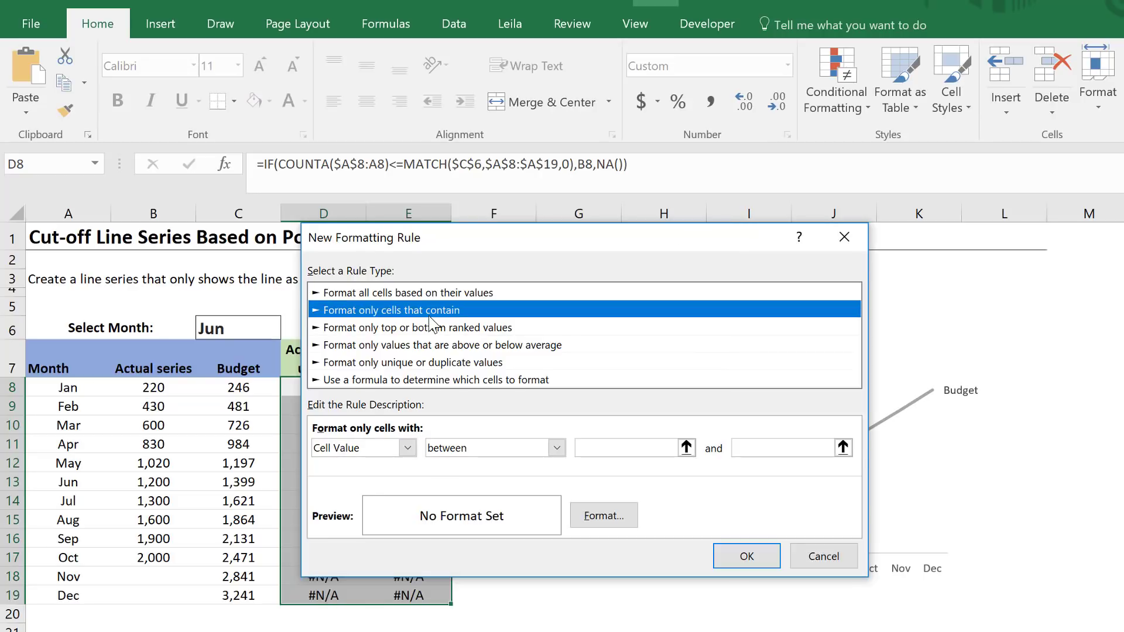
pyautogui.moveTo(361, 441)
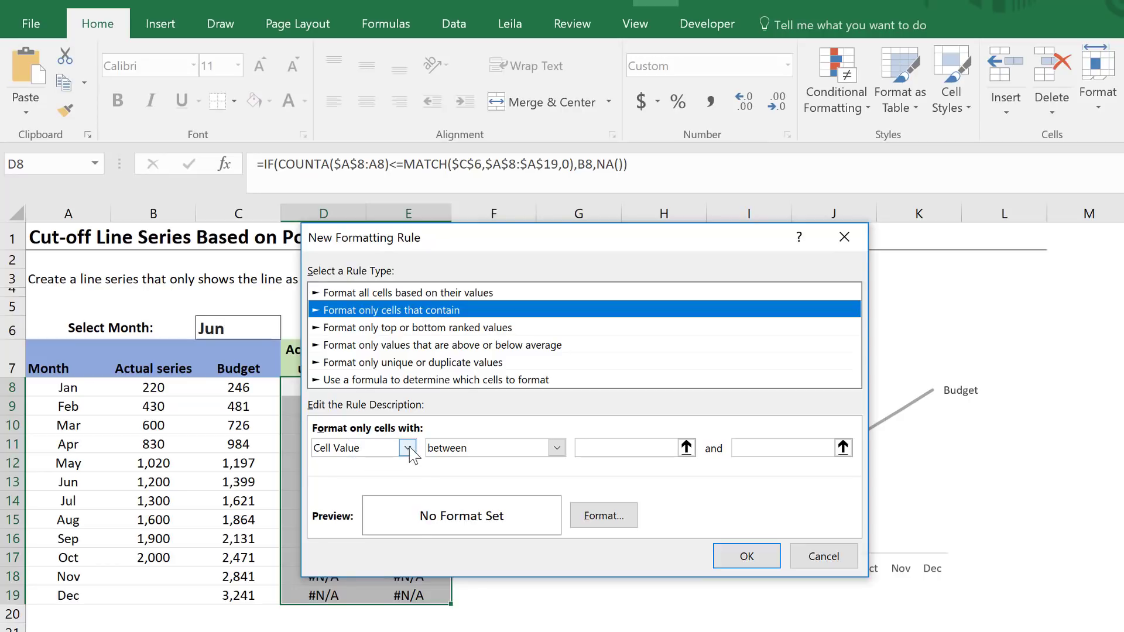
pyautogui.click(407, 447)
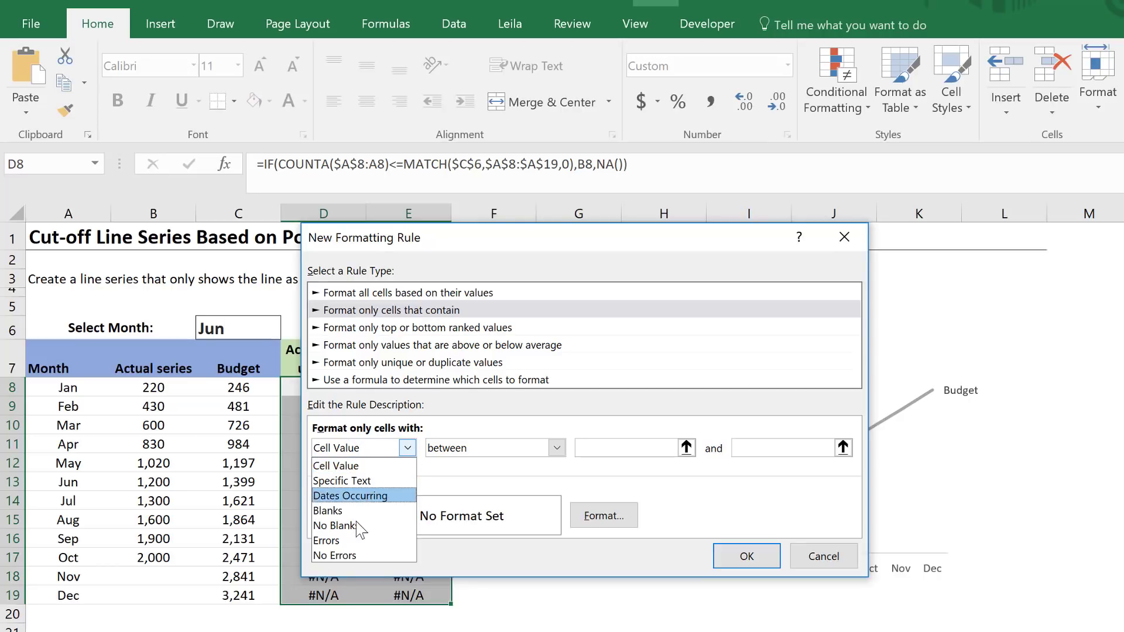
pyautogui.moveTo(351, 541)
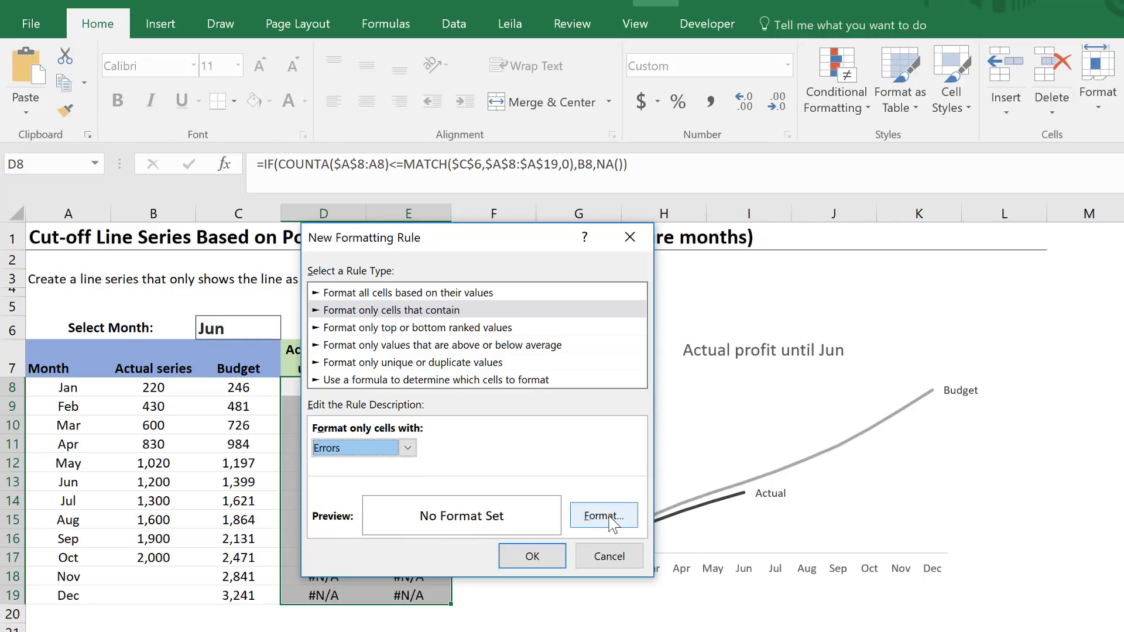
# Set the error rule's format to a font colour matching the cell fill so #N/A is invisible
pyautogui.click(604, 516)
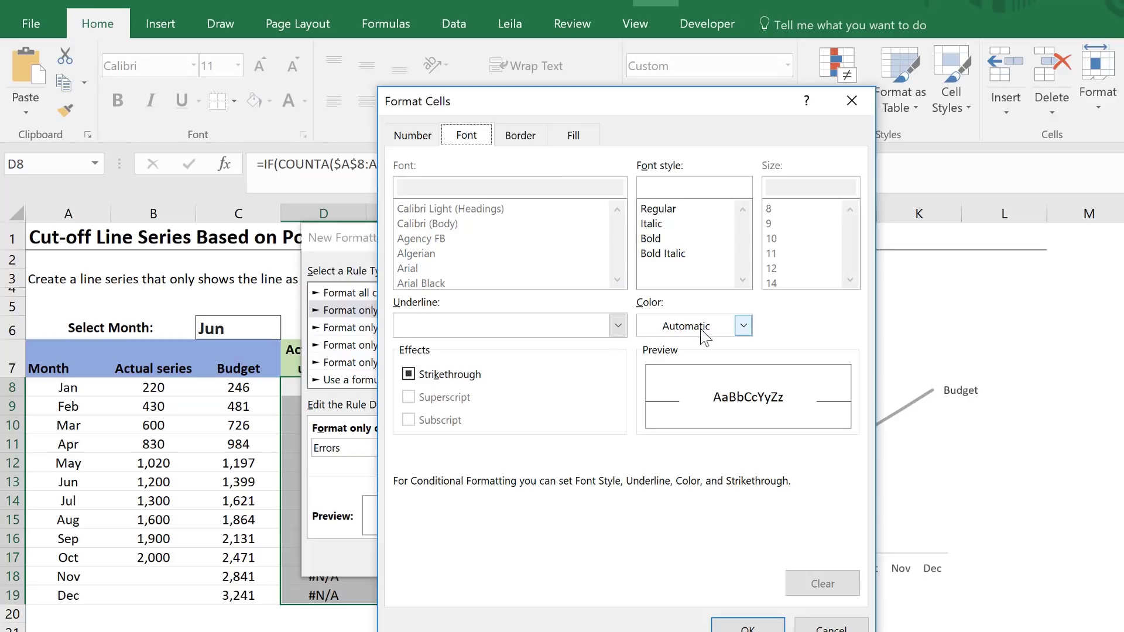
pyautogui.click(744, 326)
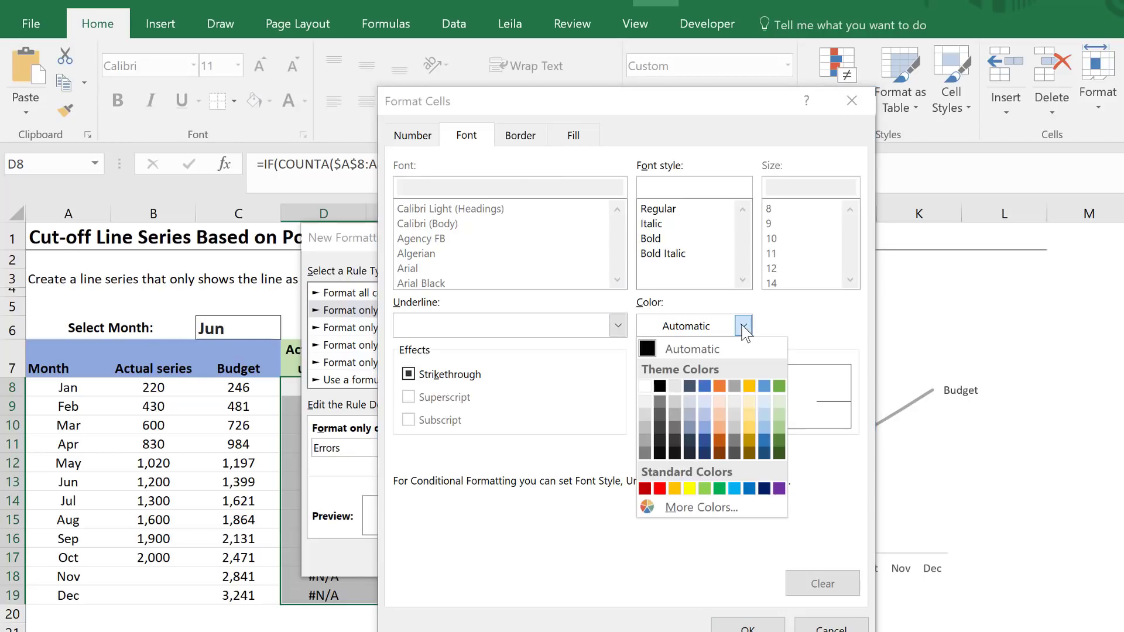
pyautogui.moveTo(734, 408)
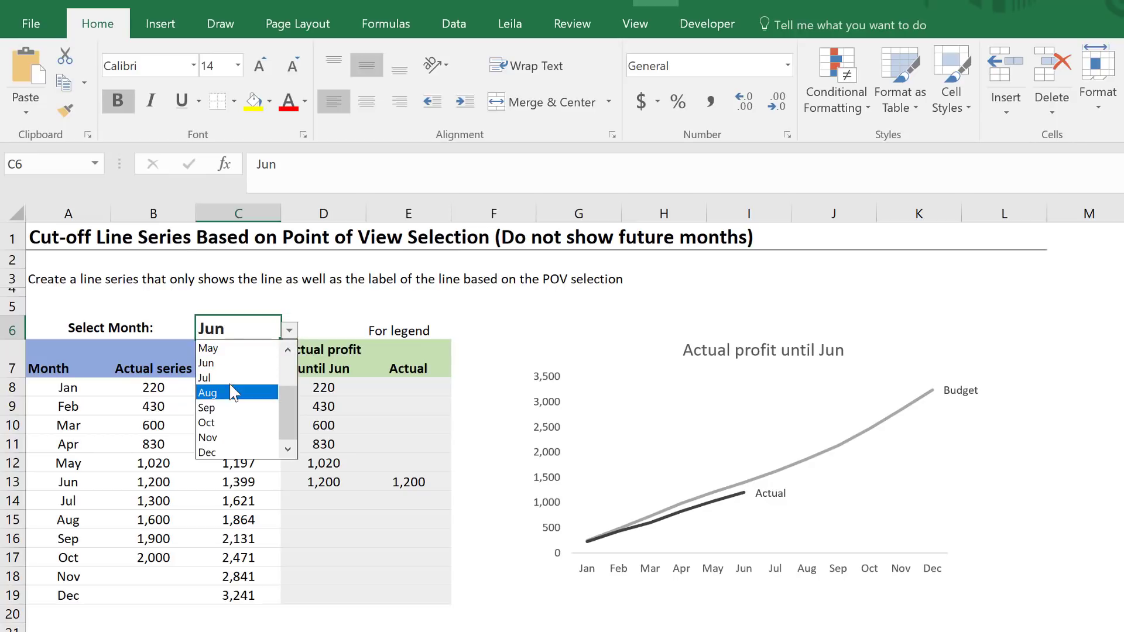
# Choose Sep in C6 so the helper columns show actuals through Sep with no #N/A visible
pyautogui.click(207, 407)
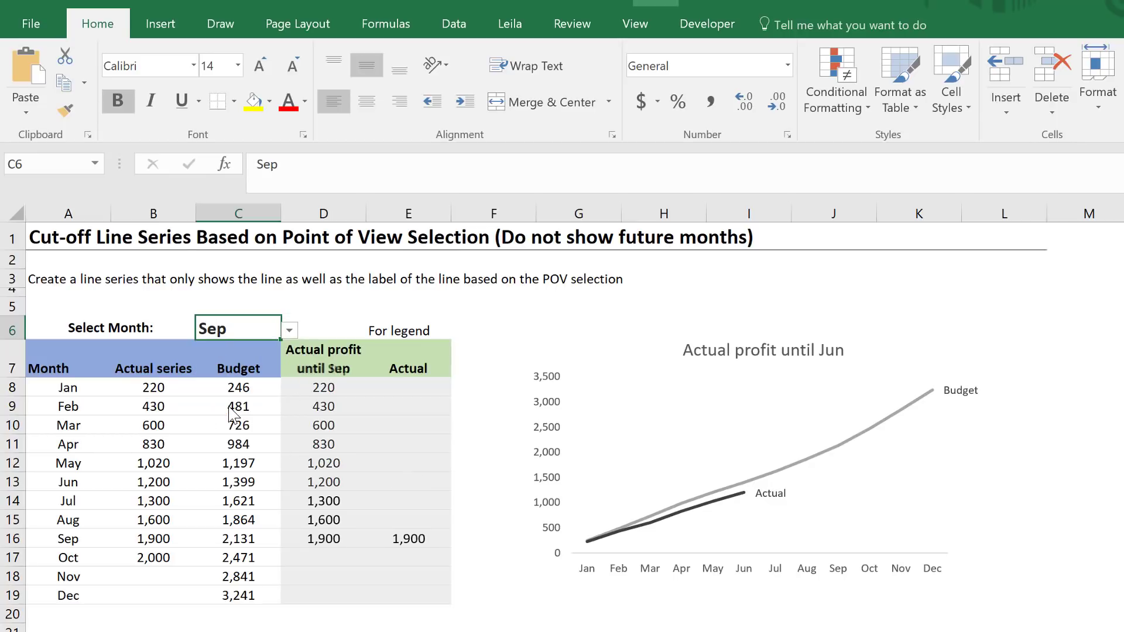